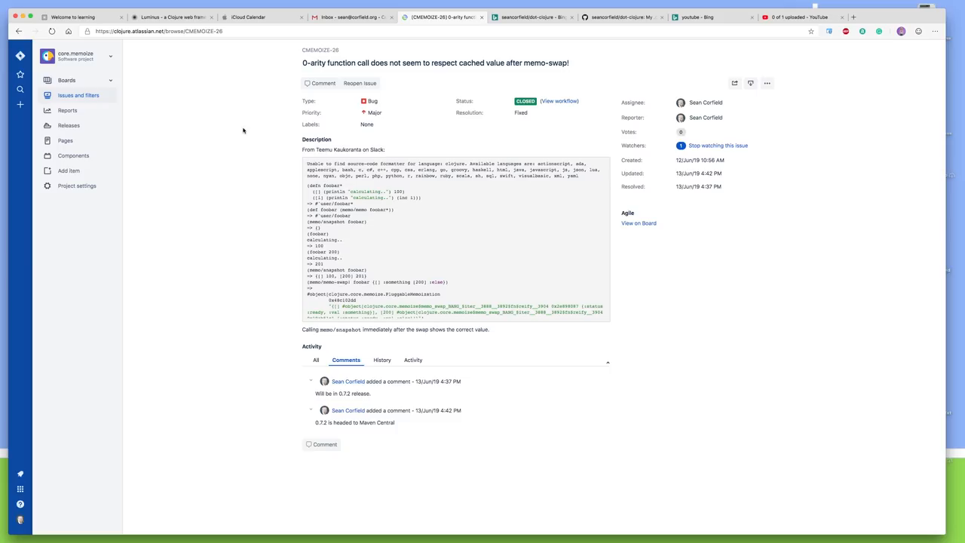
pyautogui.moveTo(477, 146)
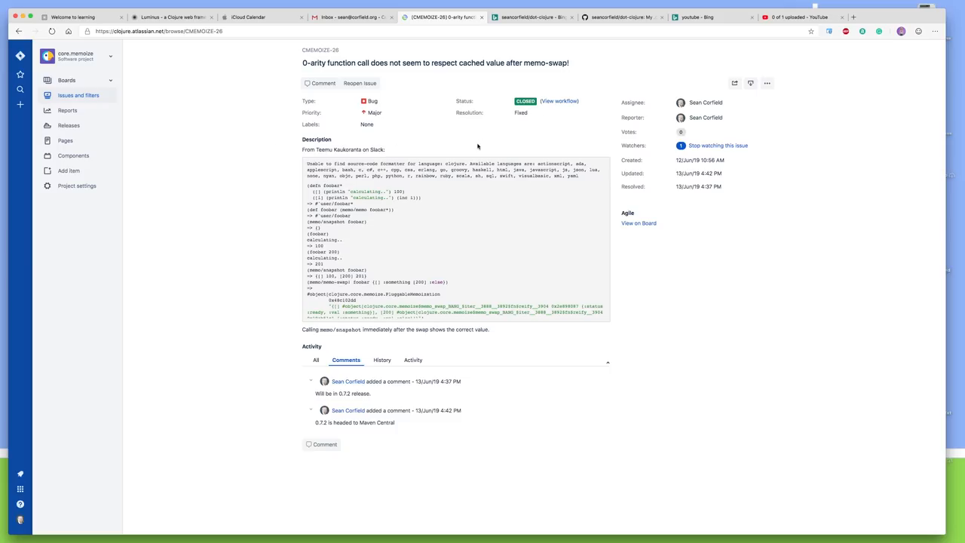
pyautogui.moveTo(466, 193)
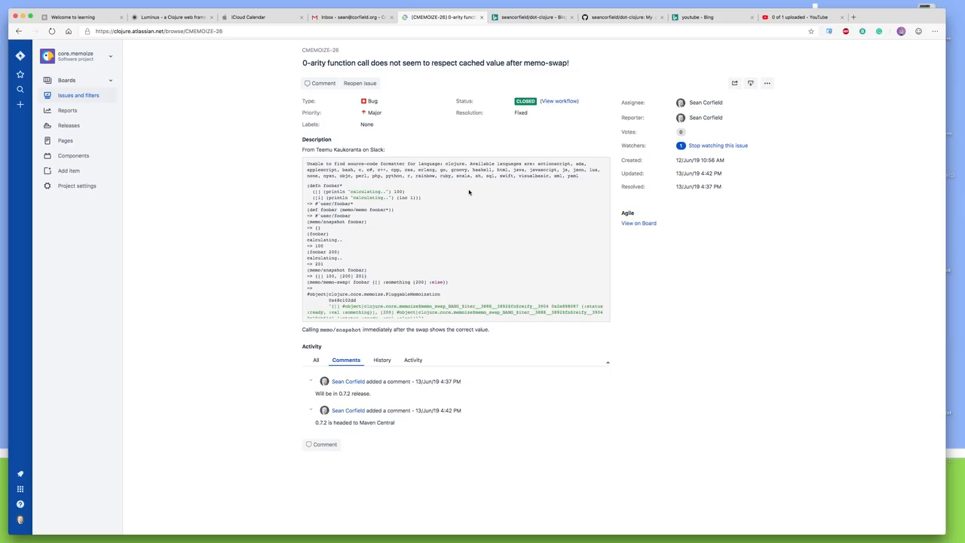
pyautogui.moveTo(439, 200)
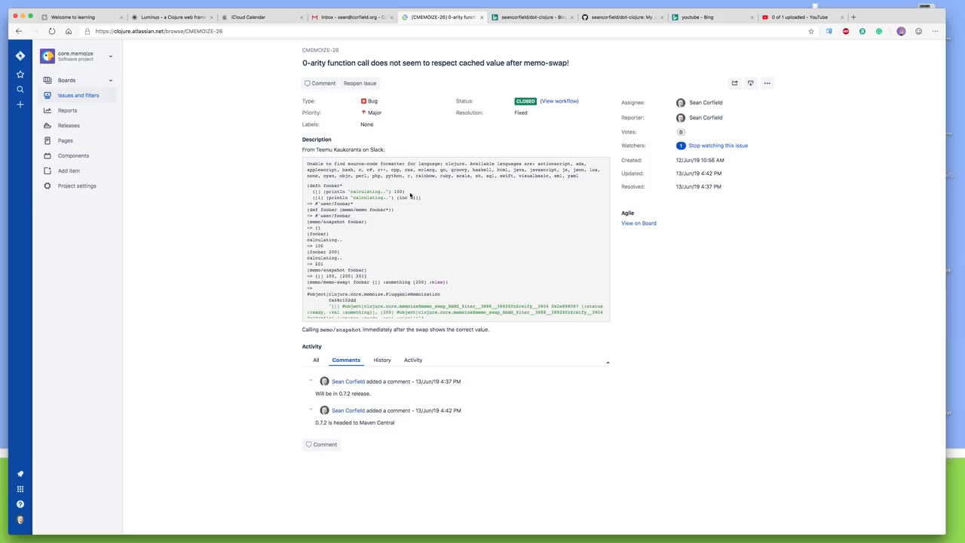
pyautogui.moveTo(400, 228)
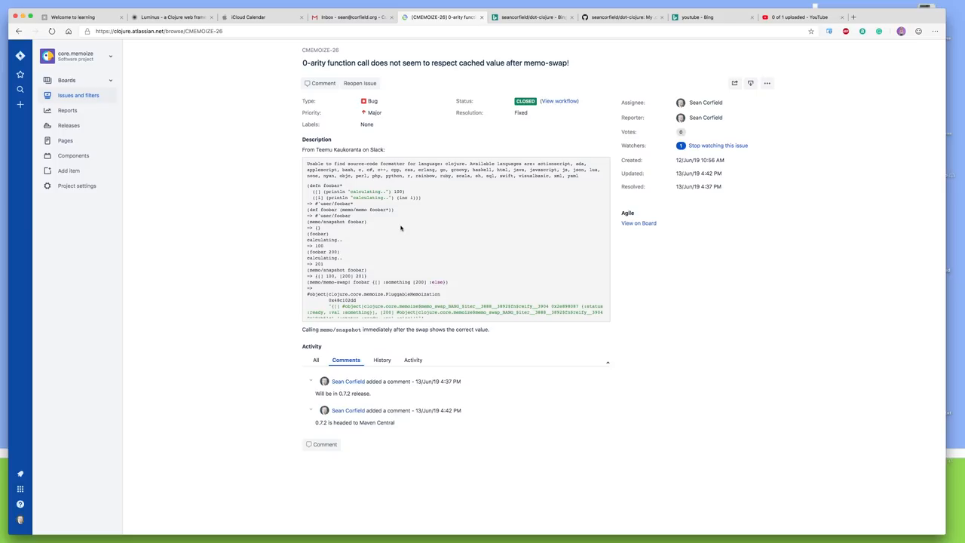
pyautogui.moveTo(408, 235)
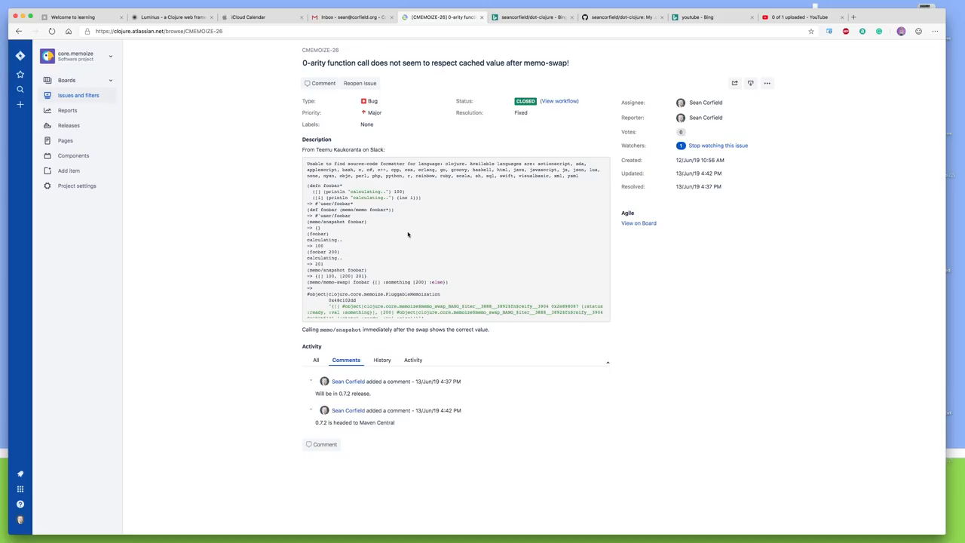
pyautogui.moveTo(352, 209)
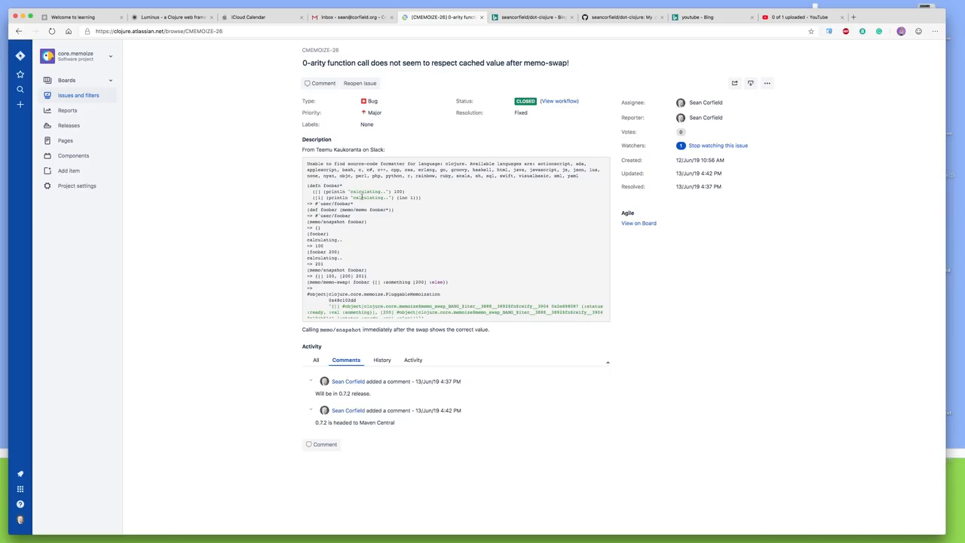
pyautogui.moveTo(430, 198)
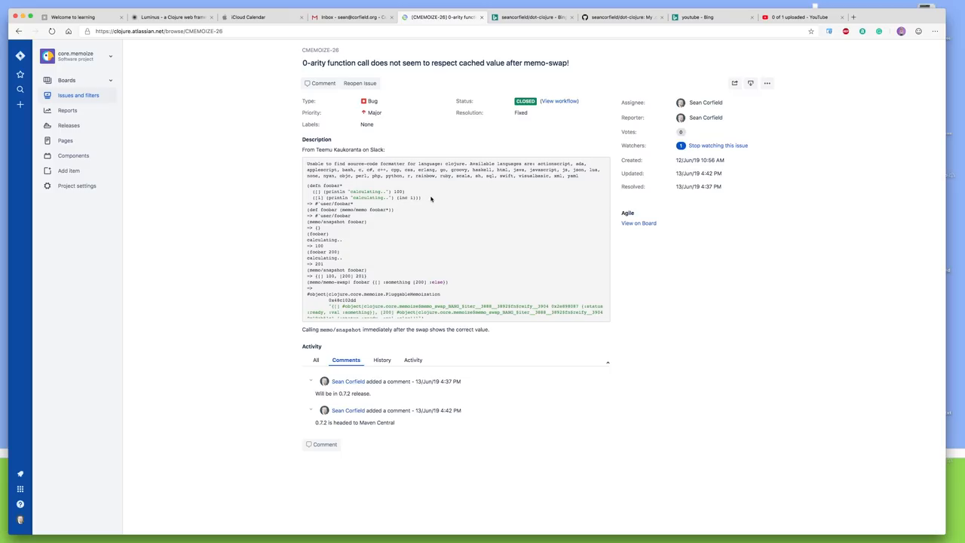
pyautogui.moveTo(255, 214)
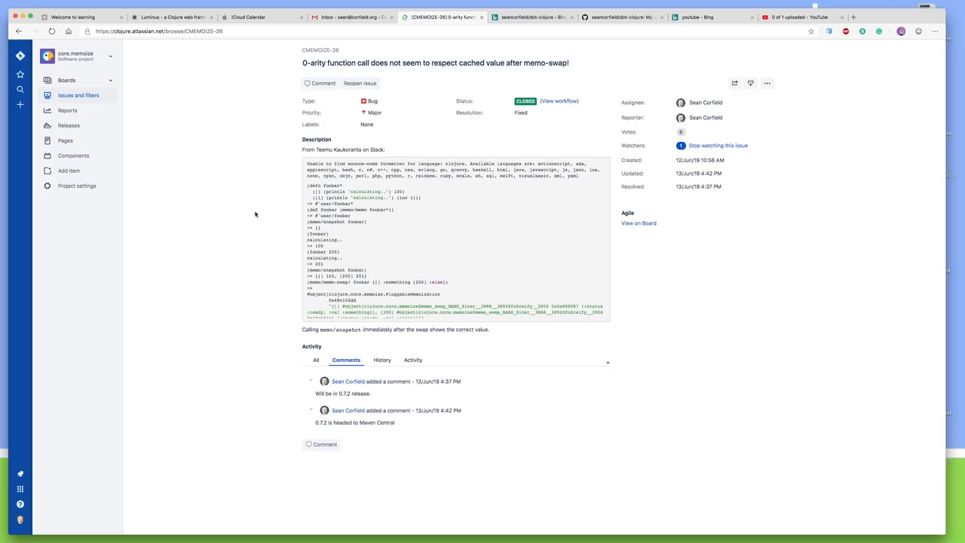
pyautogui.moveTo(379, 253)
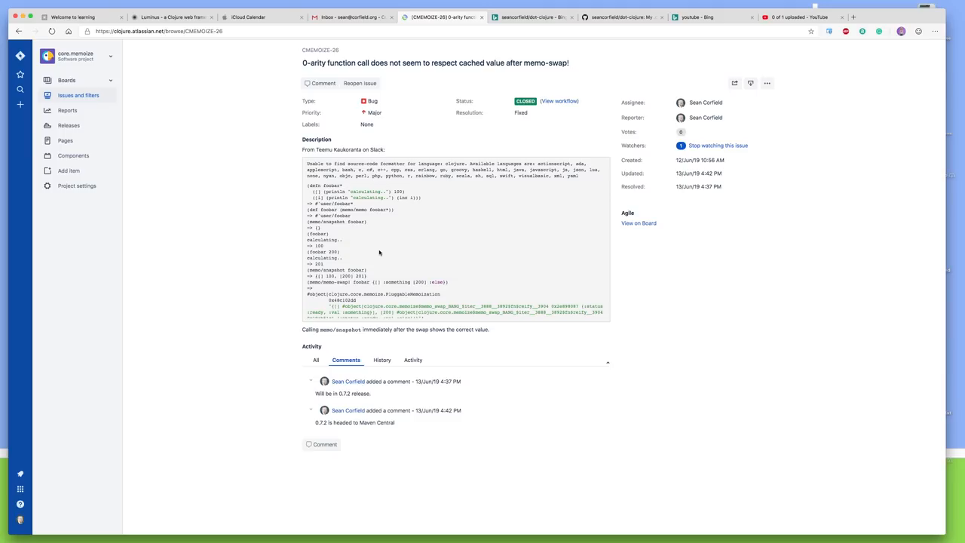
pyautogui.moveTo(339, 282)
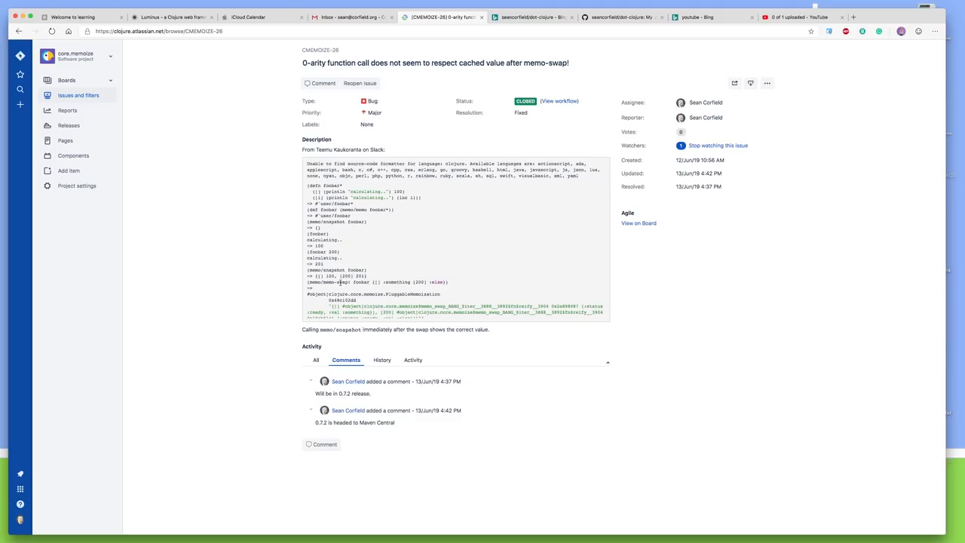
# List the core.memoize project files with ls
pyautogui.scroll(-3)
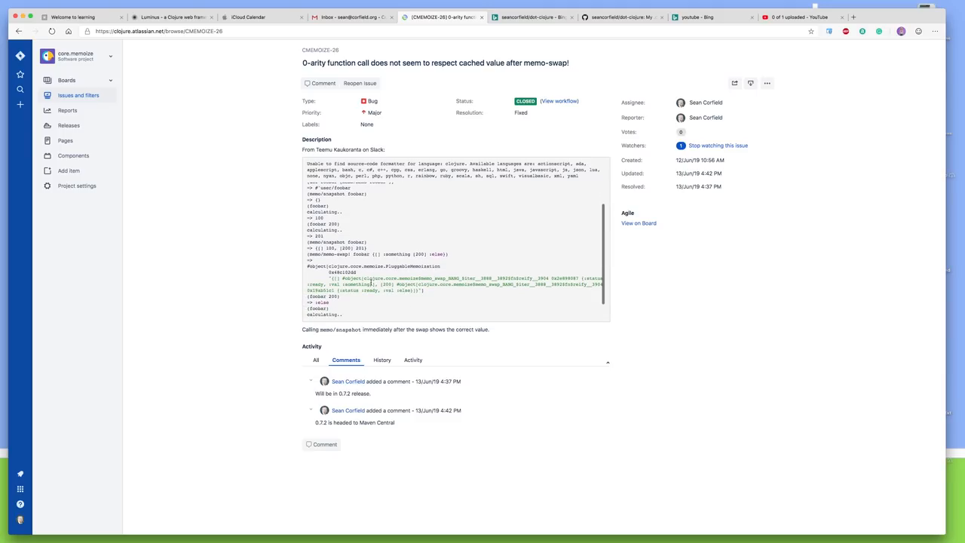
pyautogui.scroll(-3)
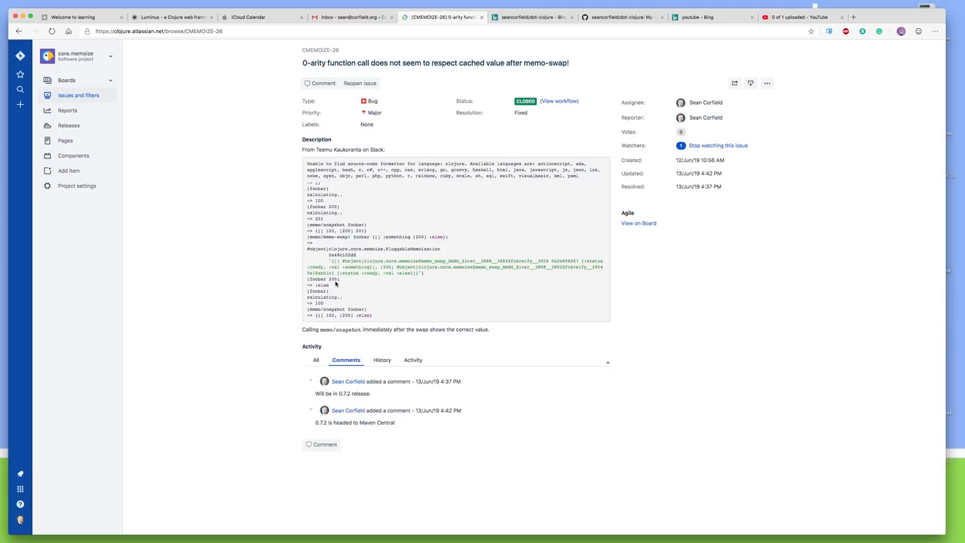
pyautogui.moveTo(338, 288)
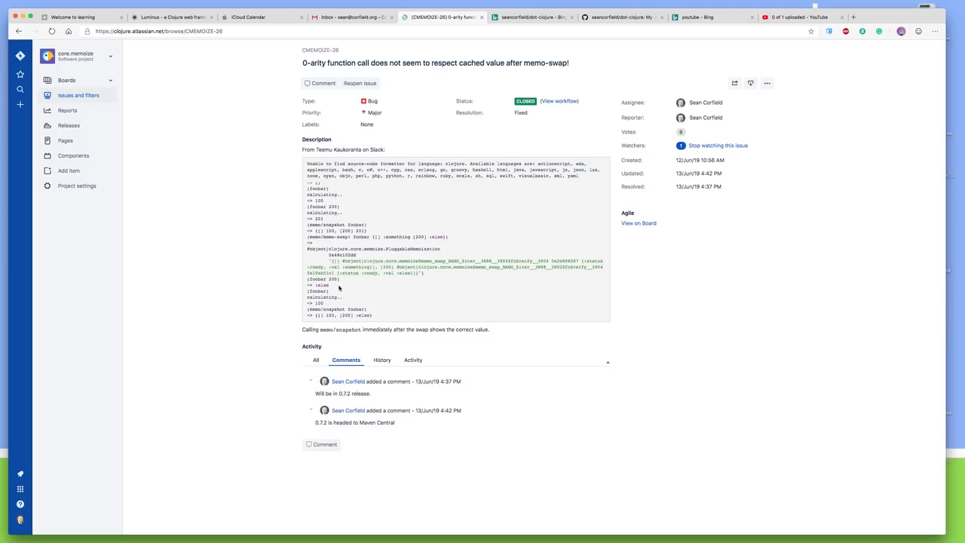
pyautogui.moveTo(334, 291)
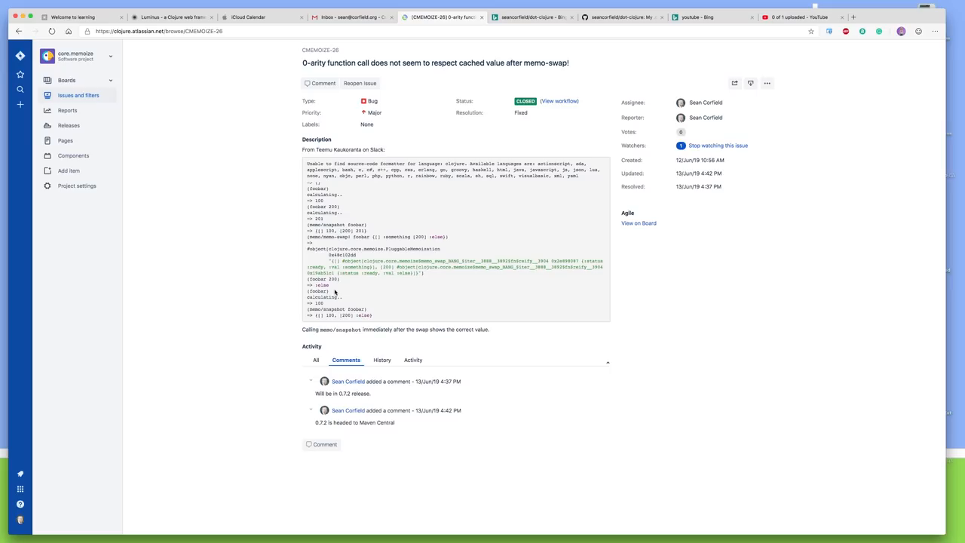
pyautogui.moveTo(348, 288)
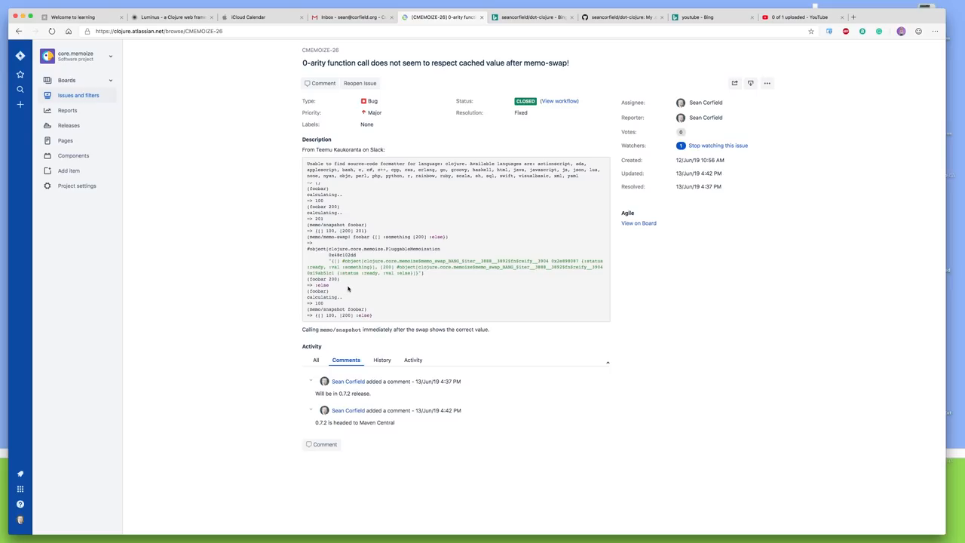
pyautogui.moveTo(328, 299)
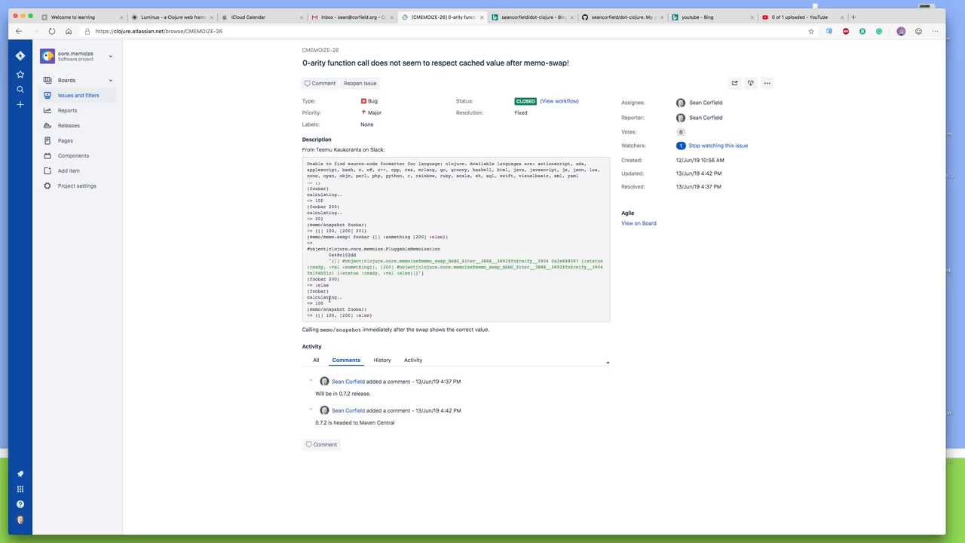
pyautogui.scroll(3)
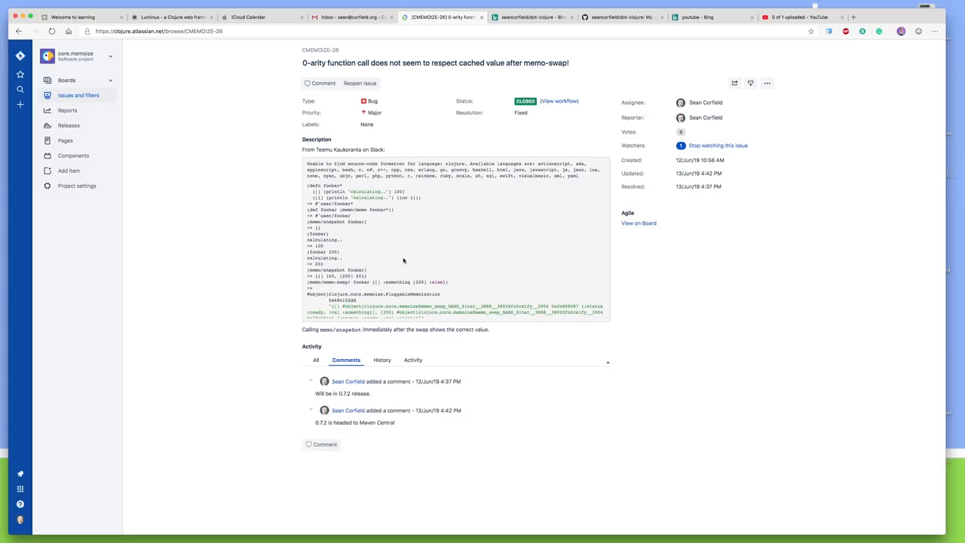
pyautogui.moveTo(792, 197)
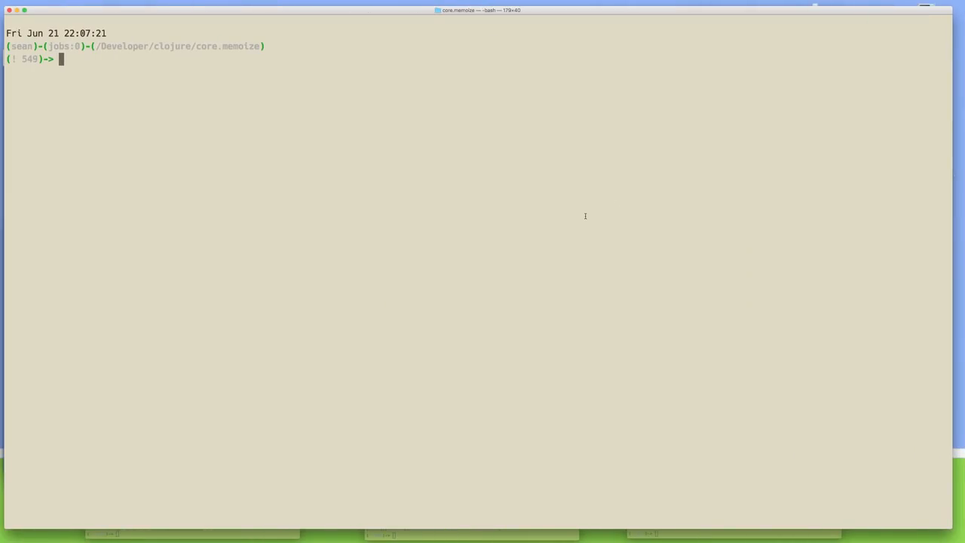
pyautogui.write('ls')
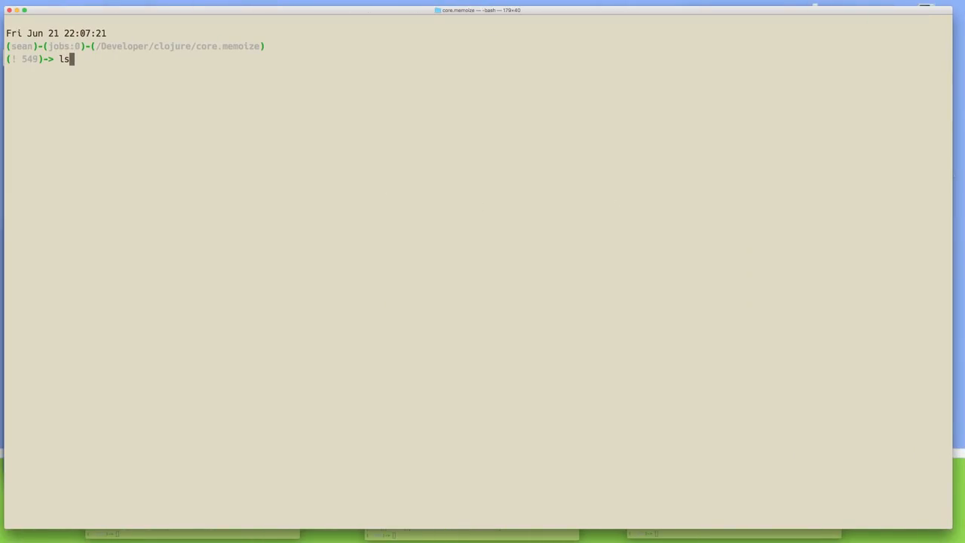
pyautogui.press('Return')
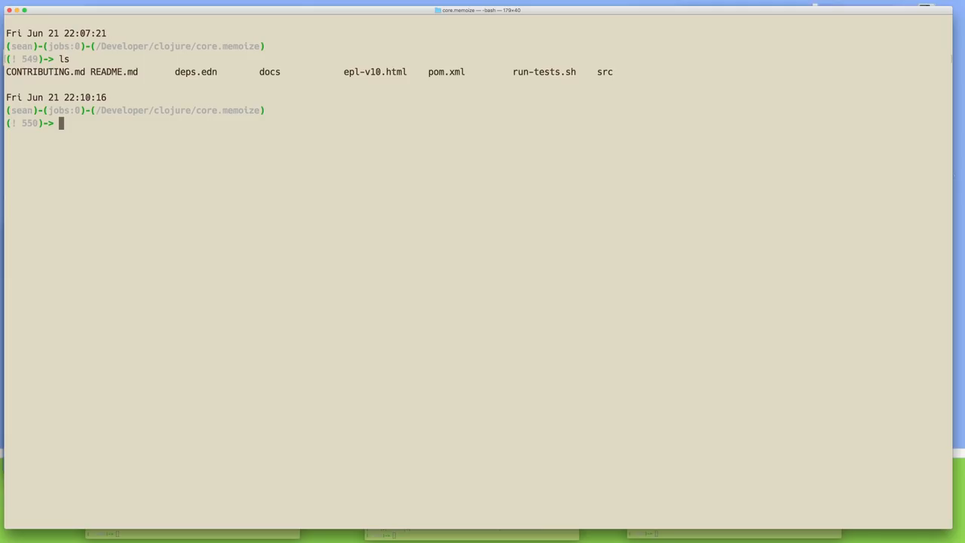
pyautogui.moveTo(343, 181)
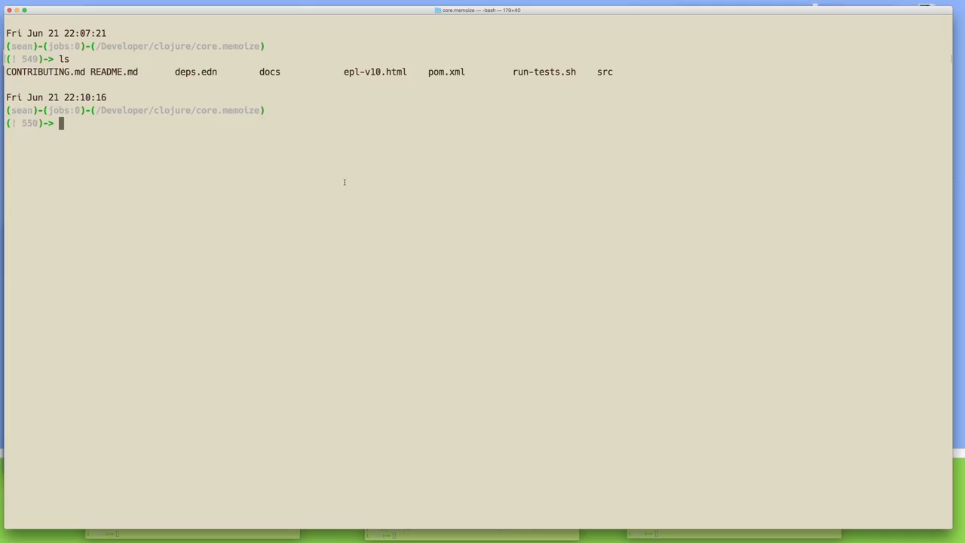
# Display deps.edn and run-tests.sh, then begin the ./run-tests.sh command
pyautogui.write('ca')
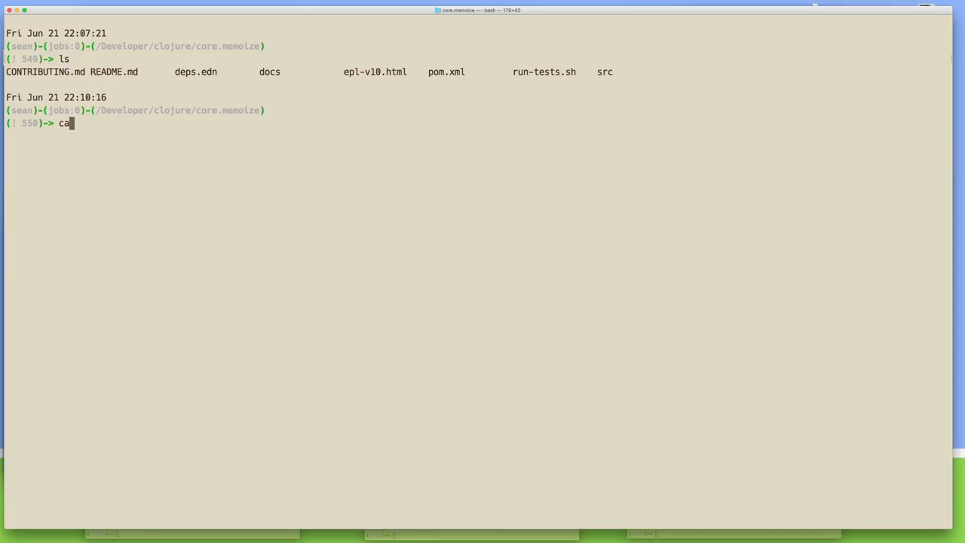
pyautogui.press('Return')
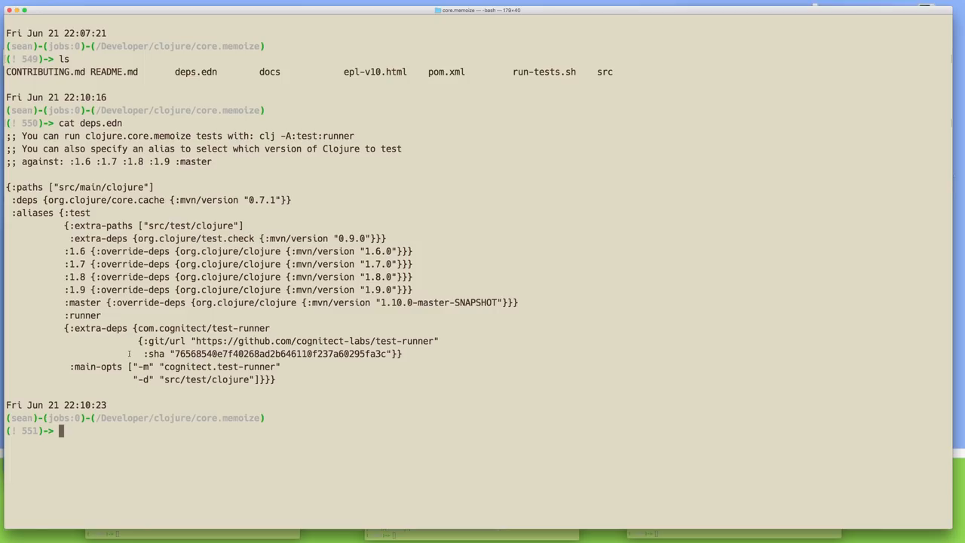
pyautogui.write('cat run-tests.sh')
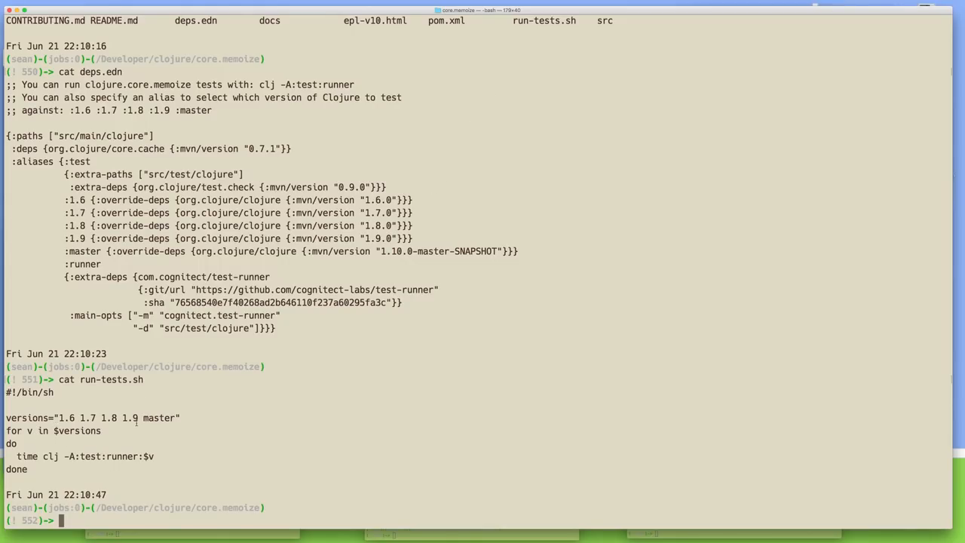
pyautogui.write('./run')
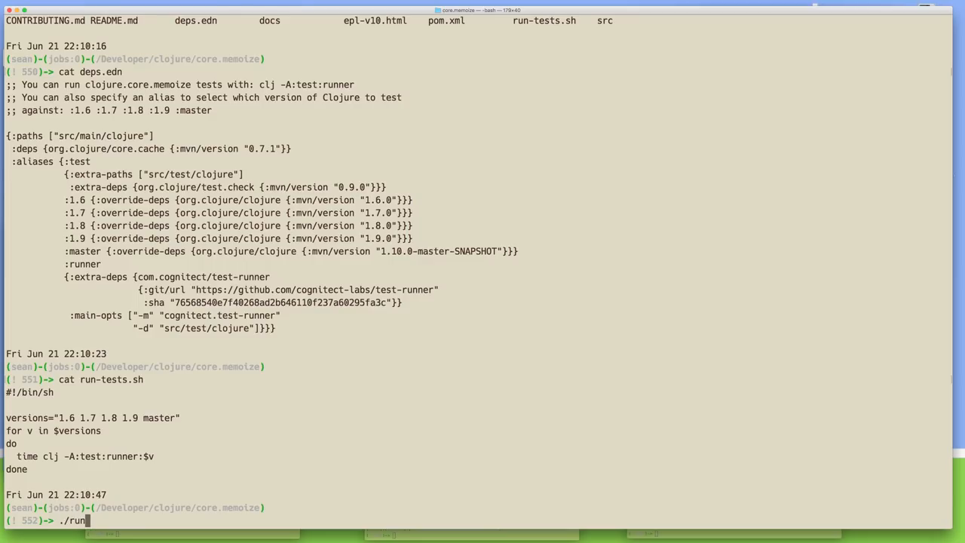
# Run ./run-tests.sh and follow the passing output for Clojure 1.6.0, 1.7.0 and 1.8.0
pyautogui.press('Return')
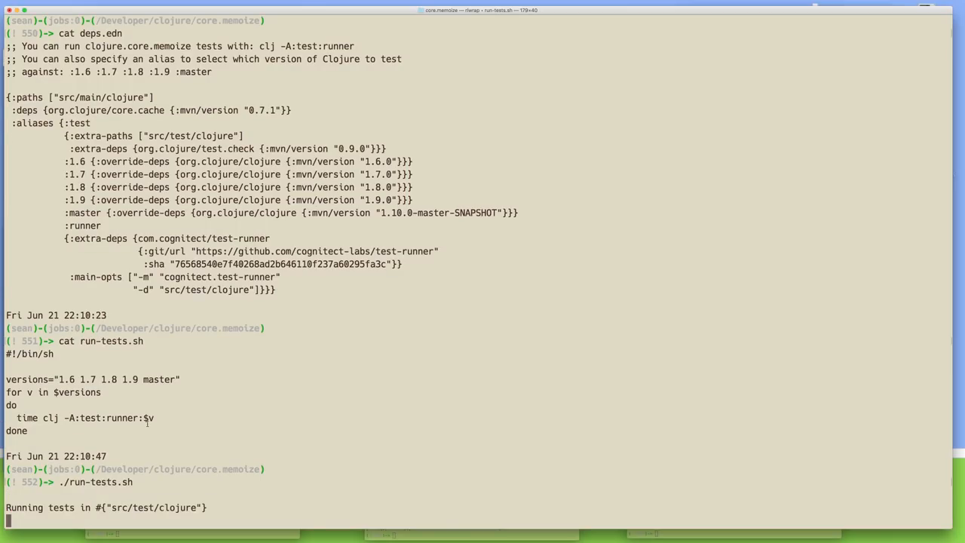
pyautogui.scroll(-3)
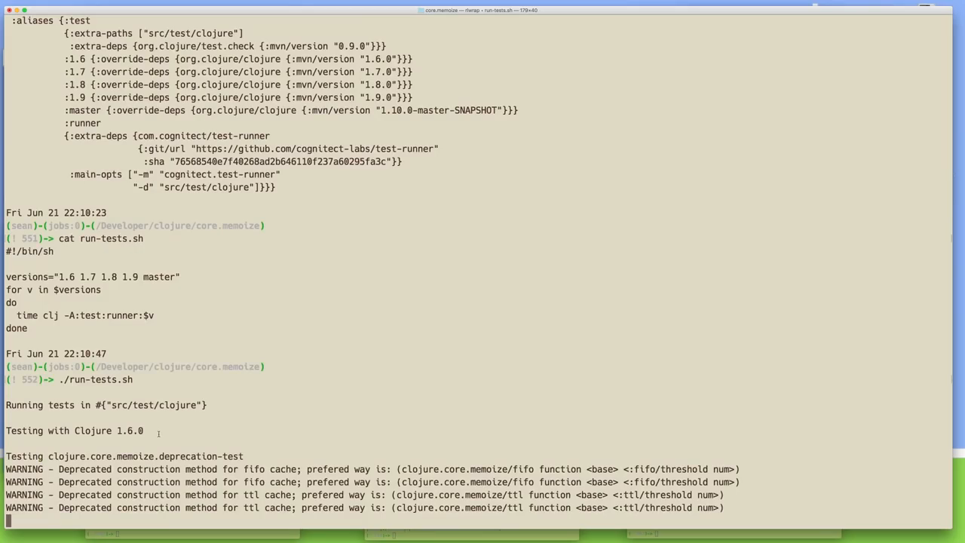
pyautogui.scroll(-3)
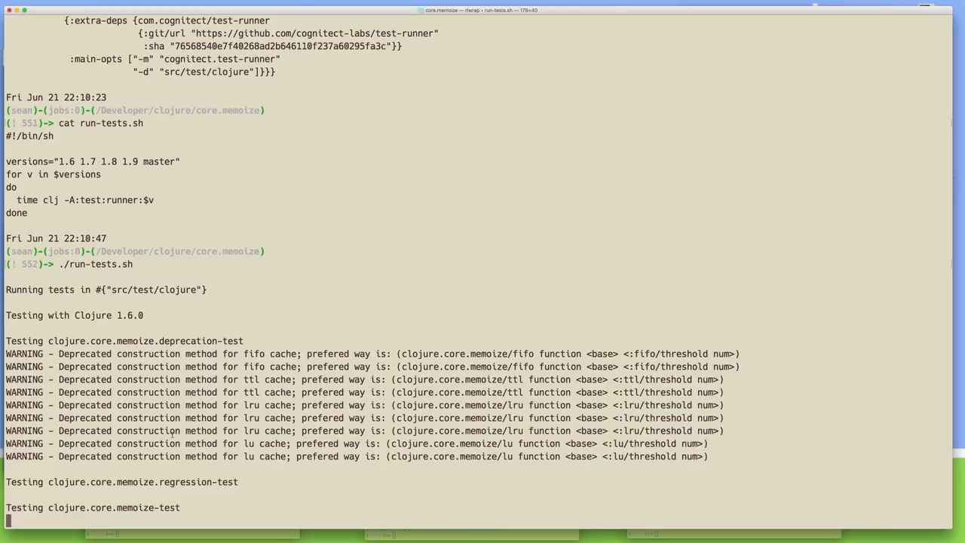
pyautogui.scroll(-3)
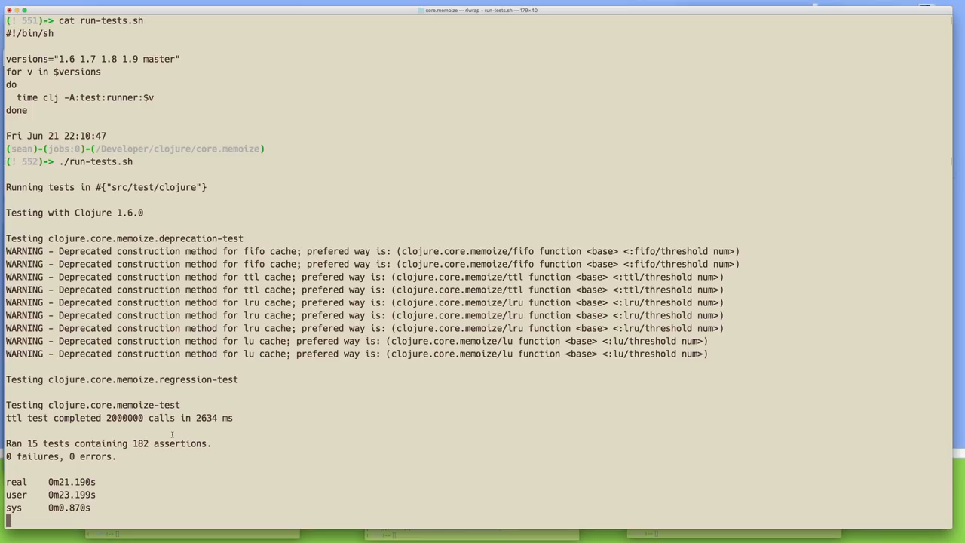
pyautogui.scroll(-3)
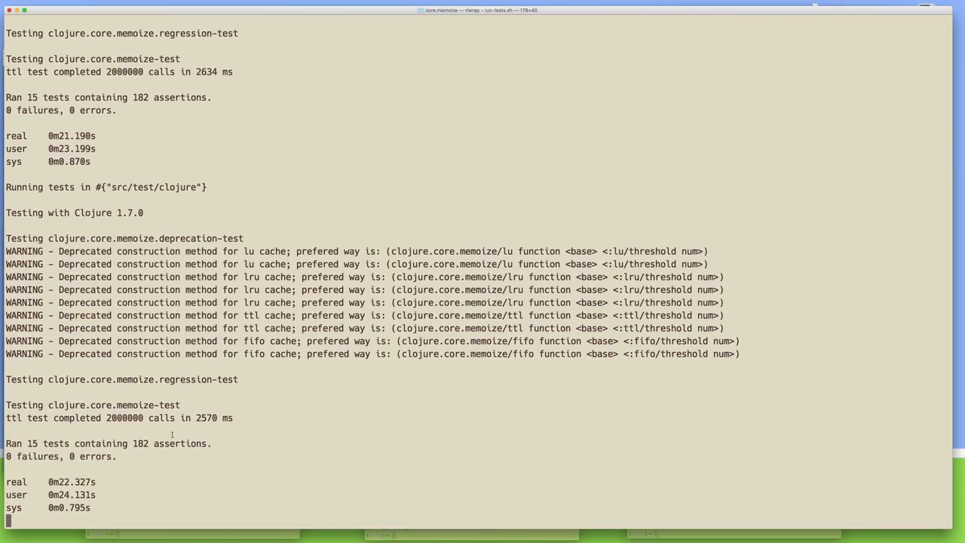
pyautogui.scroll(-3)
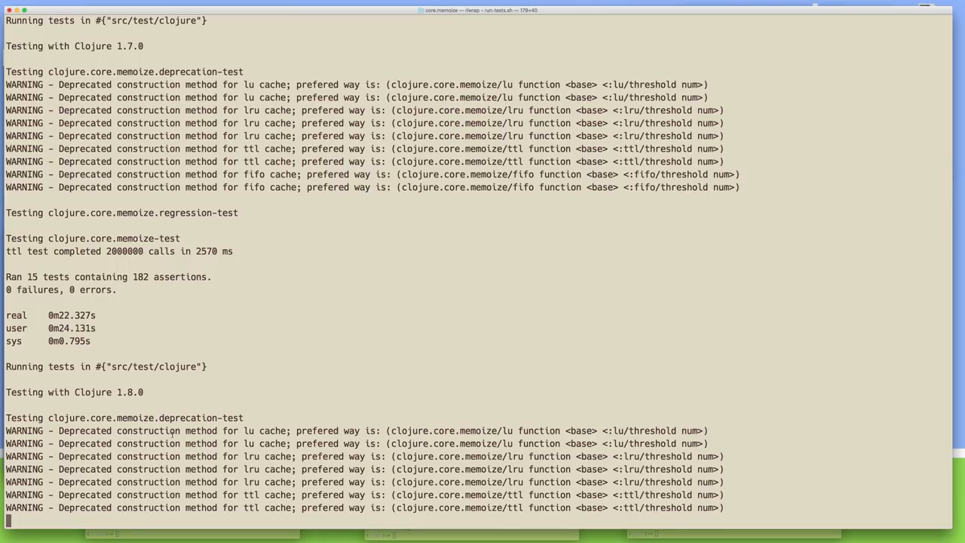
pyautogui.scroll(-3)
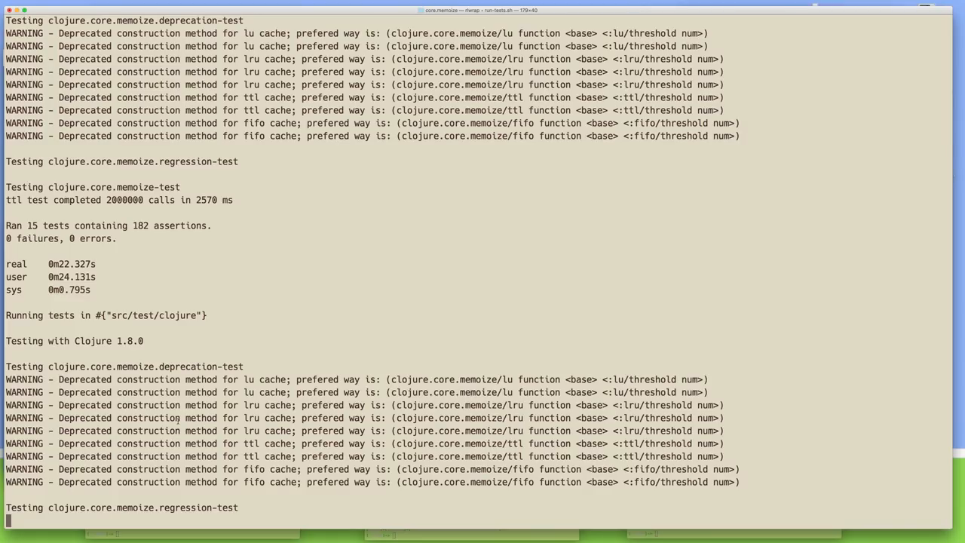
pyautogui.scroll(-3)
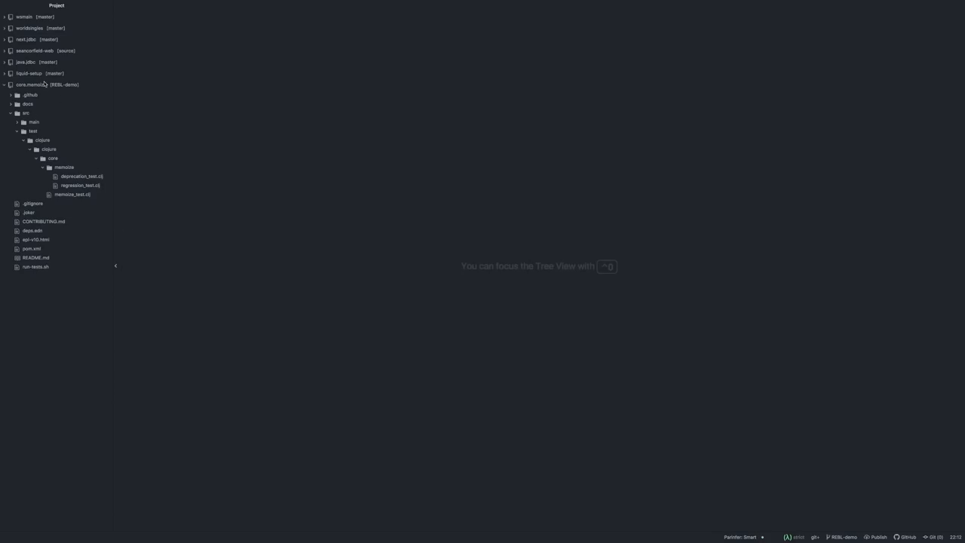
pyautogui.moveTo(53, 261)
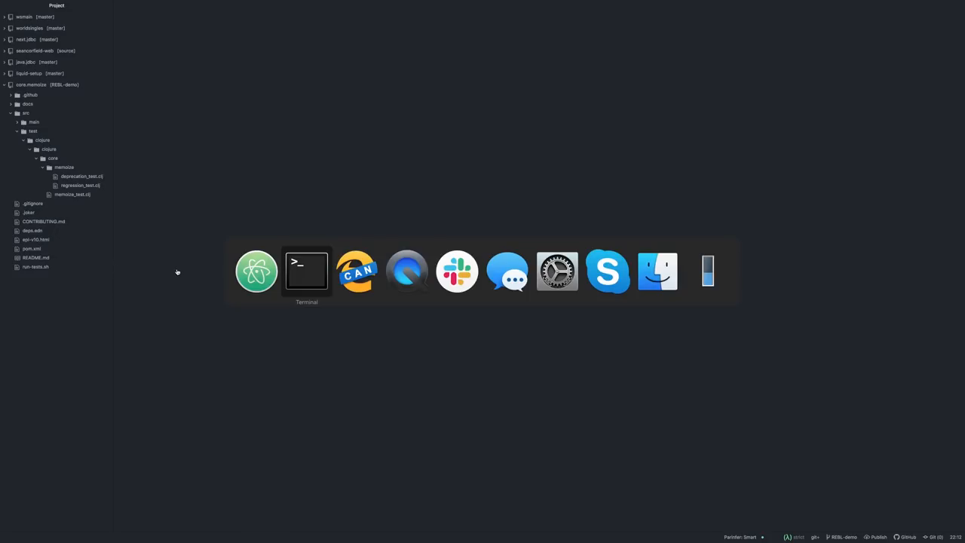
# Return to Terminal and follow the 1.9.0 and 1.10.0-master runs to completion with 0 failures
pyautogui.click(306, 271)
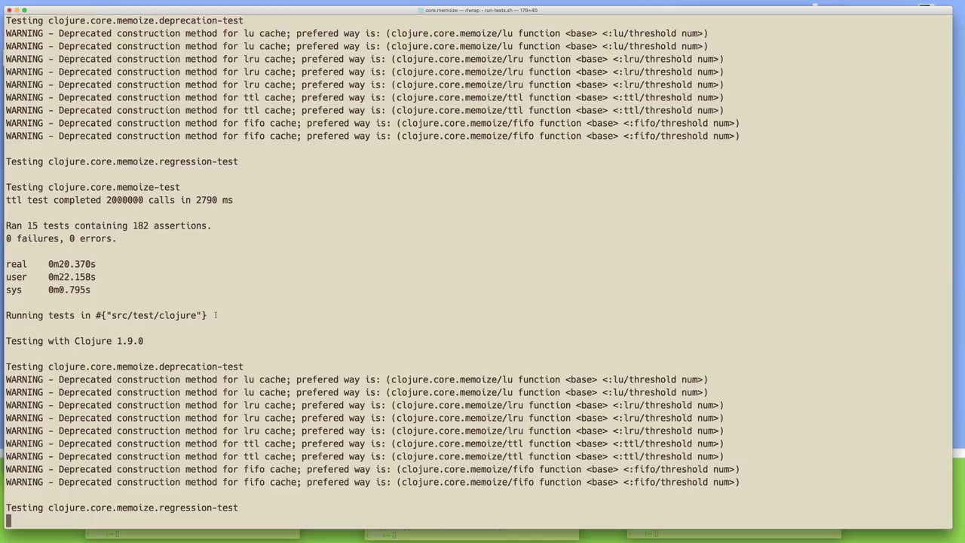
pyautogui.moveTo(162, 340)
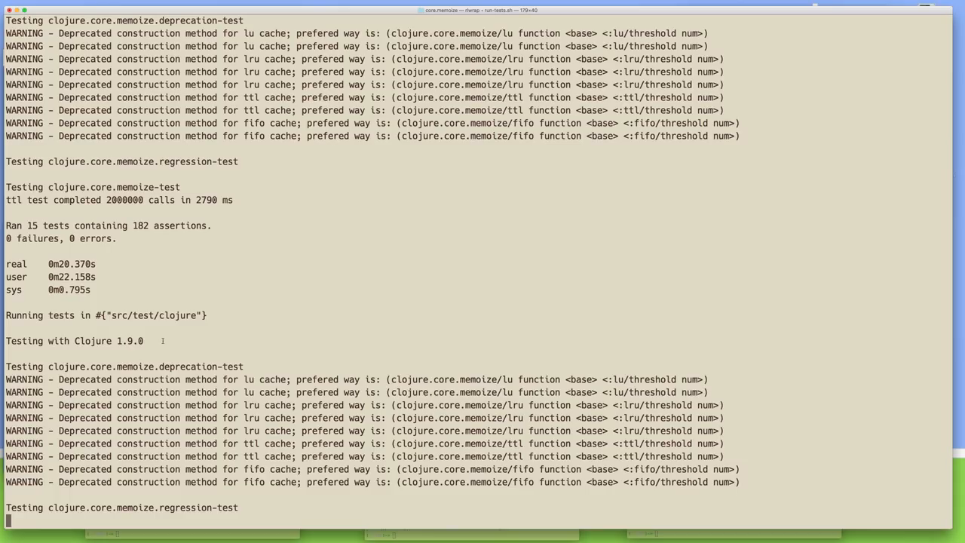
pyautogui.scroll(-3)
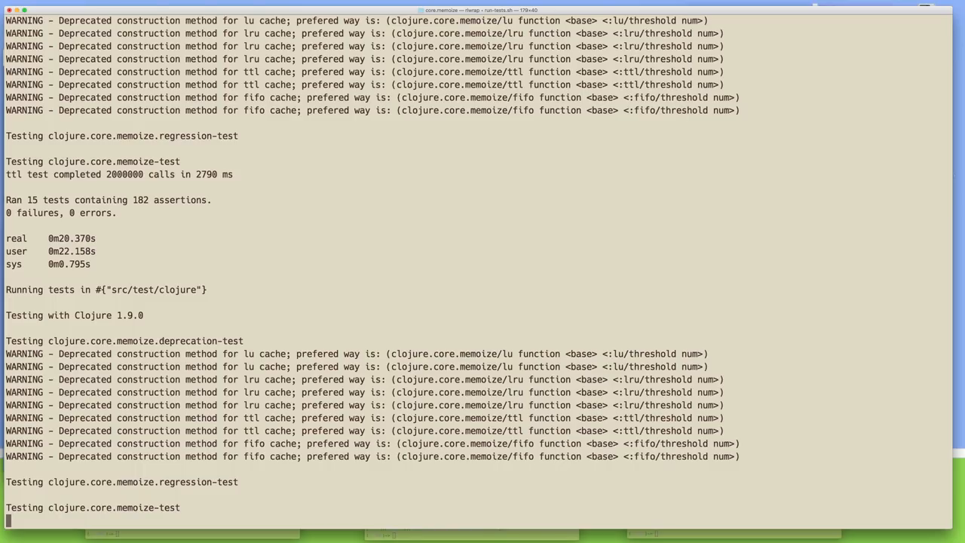
pyautogui.scroll(-3)
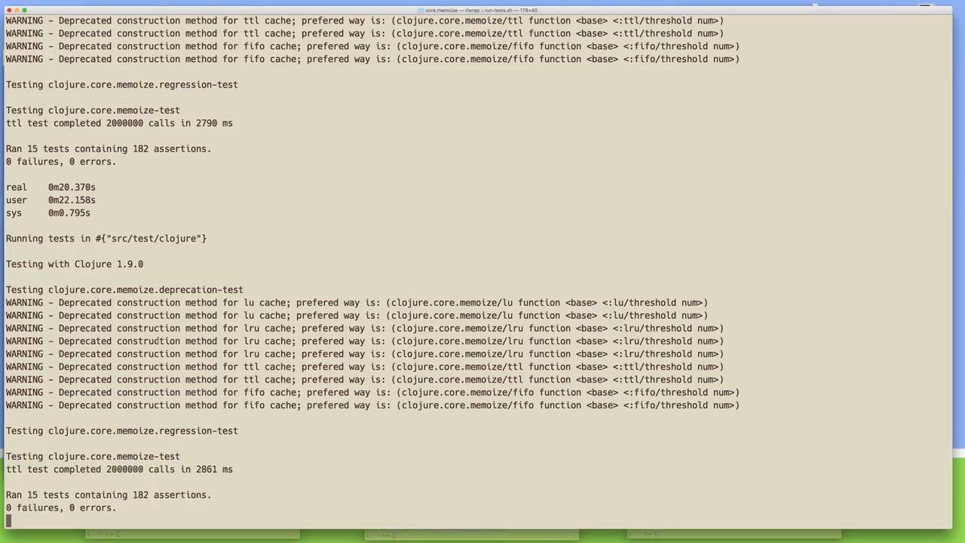
pyautogui.scroll(-3)
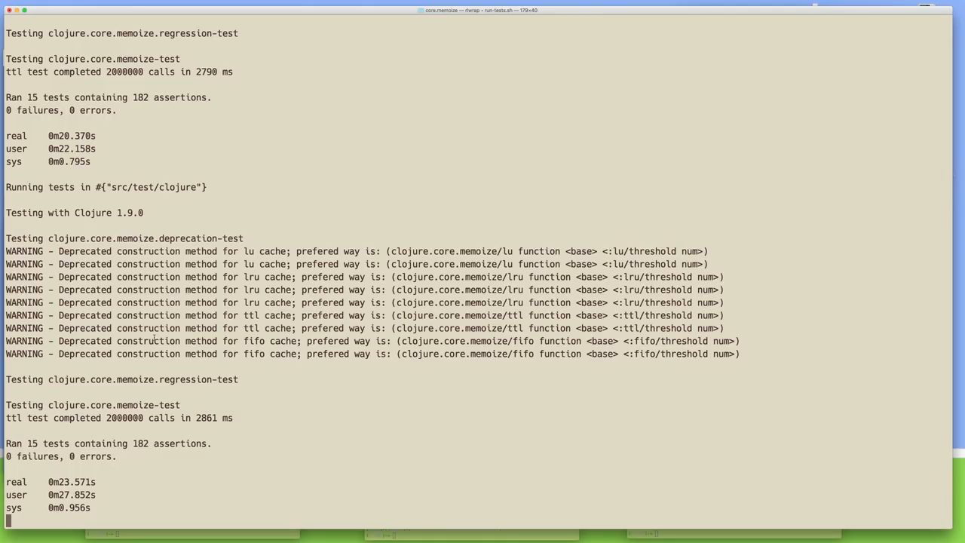
pyautogui.scroll(-3)
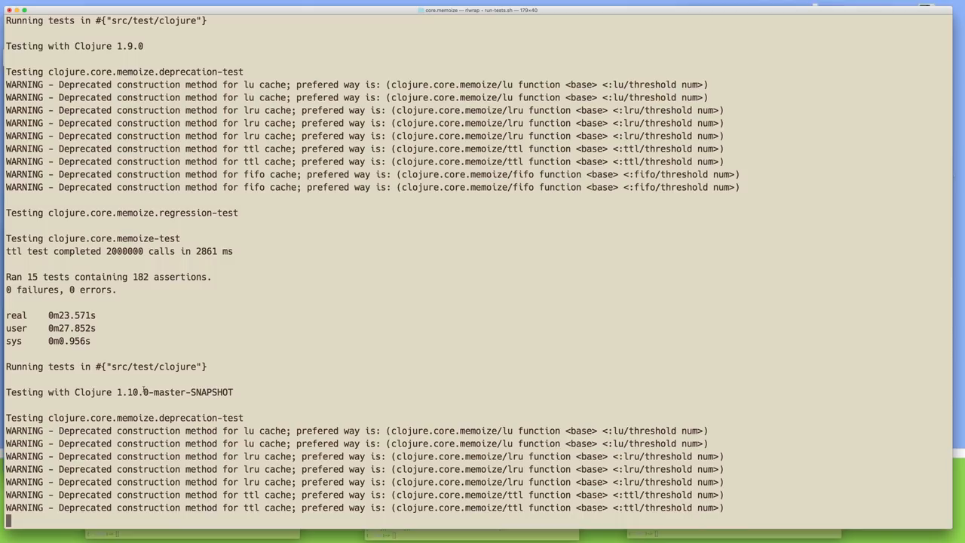
pyautogui.scroll(-3)
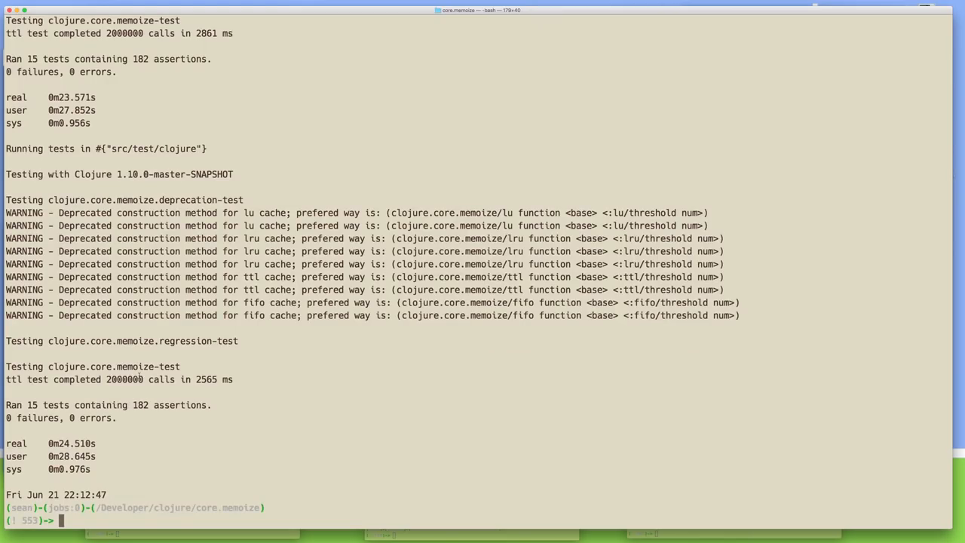
# Launch clj -A:test:comp:socket:rebl-11, starting a Clojure 1.10.1 REPL with a REBL window
pyautogui.write('clj')
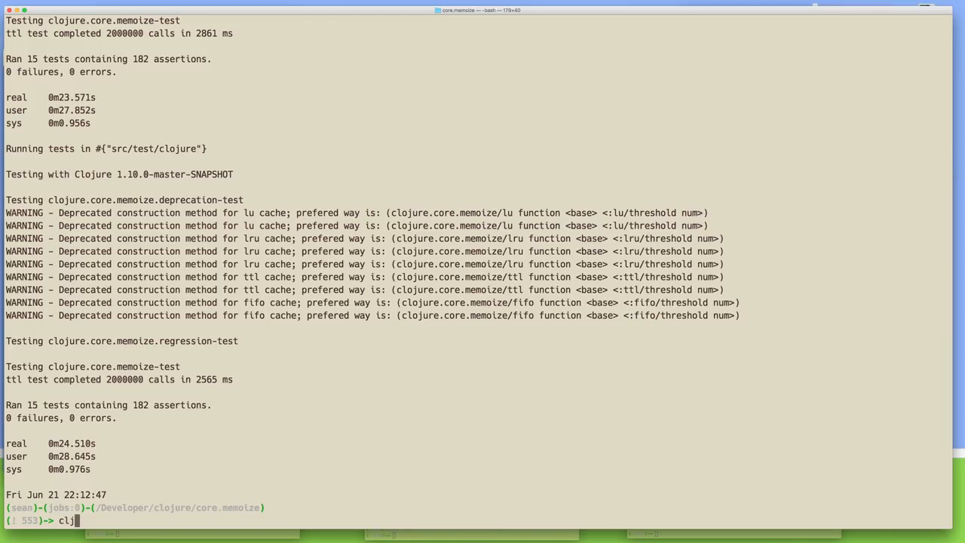
pyautogui.write('-')
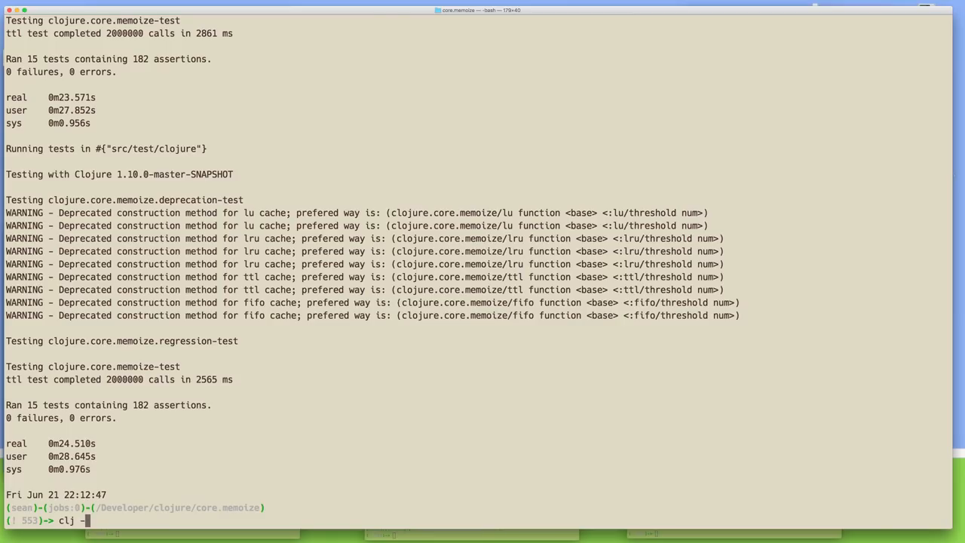
pyautogui.write('A:te')
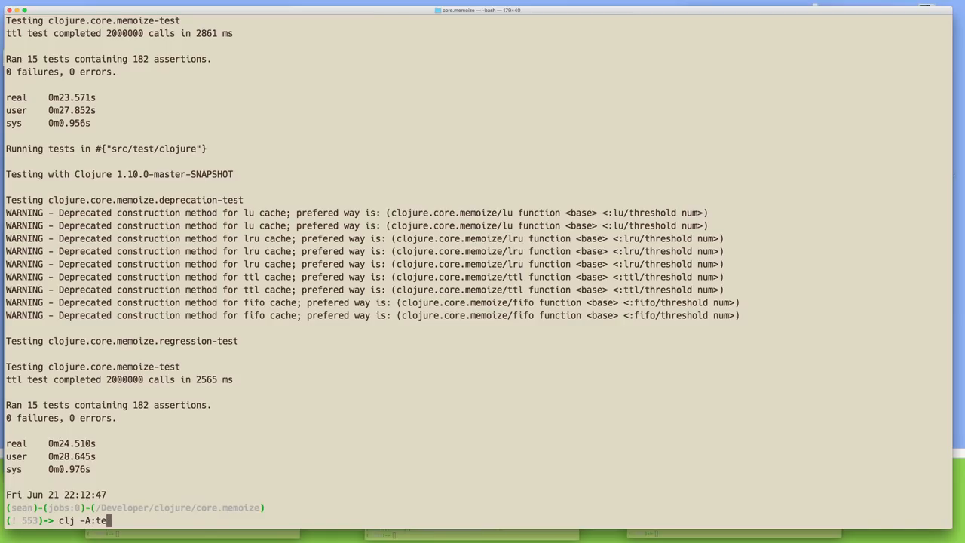
pyautogui.write('st')
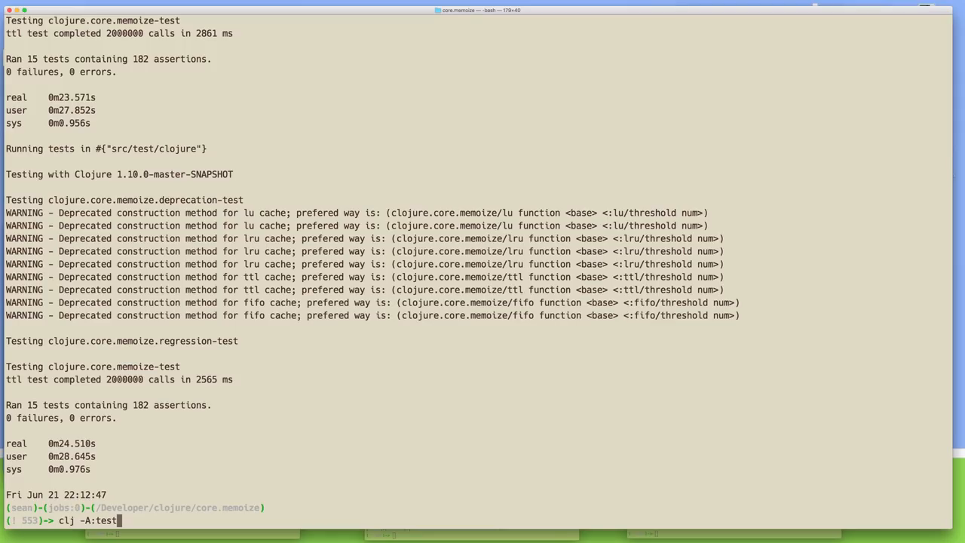
pyautogui.write(':comp')
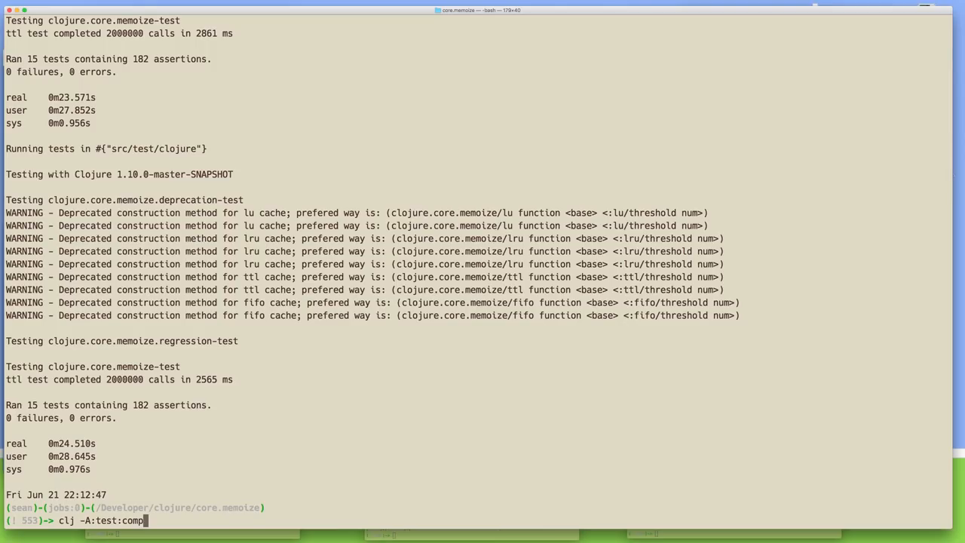
pyautogui.write(':')
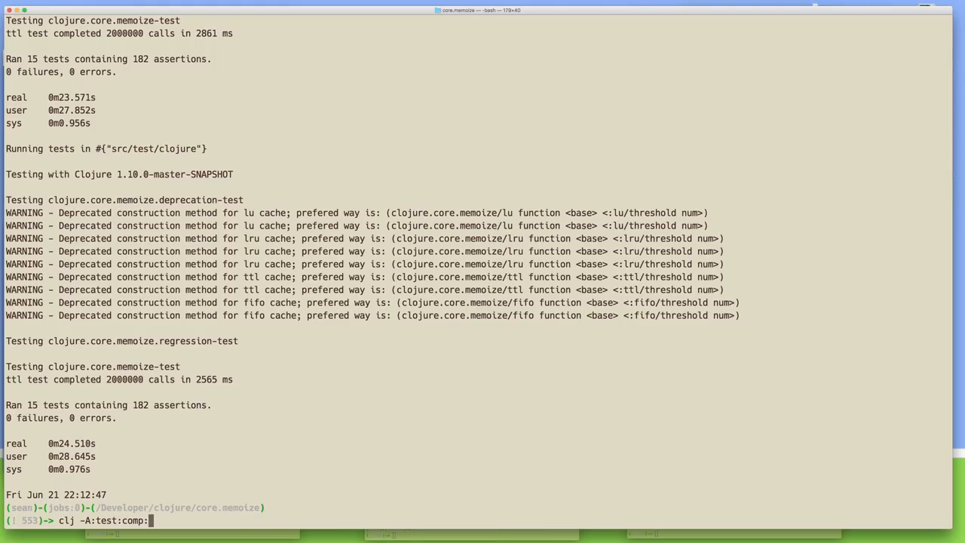
pyautogui.write('socke')
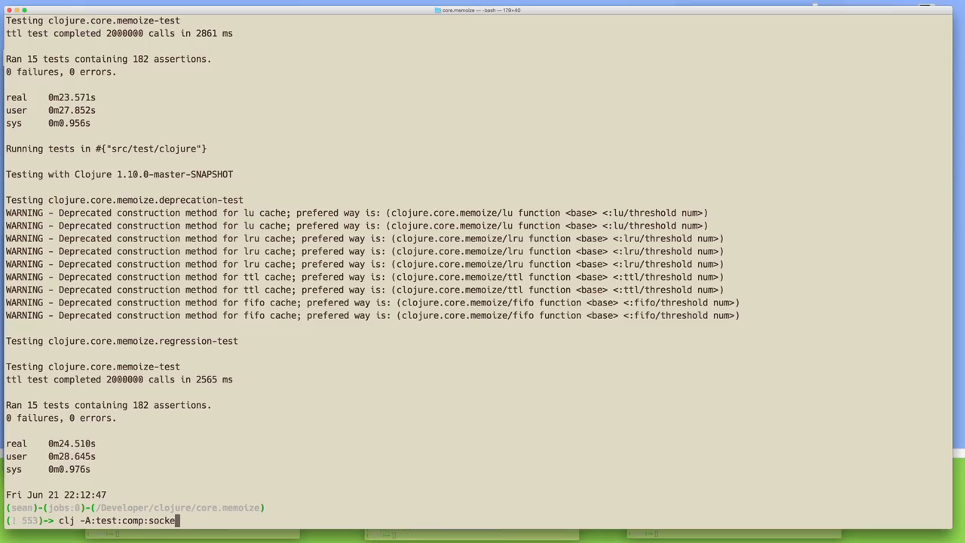
pyautogui.write('t')
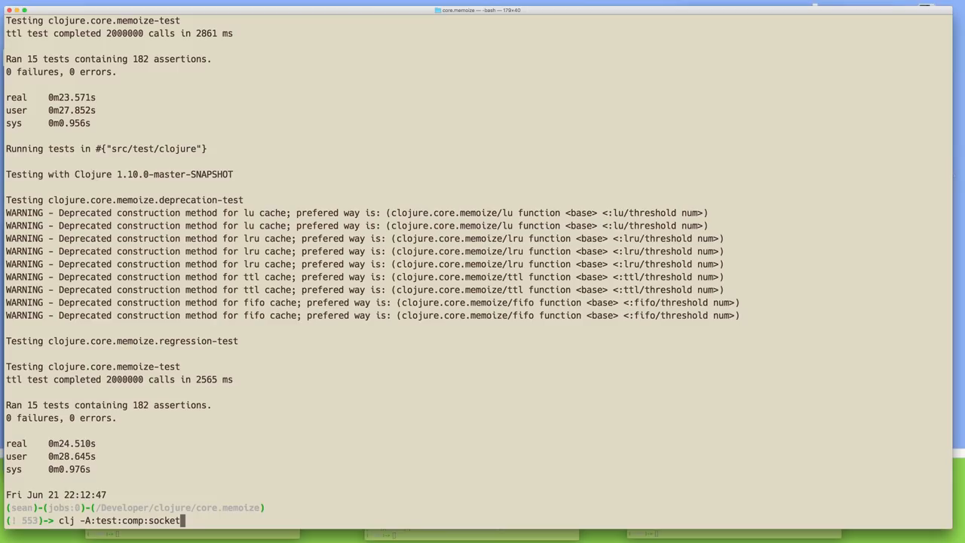
pyautogui.write(':rebl-')
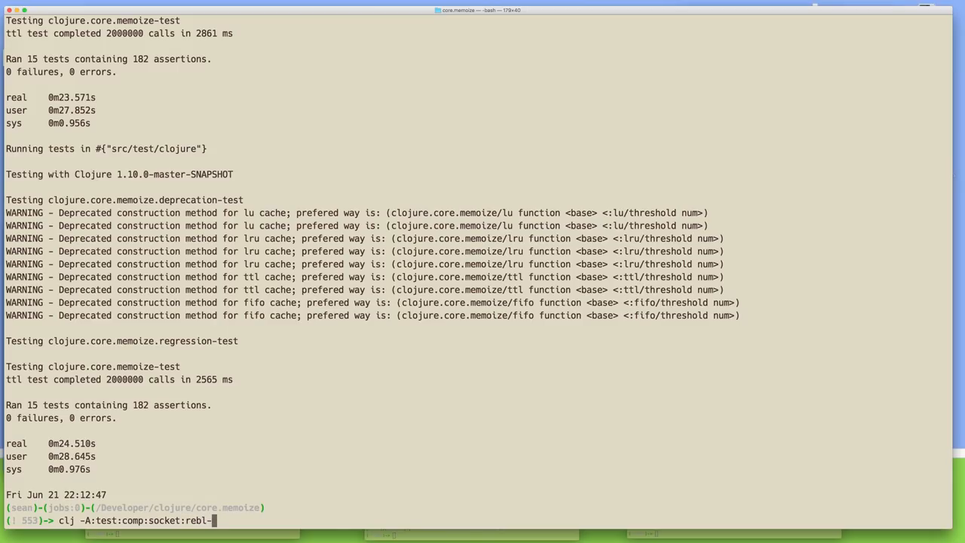
pyautogui.write('11')
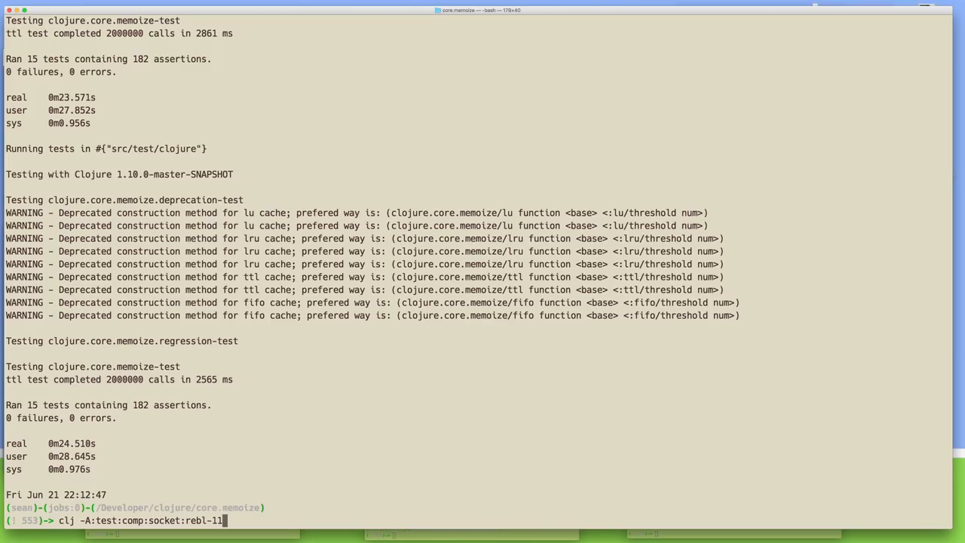
pyautogui.press('Return')
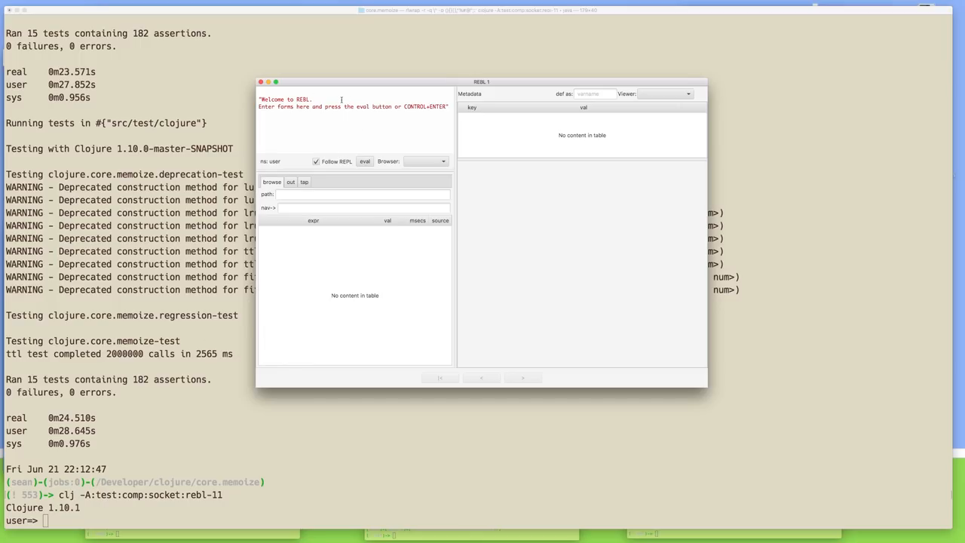
# Evaluate (System/getProperty "user.dir") in REBL, returning /Developer/clojure/core.memoize
pyautogui.click(364, 160)
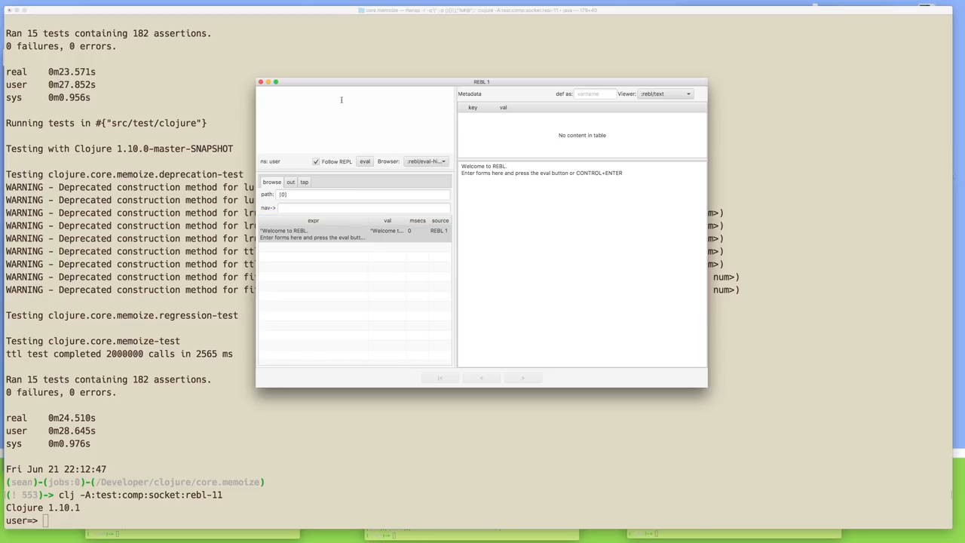
pyautogui.write('(System')
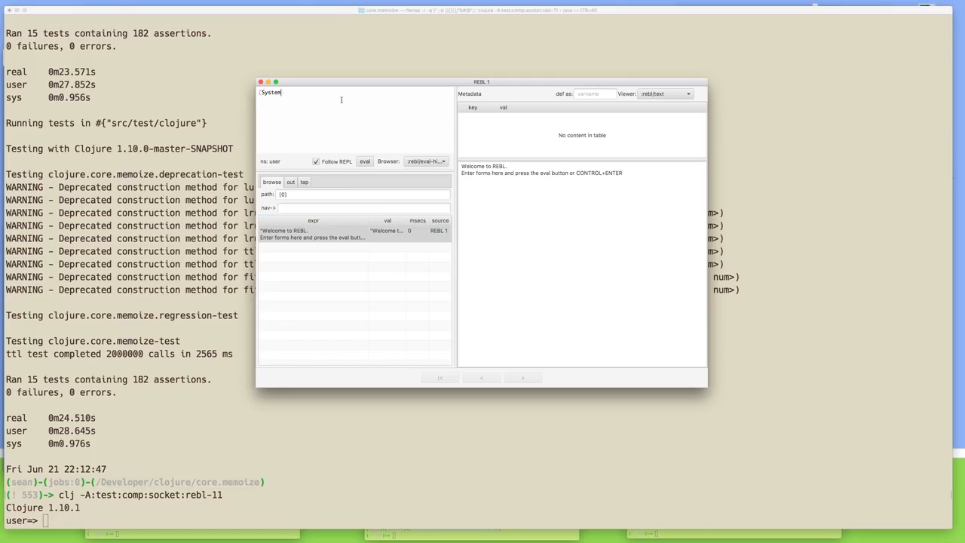
pyautogui.write('/getProperty')
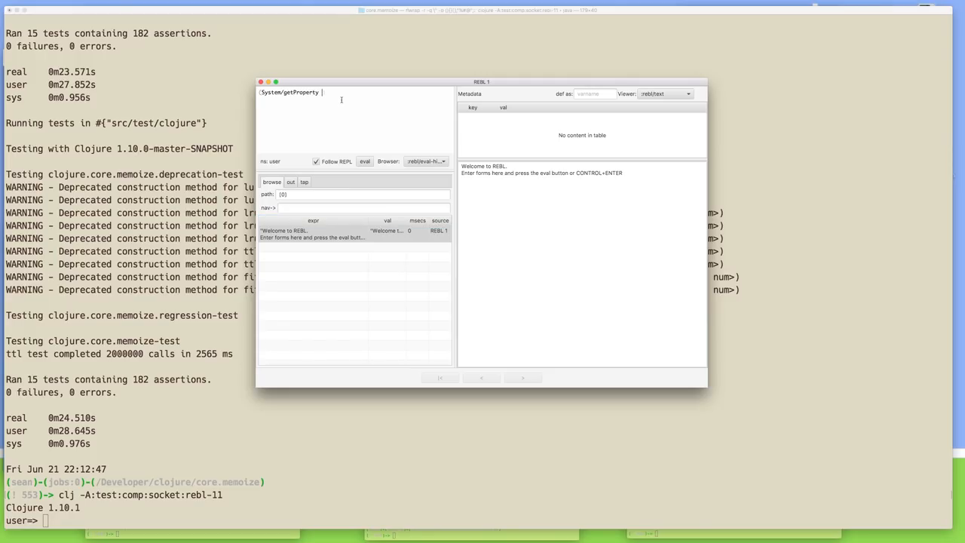
pyautogui.write('"user.dir"')
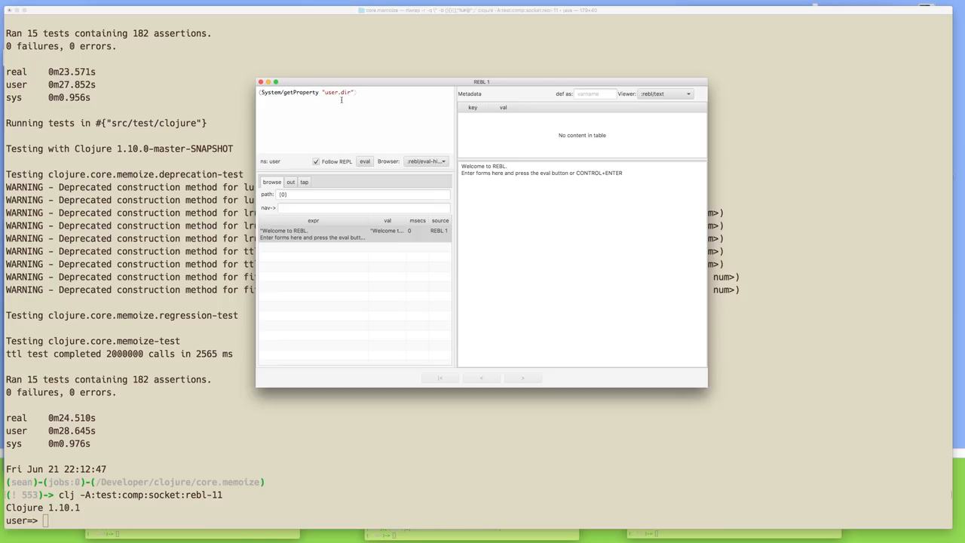
pyautogui.click(364, 161)
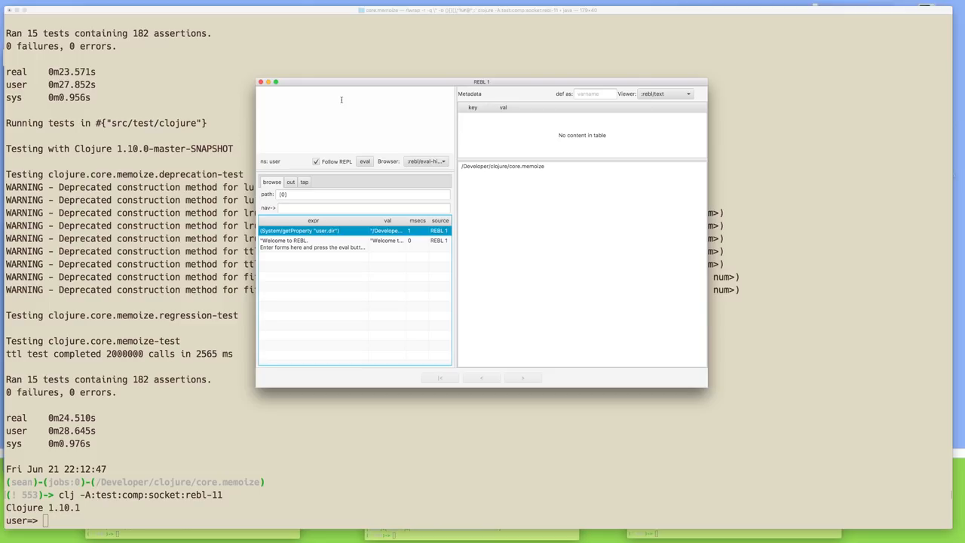
pyautogui.moveTo(347, 116)
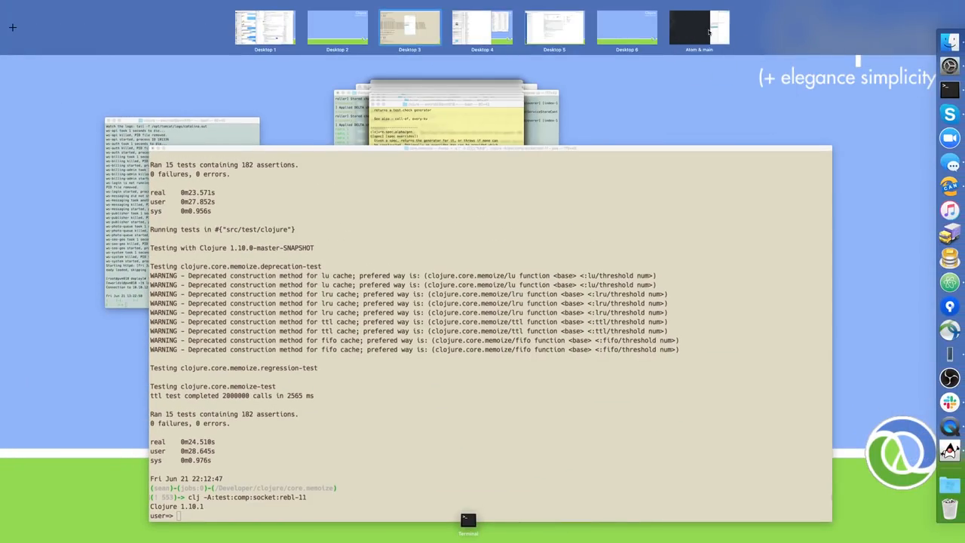
# Switch to the desktop with Atom and focus the editor showing the core.memoize project tree
pyautogui.click(698, 28)
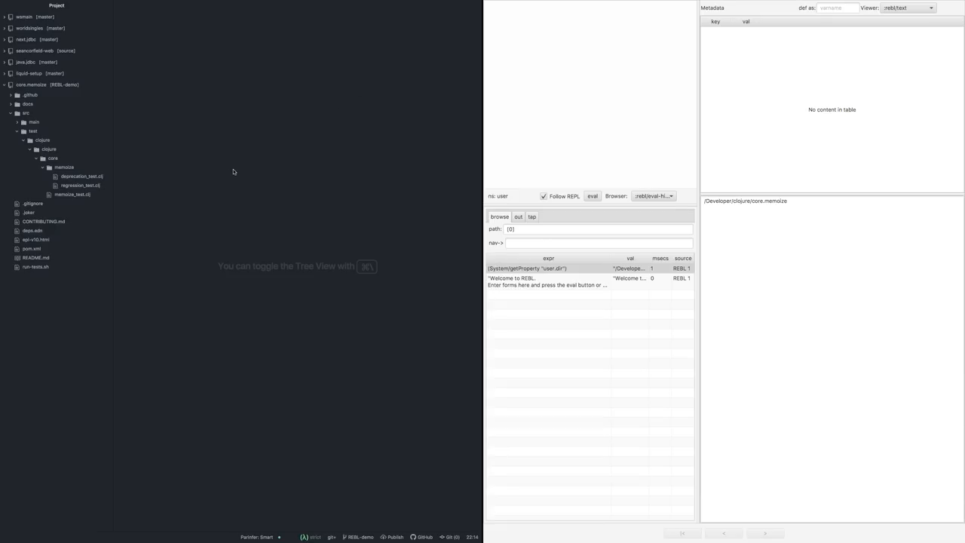
pyautogui.click(79, 186)
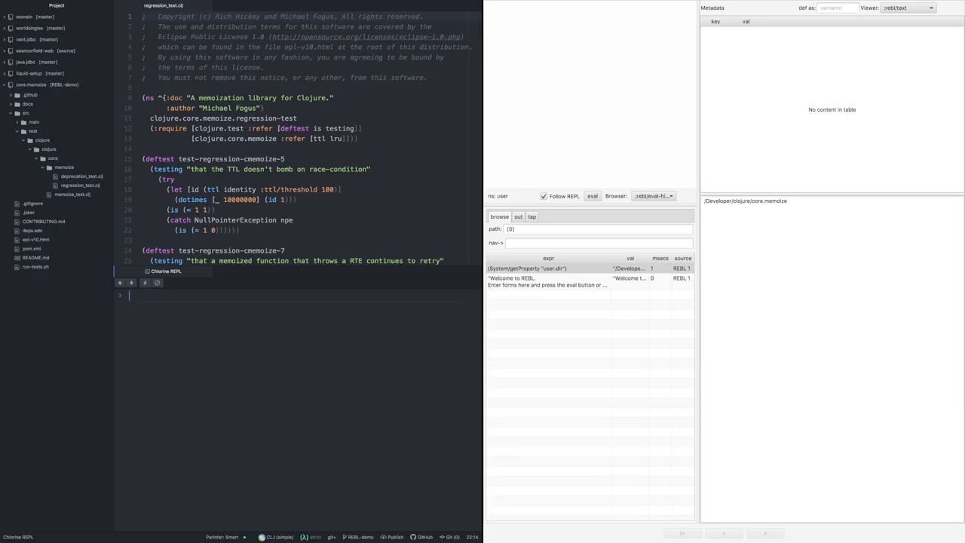
pyautogui.moveTo(309, 266)
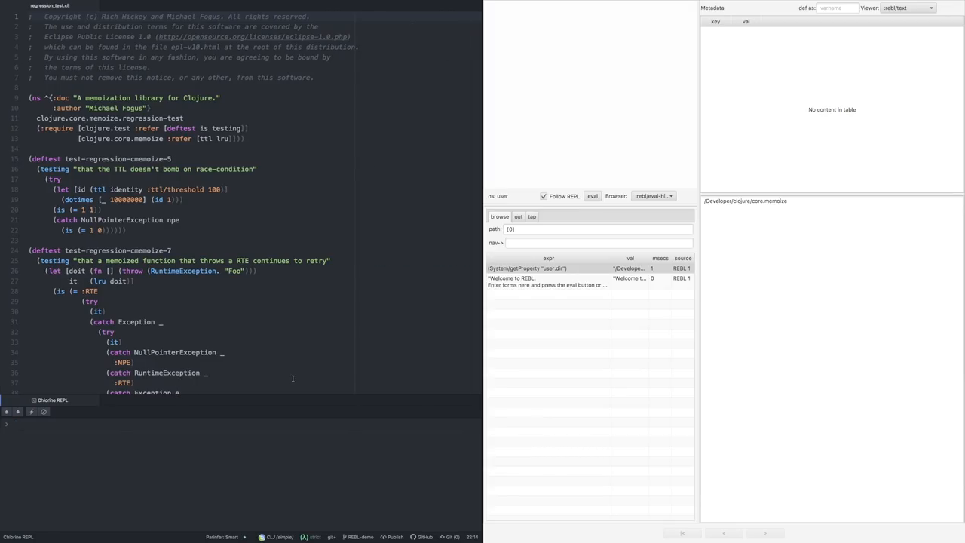
# Scroll through regression_test.clj and place the cursor on the blank line at its end
pyautogui.scroll(-3)
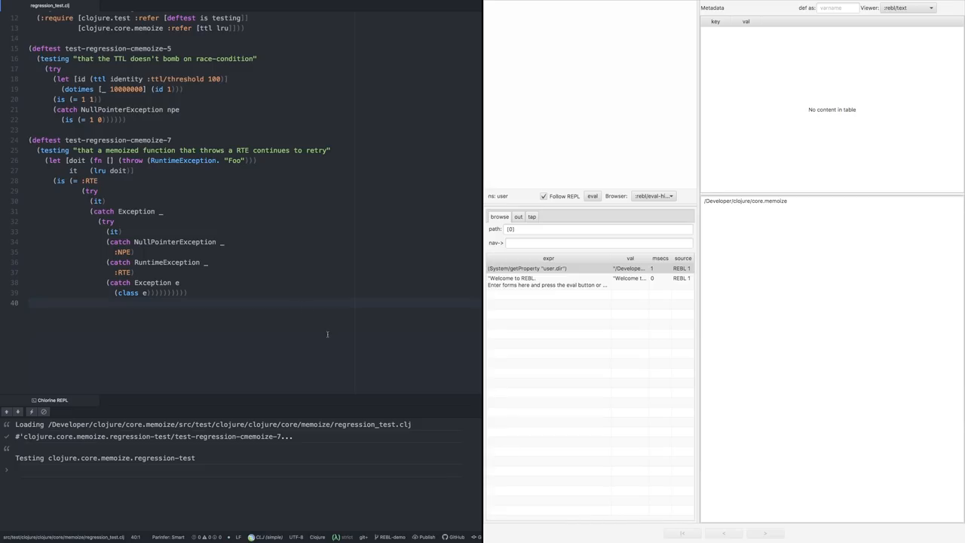
pyautogui.click(28, 302)
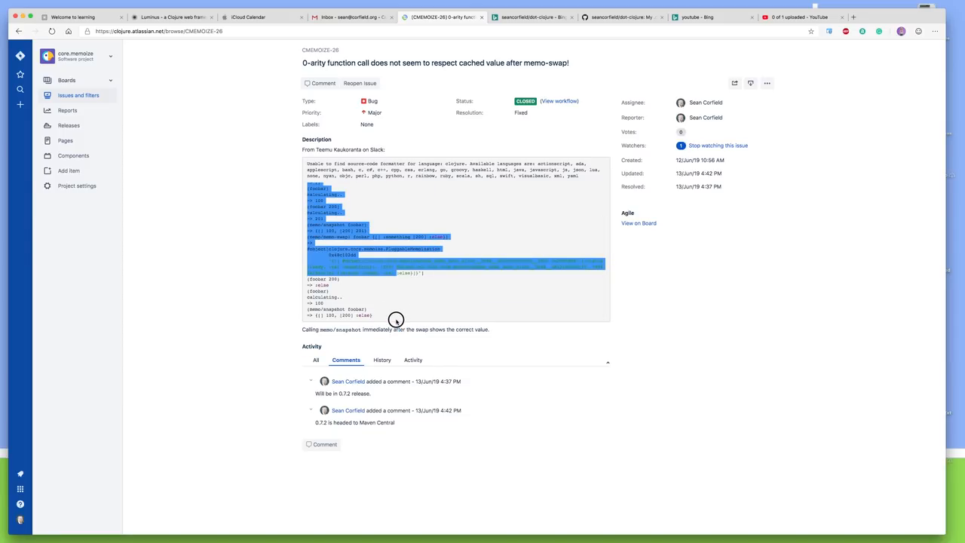
# Select the example REPL session in the CMEMOIZE-26 description code block for copying
pyautogui.moveTo(396, 318); pyautogui.dragTo(388, 329)
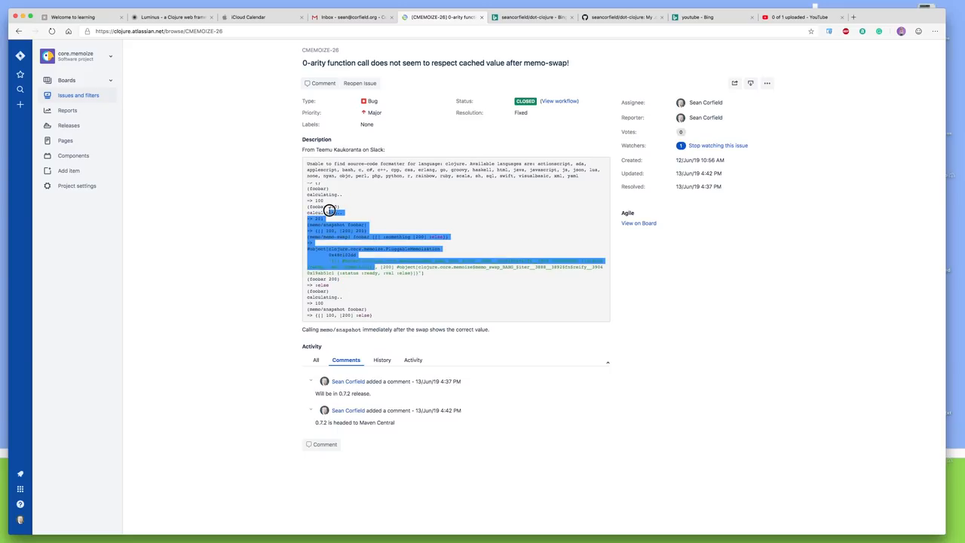
pyautogui.scroll(3)
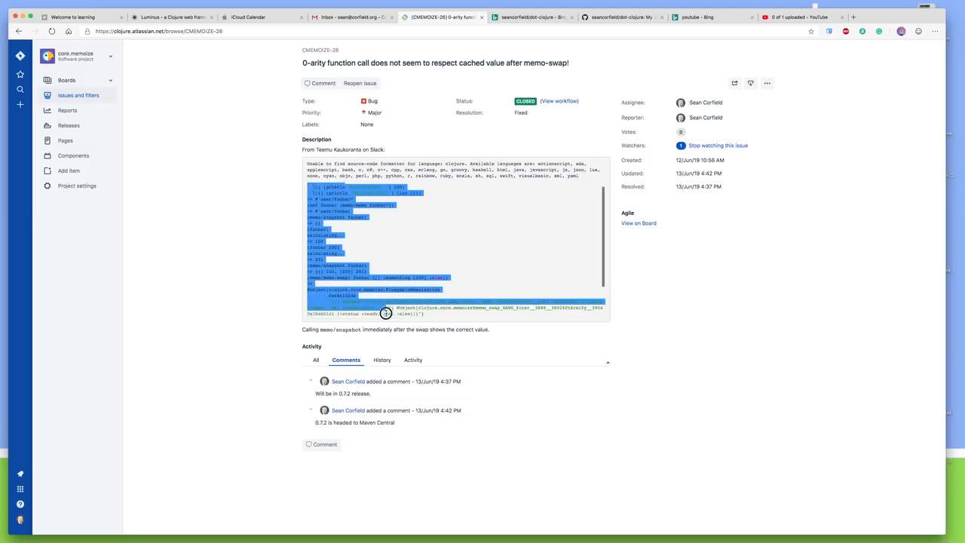
pyautogui.scroll(-3)
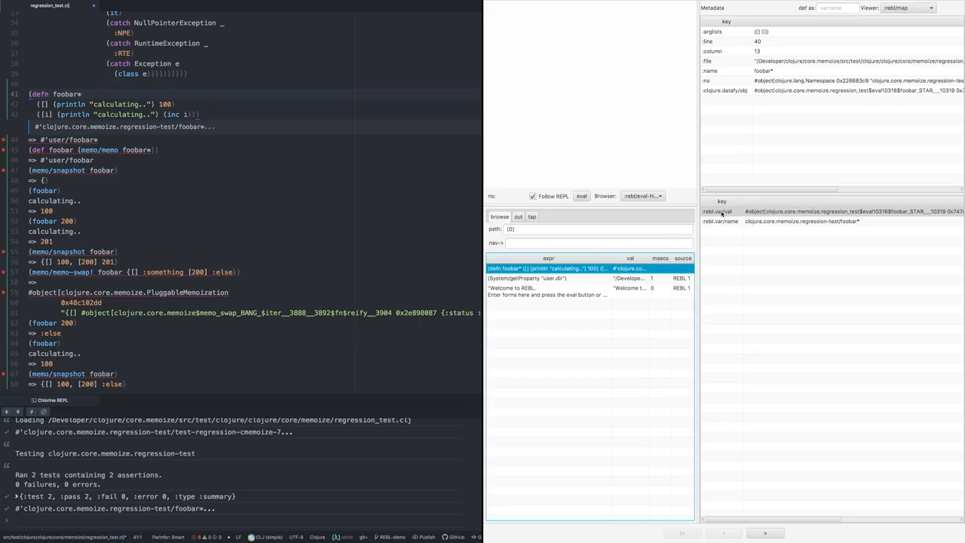
pyautogui.moveTo(555, 241)
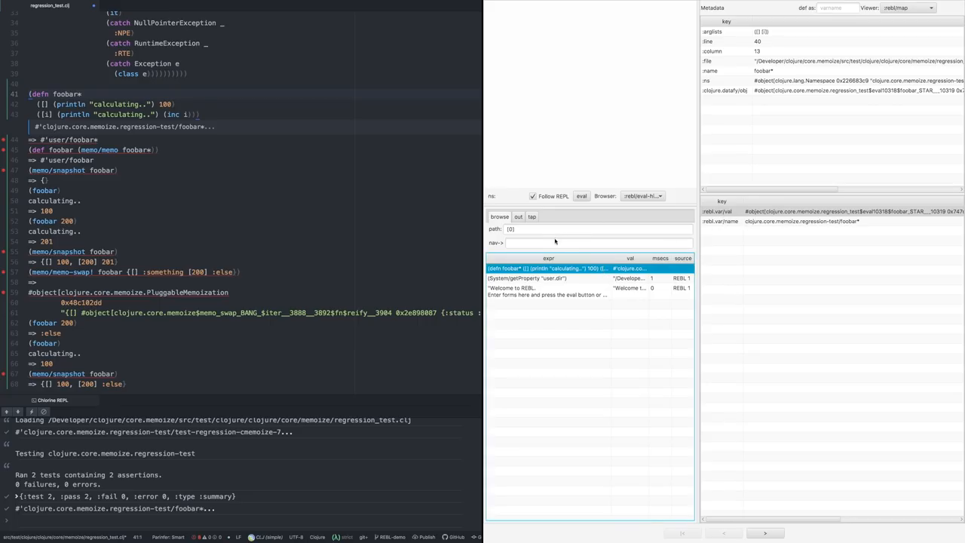
pyautogui.moveTo(233, 121)
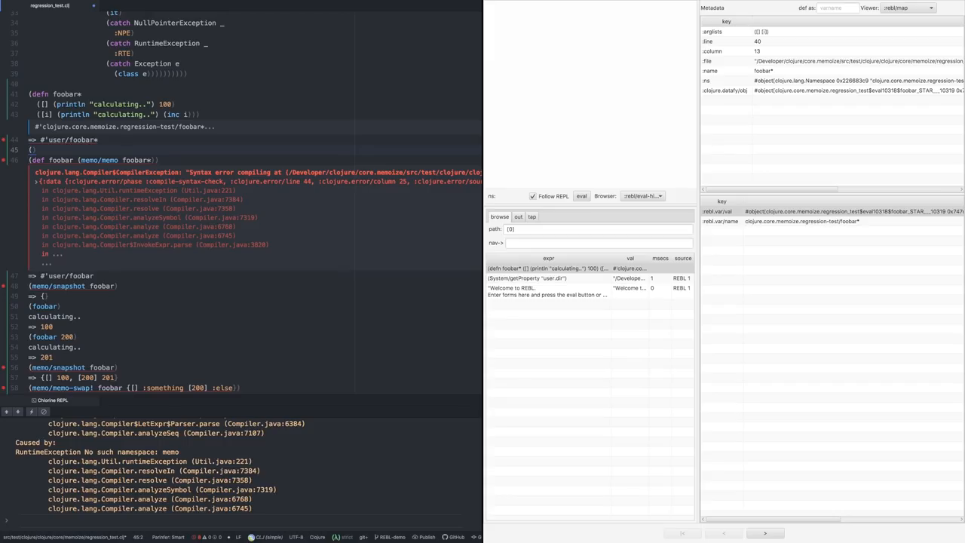
# Insert (require '[clojure.core.memoize :as memo]) above the foobar definition
pyautogui.write("(require '[])")
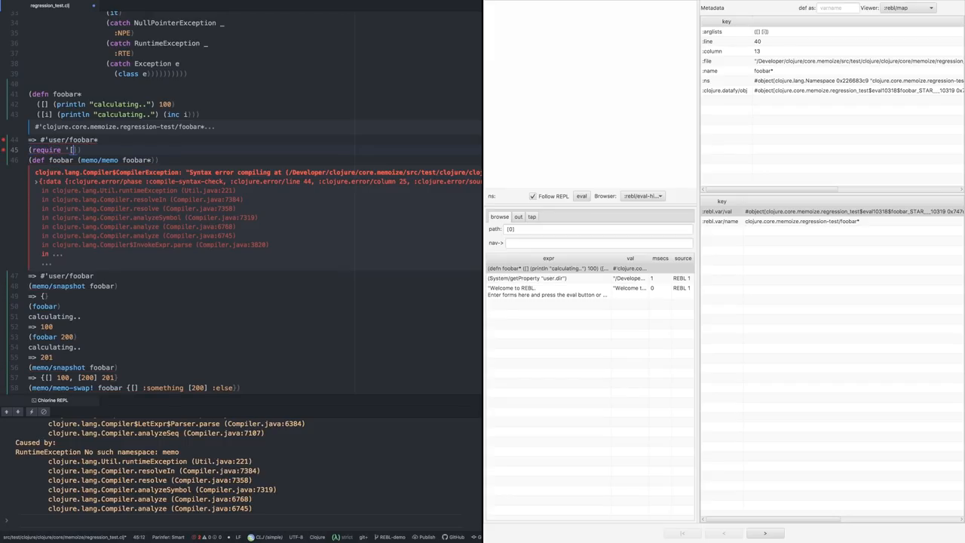
pyautogui.write('clojure.core.memoize')
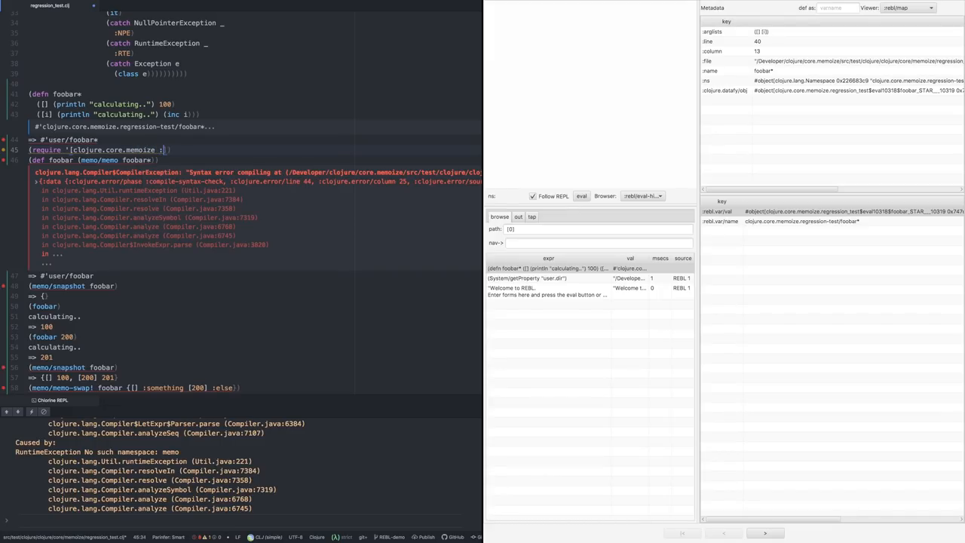
pyautogui.write(':as memo')
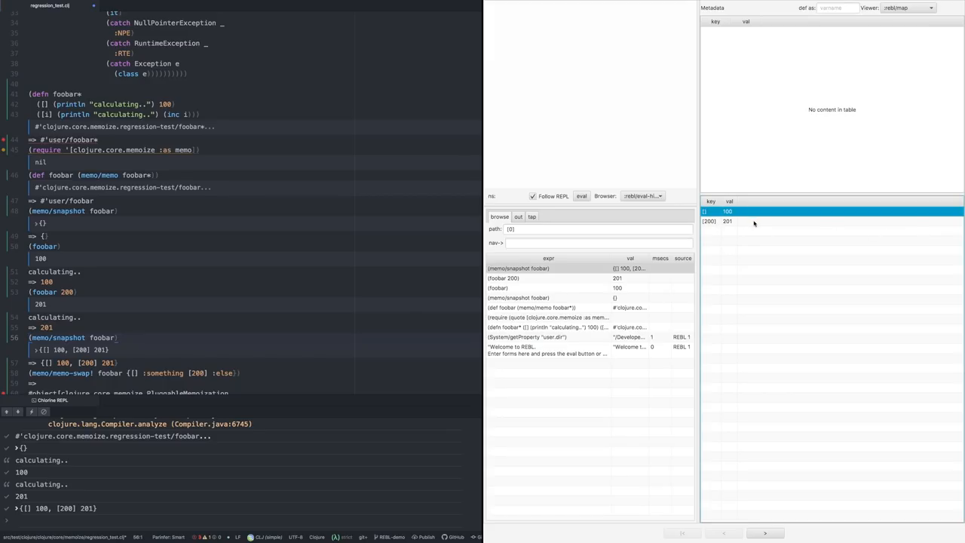
pyautogui.moveTo(714, 226)
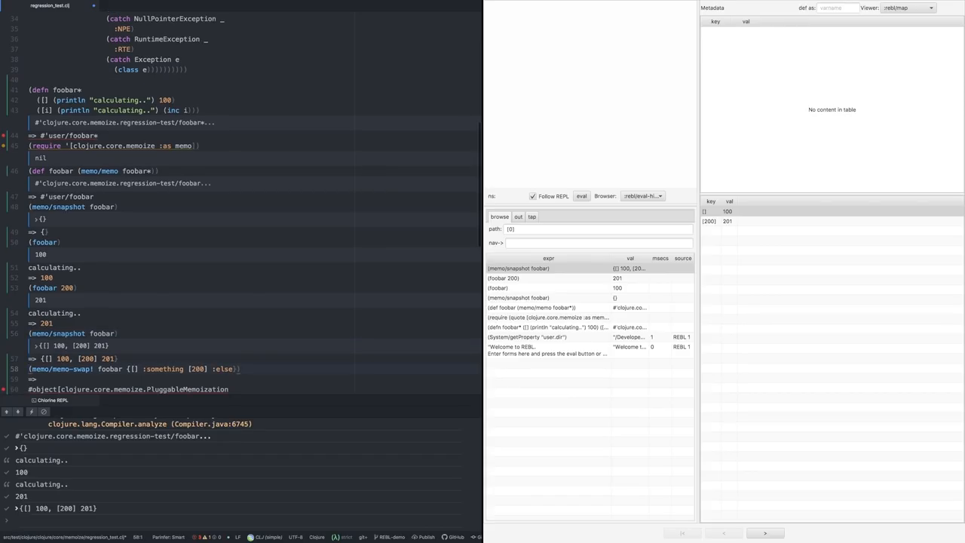
# Select and evaluate the memo-swap! form and the following foobar calls with Chlorine
pyautogui.scroll(-3)
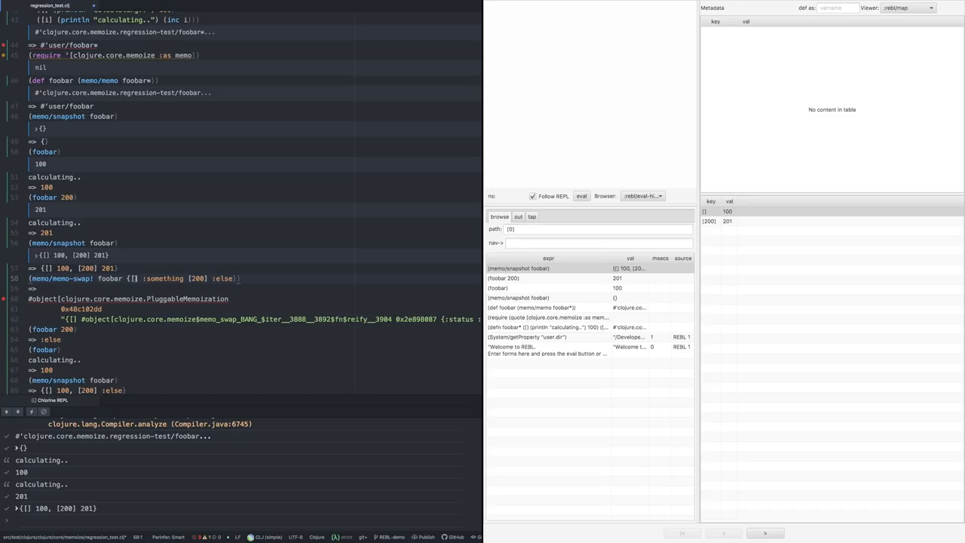
pyautogui.doubleClick(164, 278)
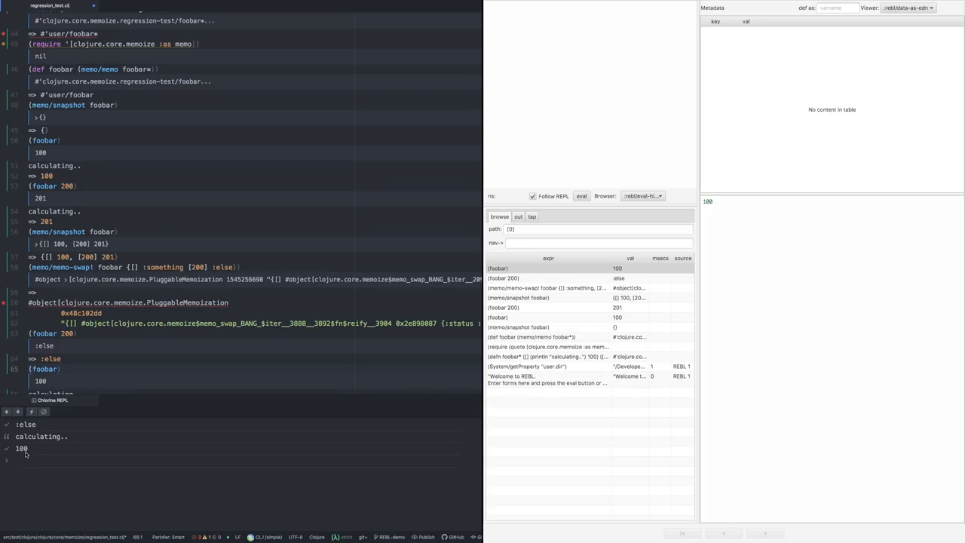
pyautogui.scroll(-3)
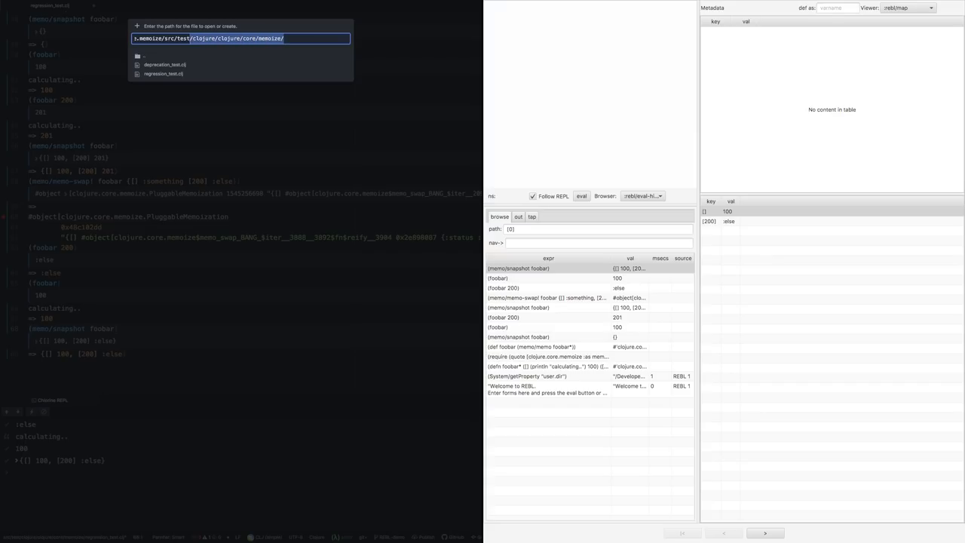
# Open src/main/.../memoize.clj, find the 'defn memo' definition and load the file into the REPL
pyautogui.write('src/main/')
pyautogui.write('defn memo')
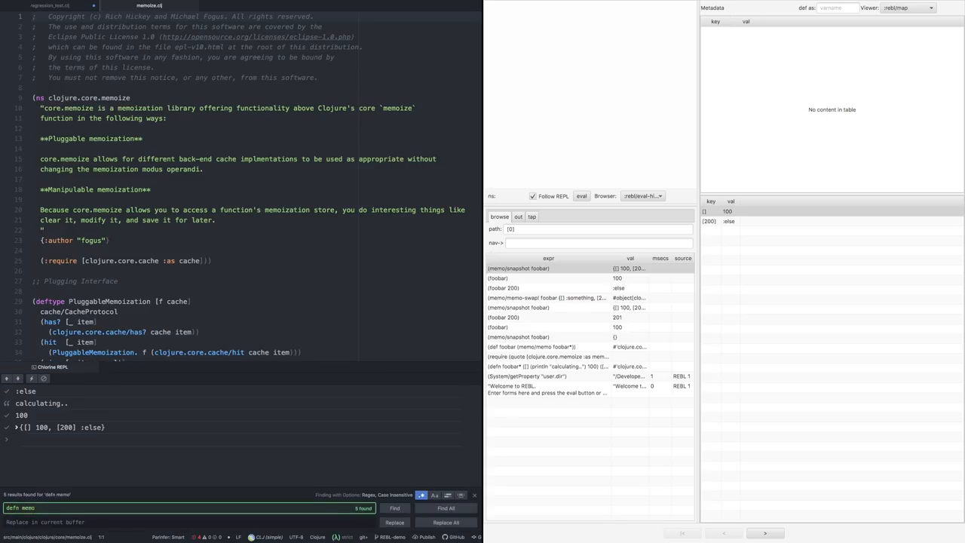
pyautogui.click(394, 507)
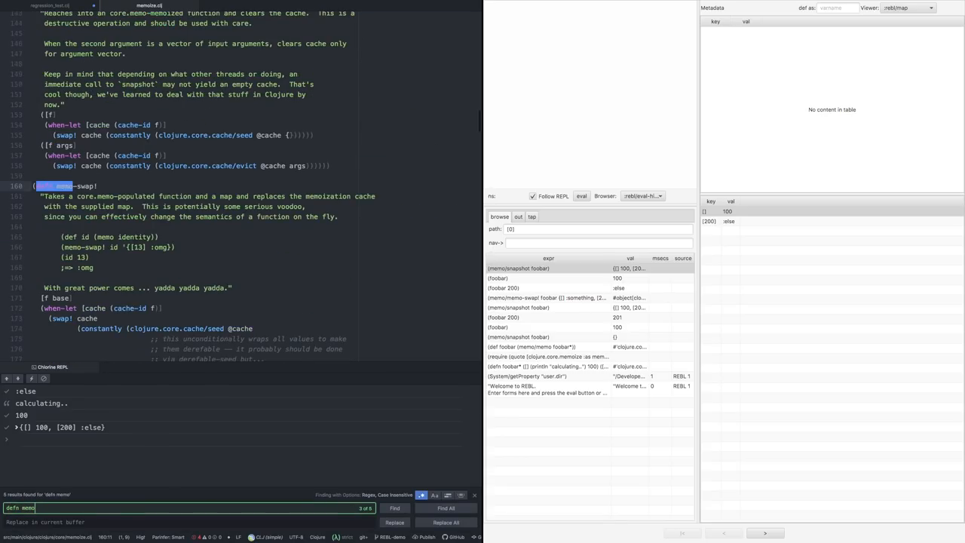
pyautogui.click(394, 507)
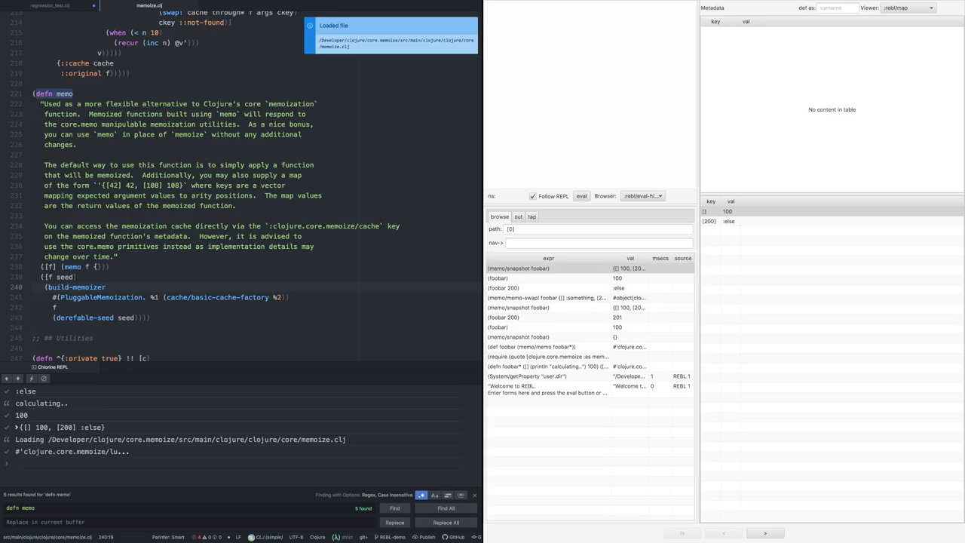
# Scroll memoize.clj to show build-memoizer's cache lookup and retry loop
pyautogui.scroll(3)
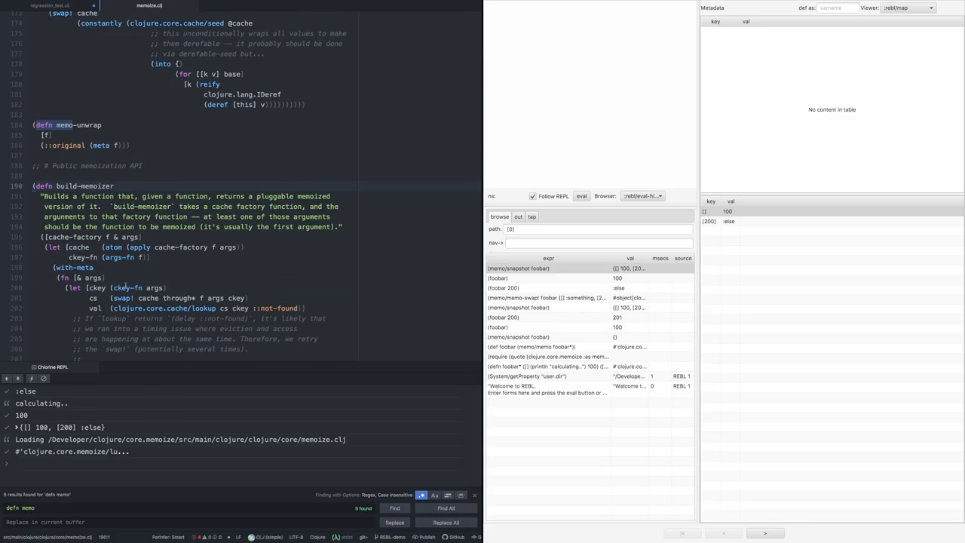
pyautogui.scroll(-3)
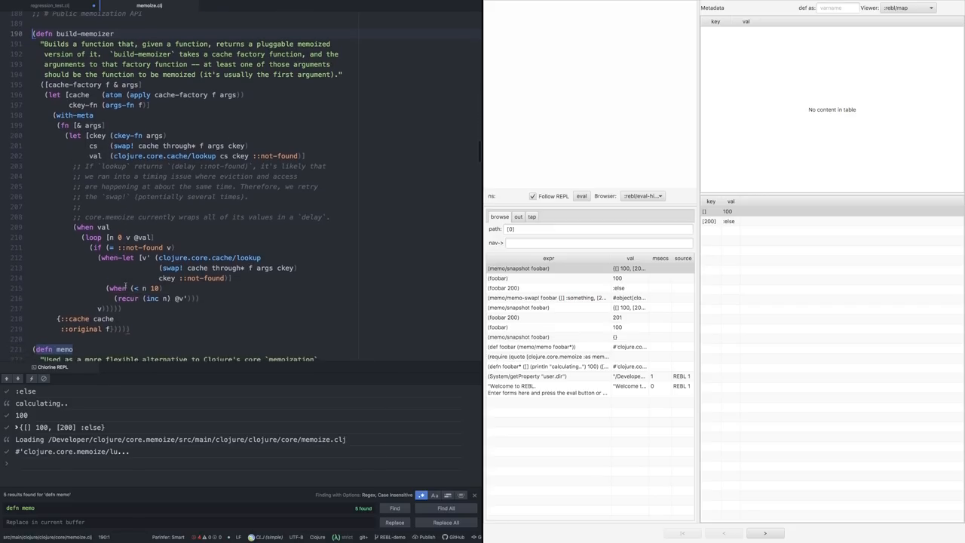
pyautogui.scroll(3)
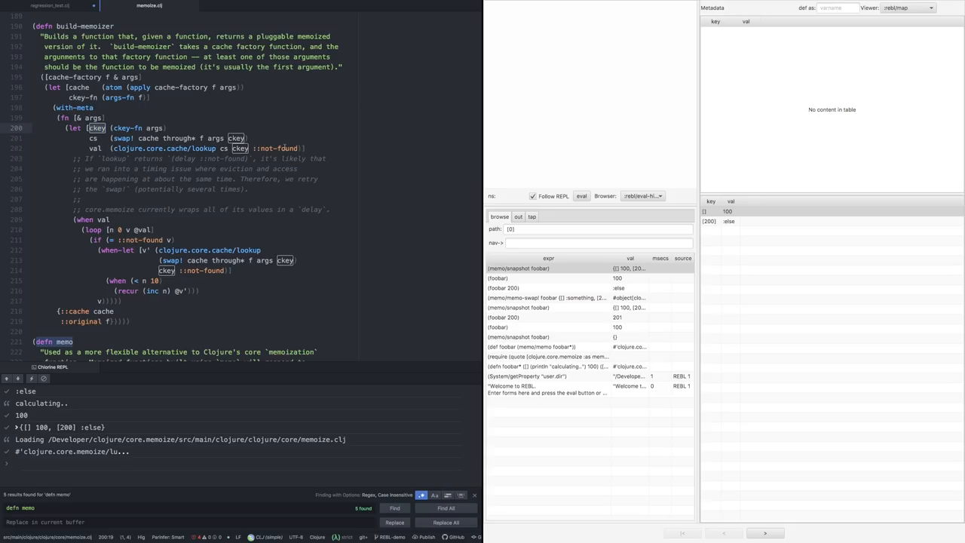
# Insert (tap> {:args args :ckey ckey :val val}) after build-memoizer's cache lookup and re-evaluate the definition
pyautogui.click(305, 148)
pyautogui.write('(')
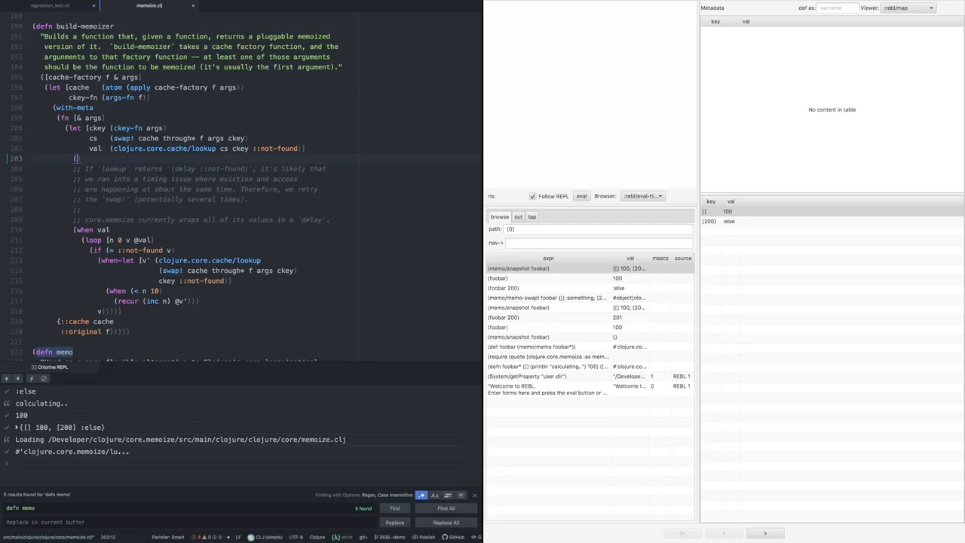
pyautogui.write('tap>')
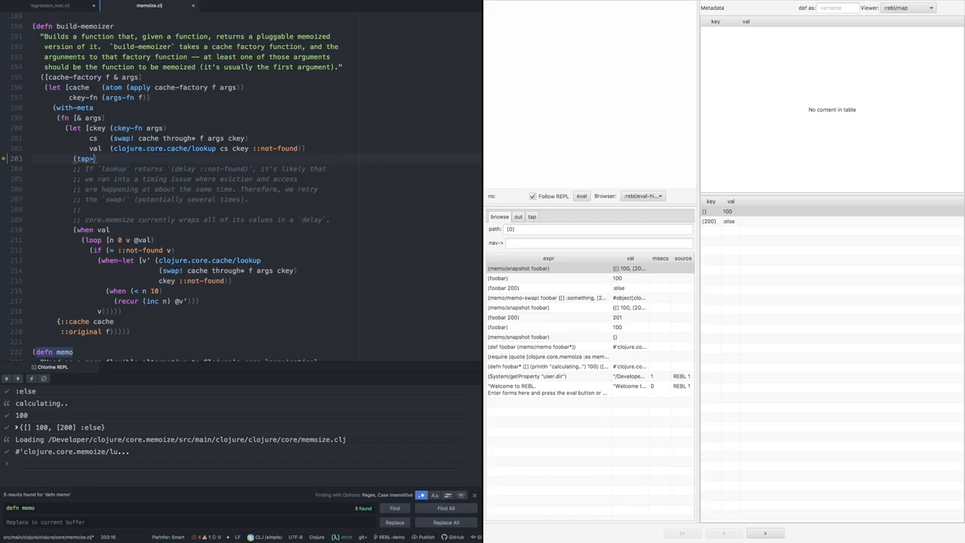
pyautogui.write('{}')
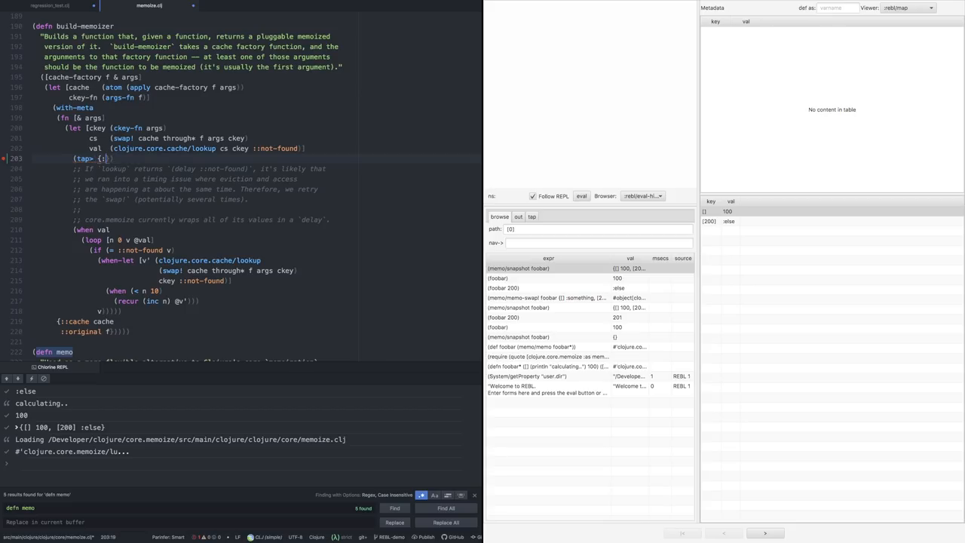
pyautogui.write('args args :ckey ckey :')
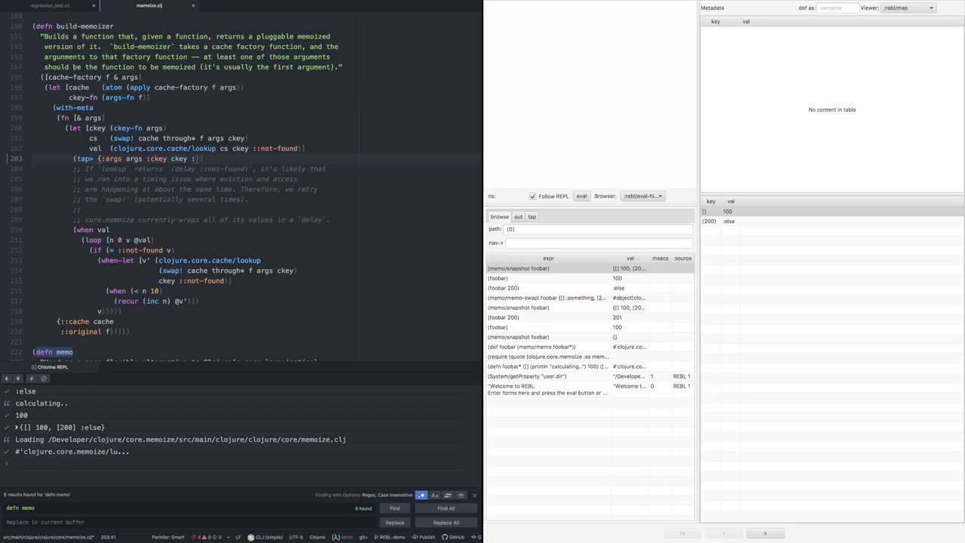
pyautogui.write('val val')
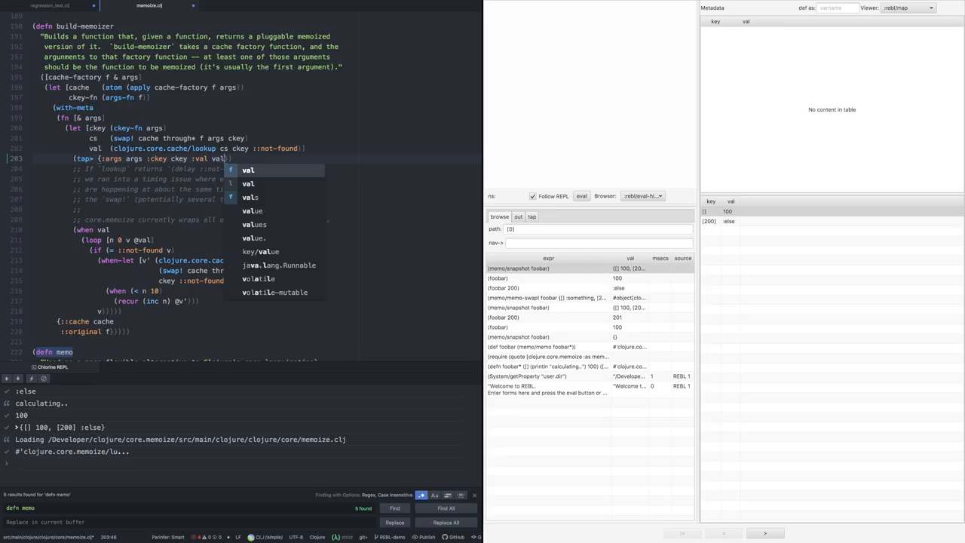
pyautogui.press('Escape')
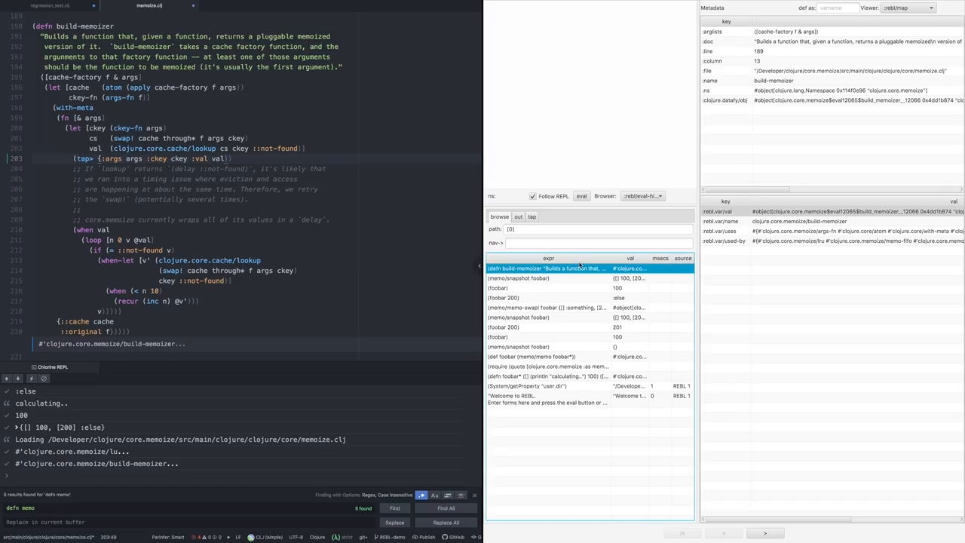
pyautogui.moveTo(591, 275)
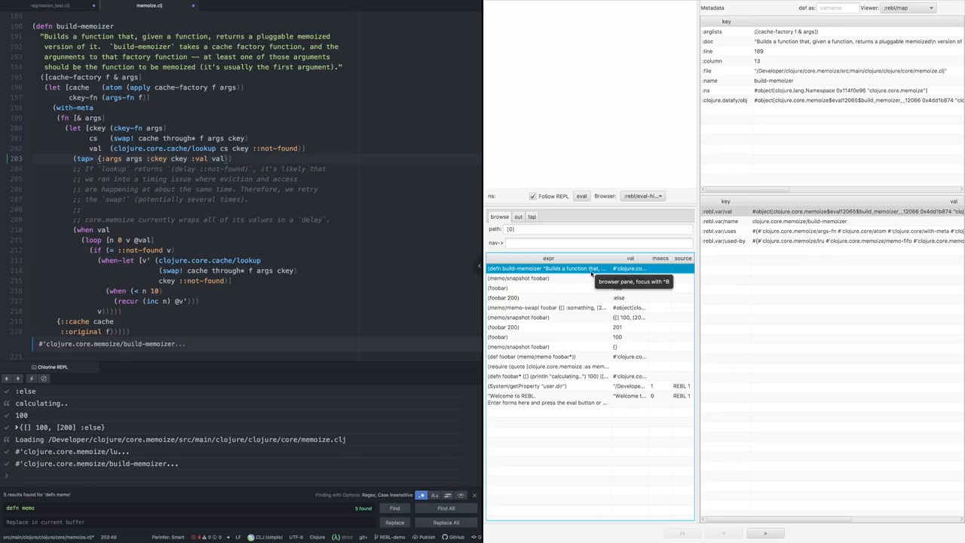
pyautogui.click(547, 268)
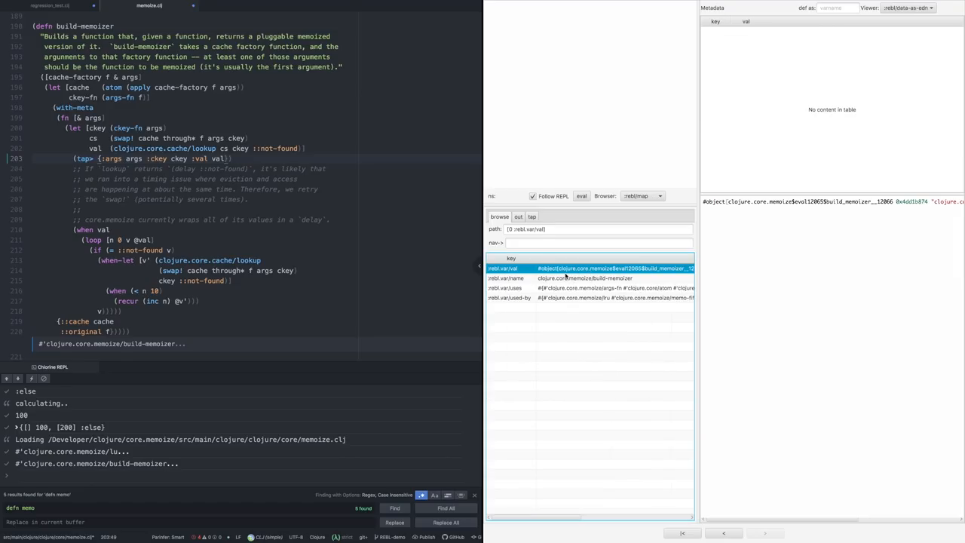
pyautogui.click(580, 278)
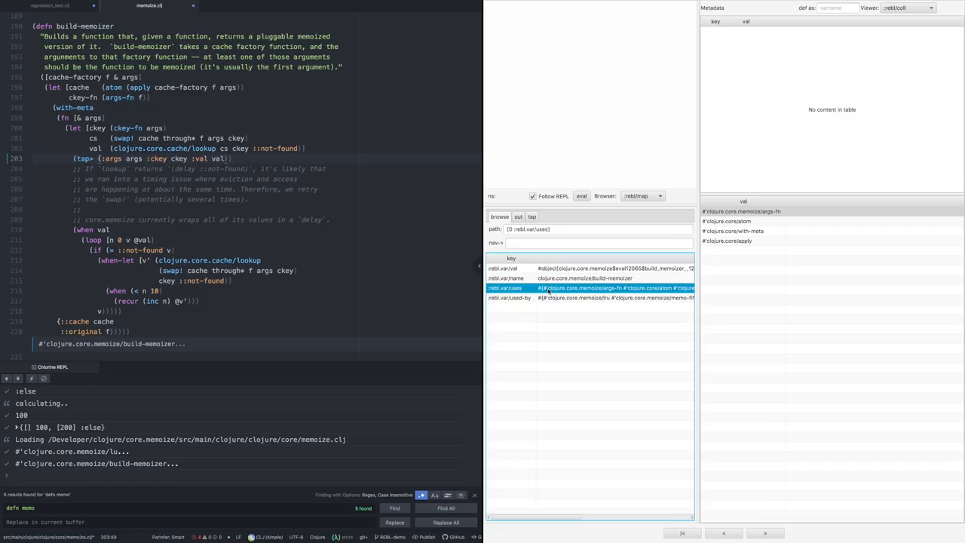
pyautogui.moveTo(719, 220)
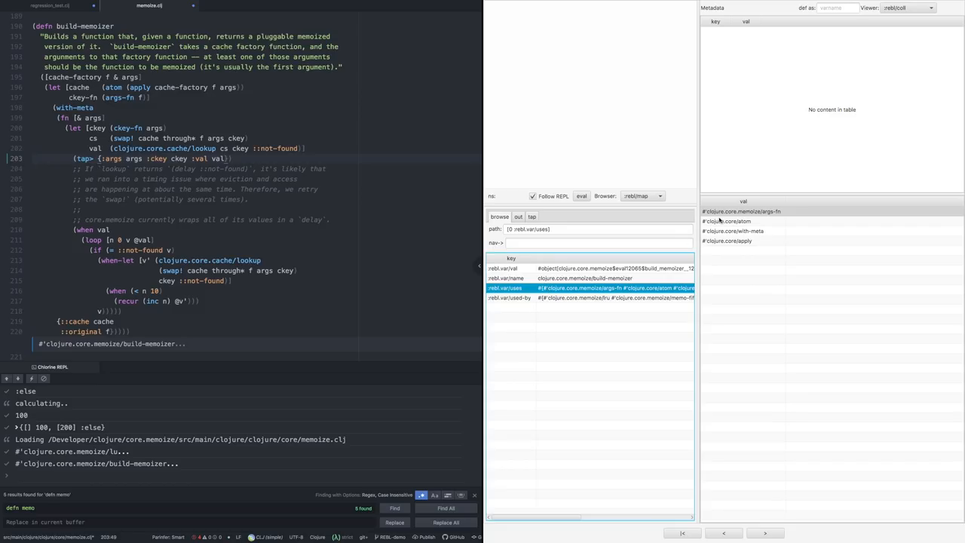
pyautogui.moveTo(751, 233)
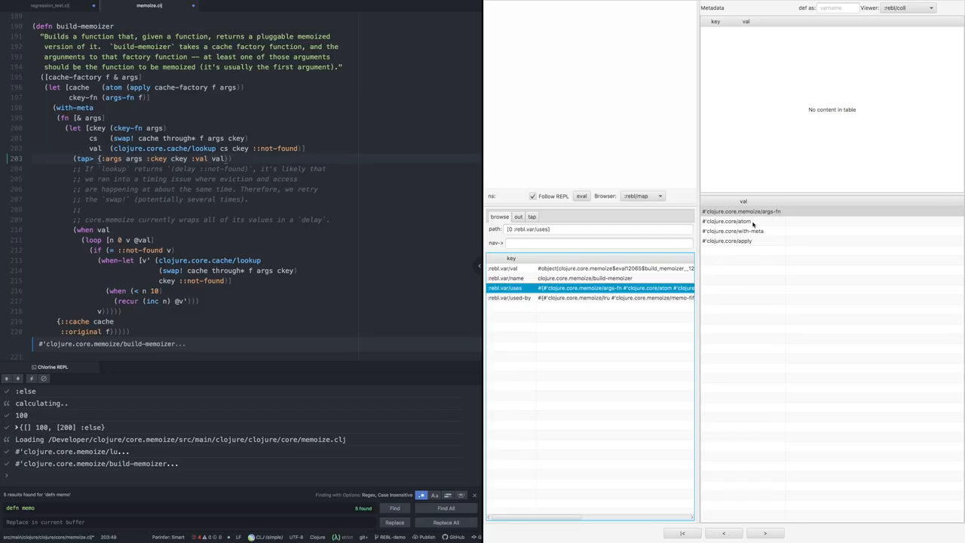
pyautogui.click(742, 241)
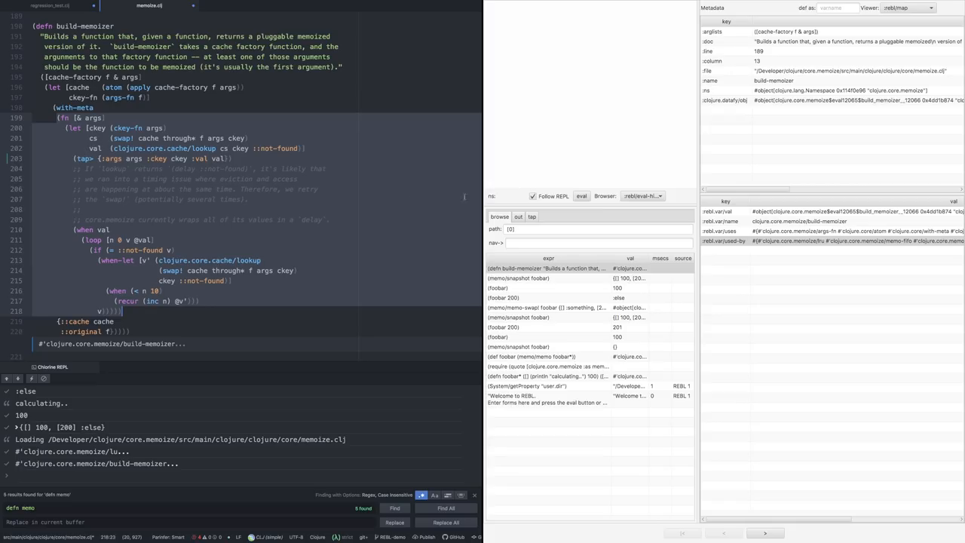
# Review REBL's tap tab and select the first tapped args/ckey/val map
pyautogui.click(531, 217)
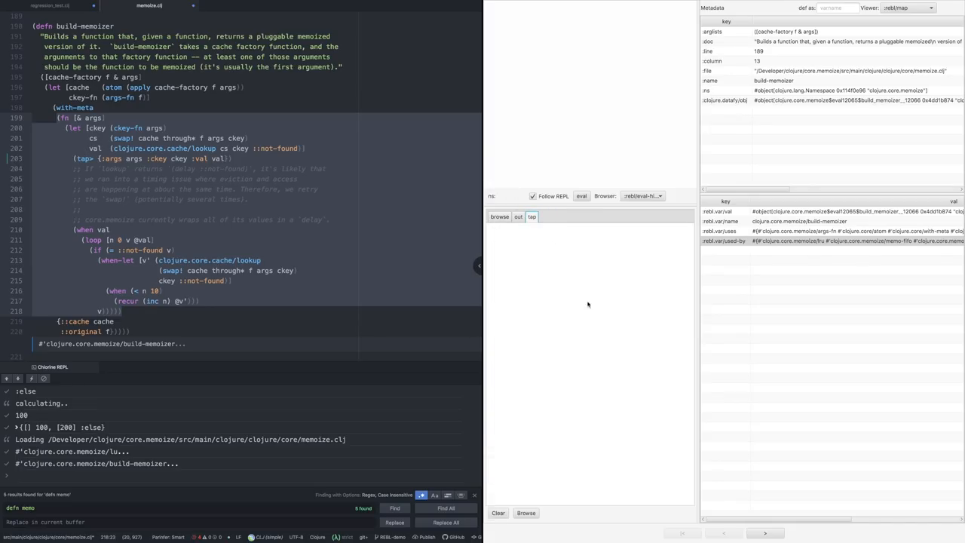
pyautogui.moveTo(252, 247)
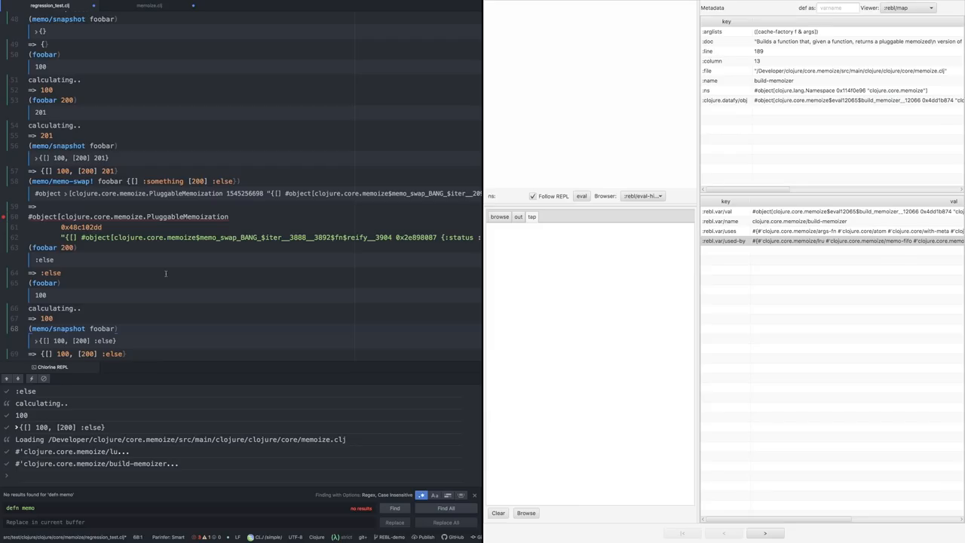
pyautogui.scroll(3)
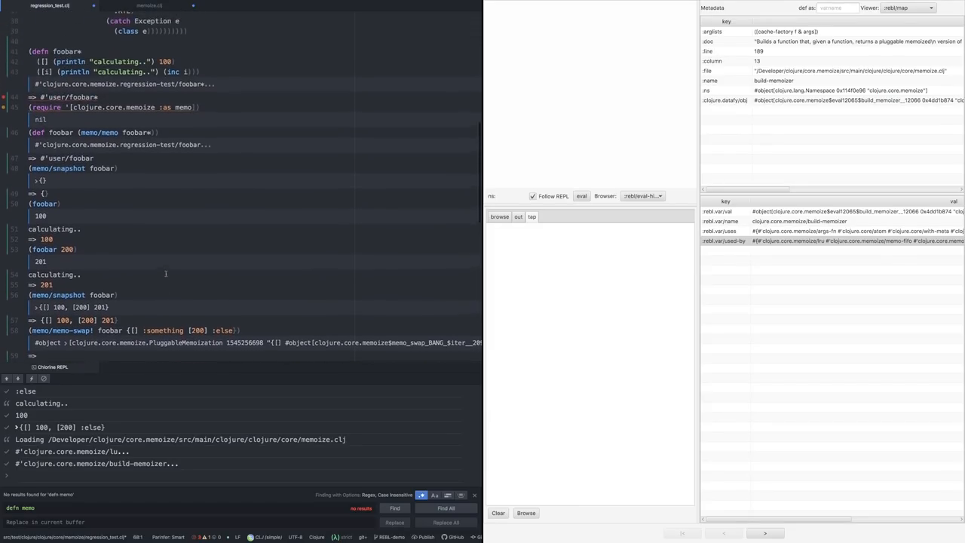
pyautogui.scroll(3)
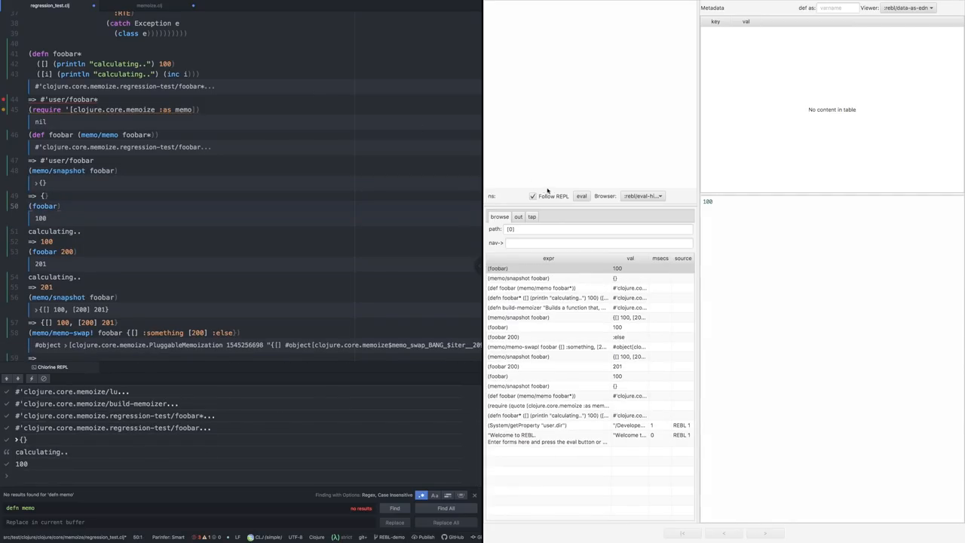
pyautogui.click(531, 216)
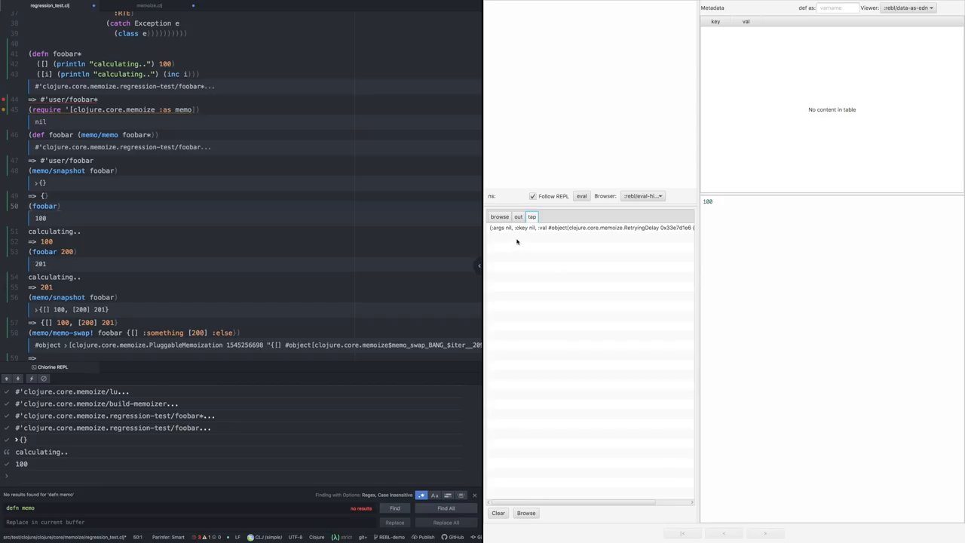
pyautogui.click(590, 227)
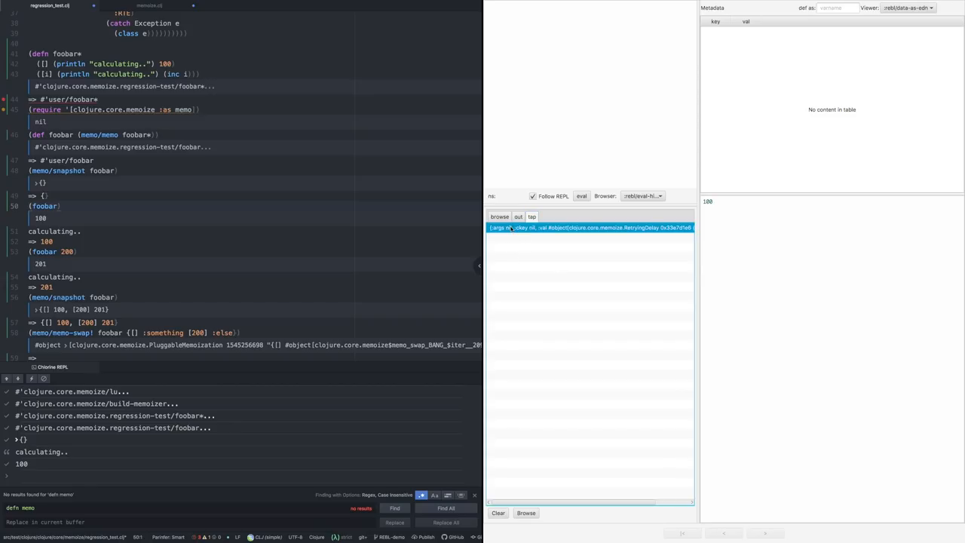
pyautogui.moveTo(535, 227)
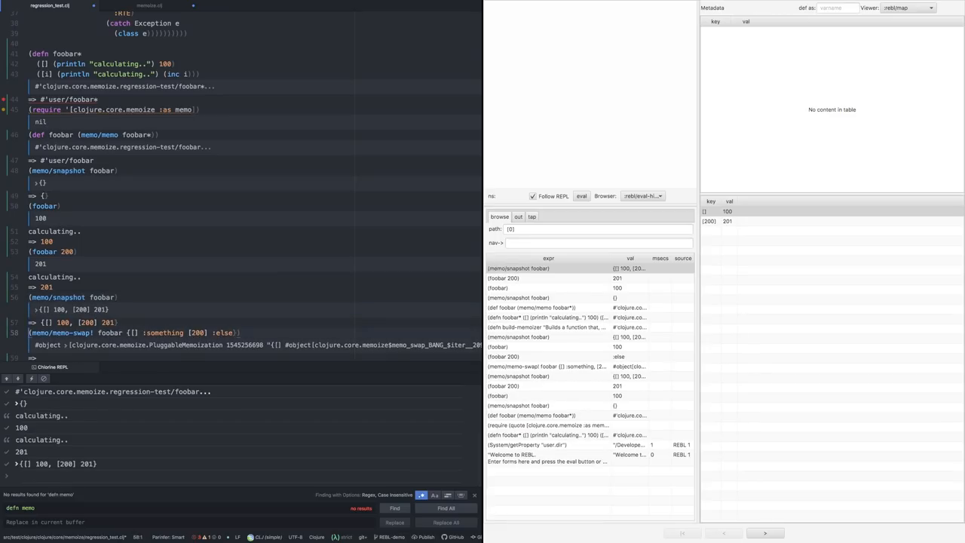
# Re-evaluate foobar's memo-swap! step in regression_test.clj and view the four tapped maps in REBL
pyautogui.click(908, 8)
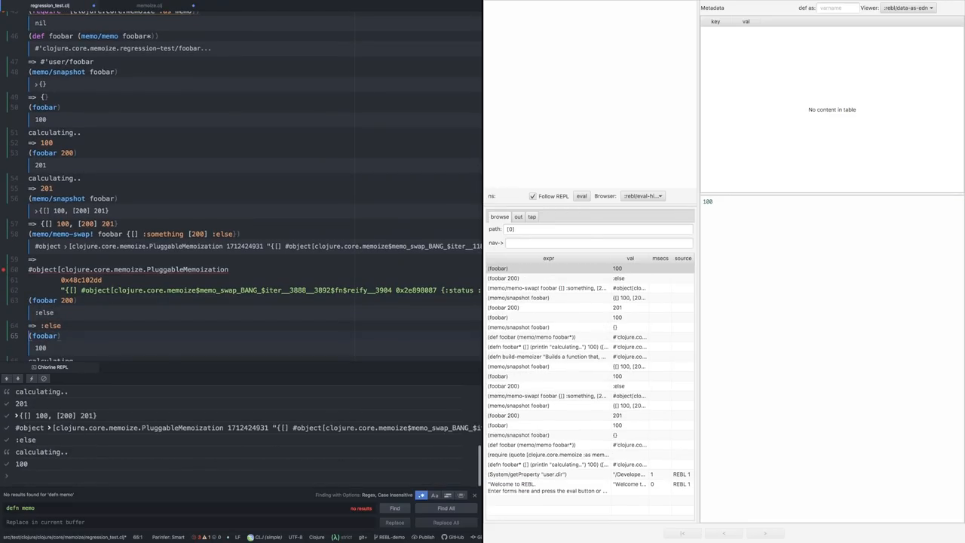
pyautogui.scroll(-3)
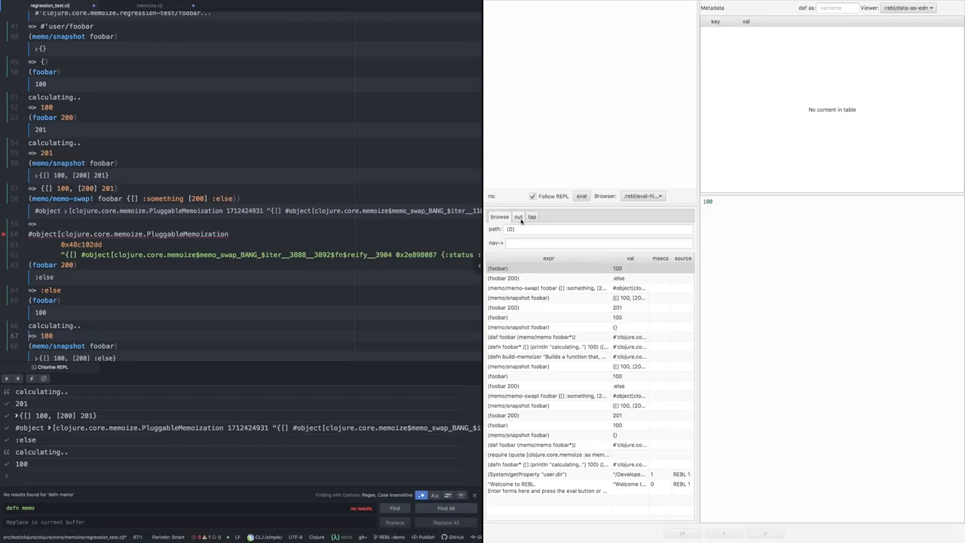
pyautogui.click(531, 217)
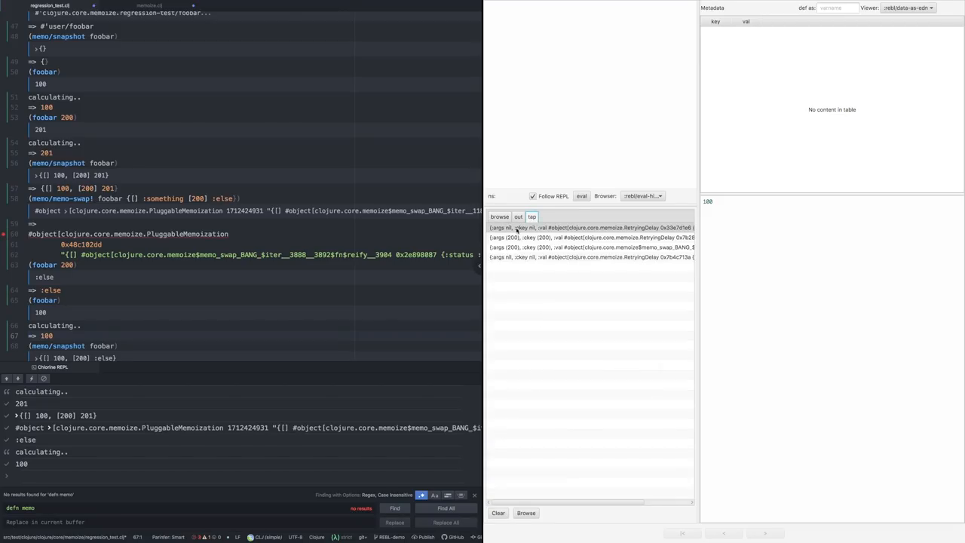
pyautogui.moveTo(524, 263)
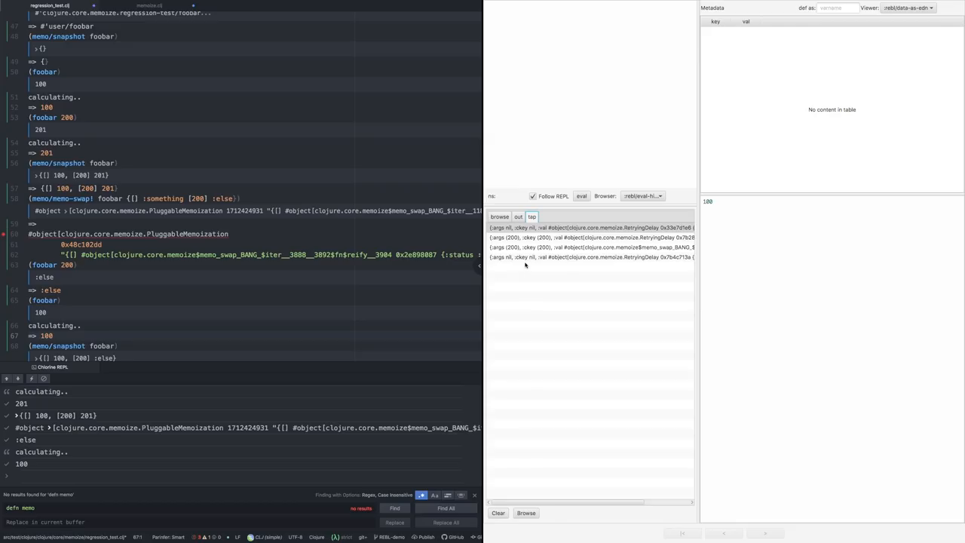
pyautogui.moveTo(526, 265)
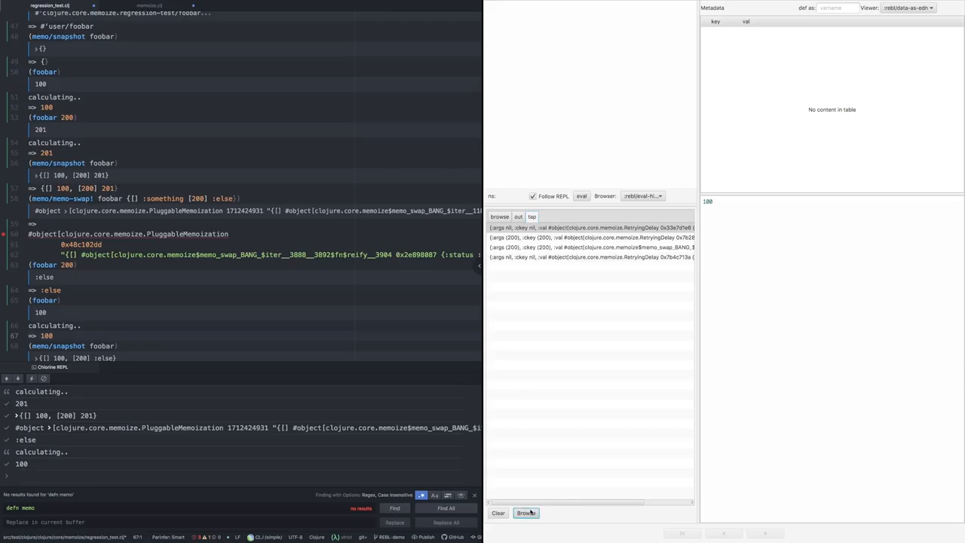
# Browse the tapped entries as a collection with nav-> set to :val
pyautogui.click(526, 512)
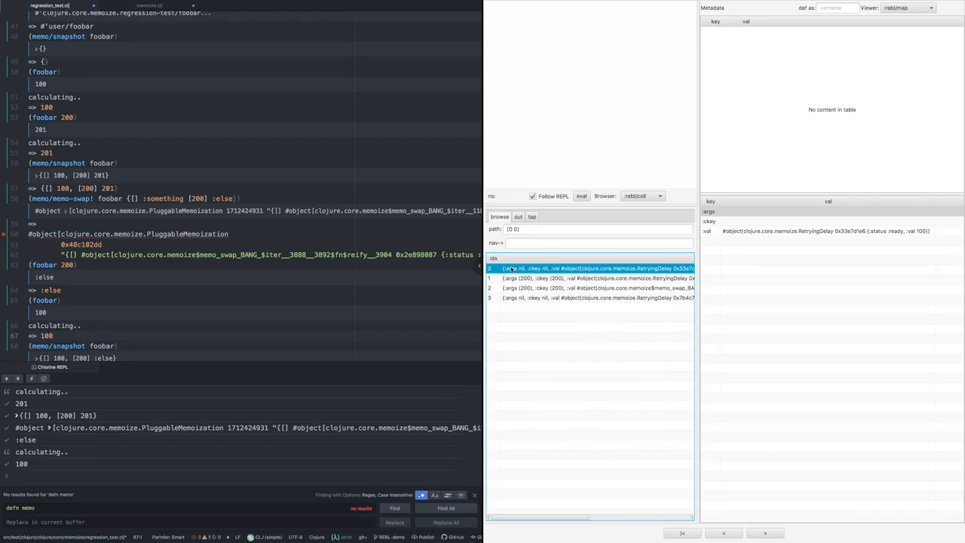
pyautogui.moveTo(573, 287)
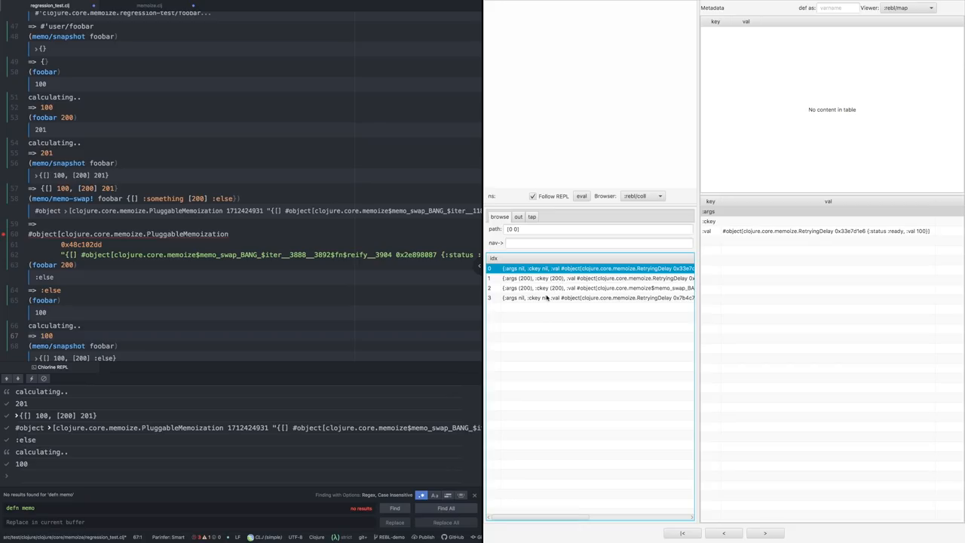
pyautogui.click(597, 242)
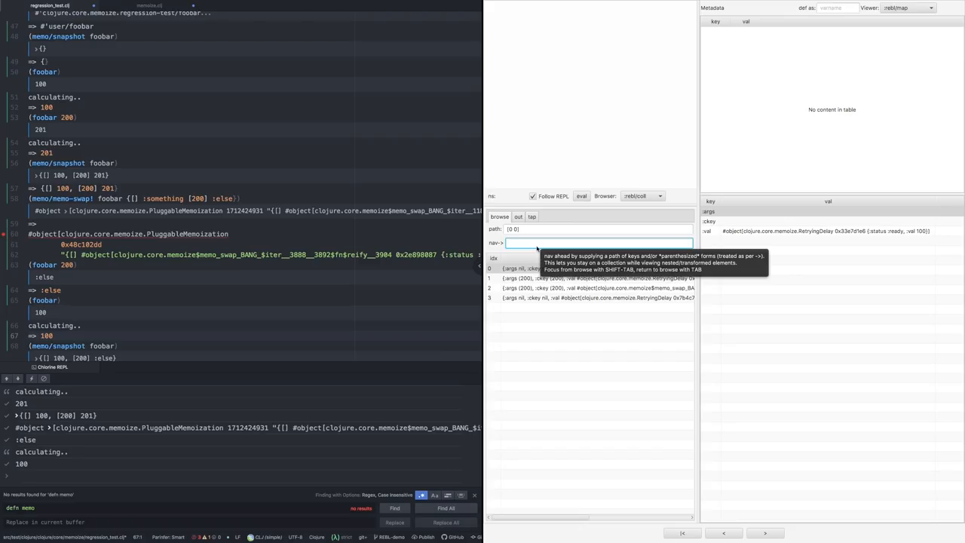
pyautogui.write(':val')
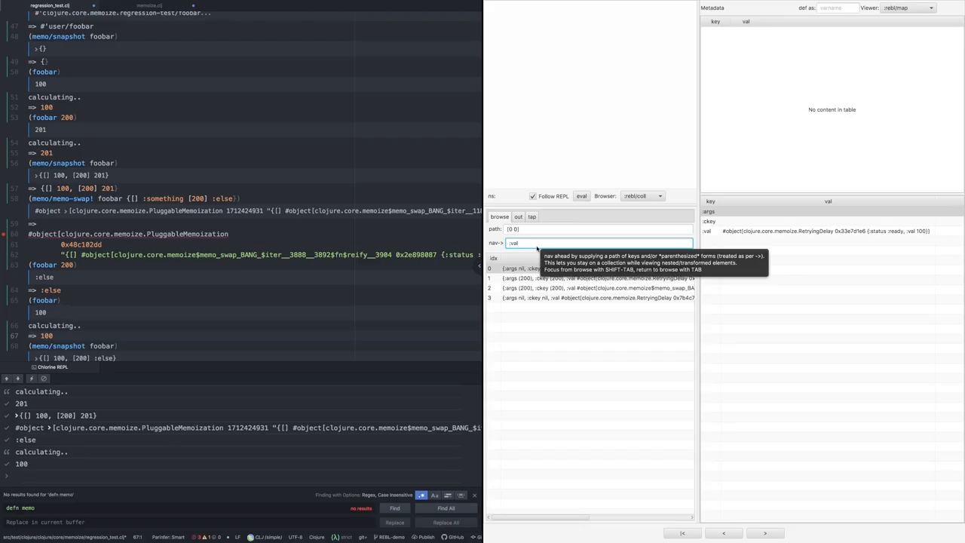
pyautogui.click(908, 8)
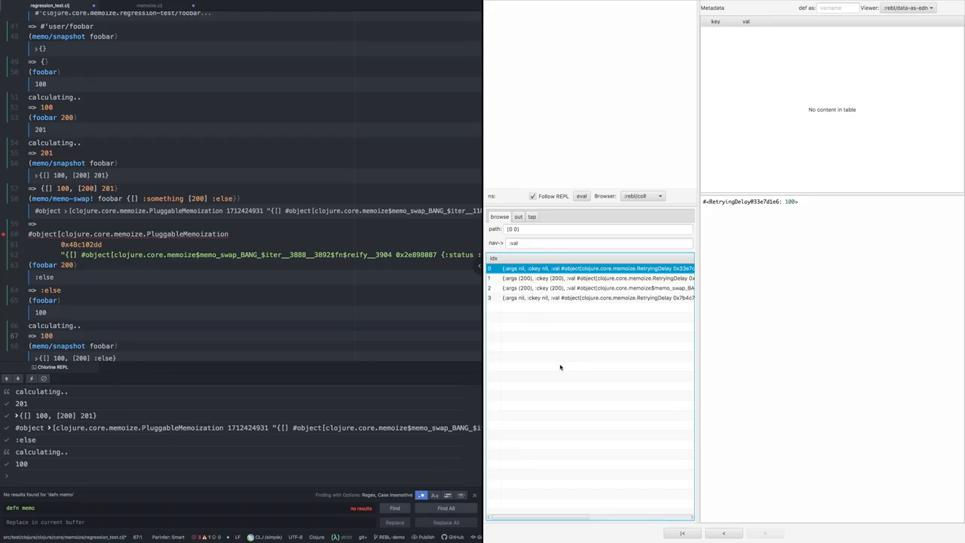
# Inspect each tapped lookup's val: RetryingDelays of 100 and 201, then memo-swap's :else reify
pyautogui.click(592, 288)
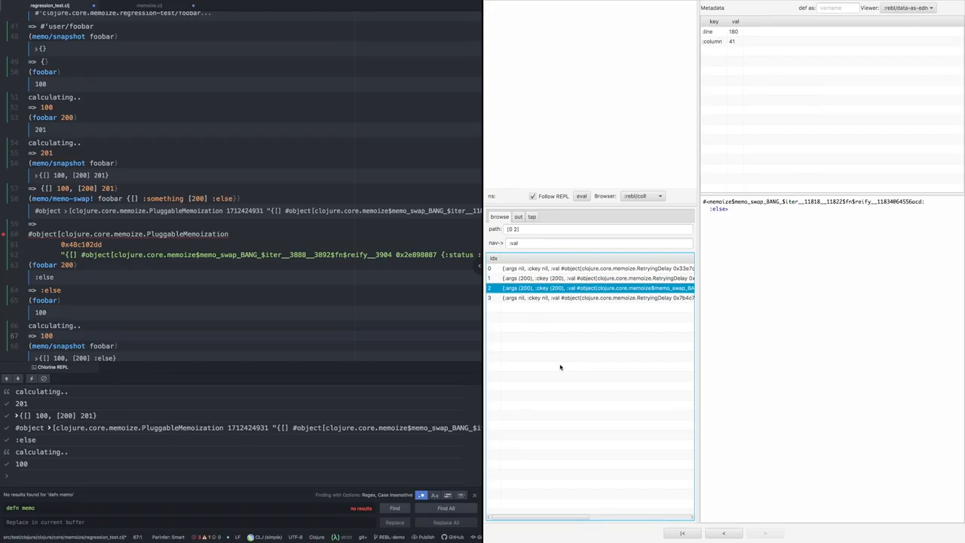
pyautogui.click(592, 268)
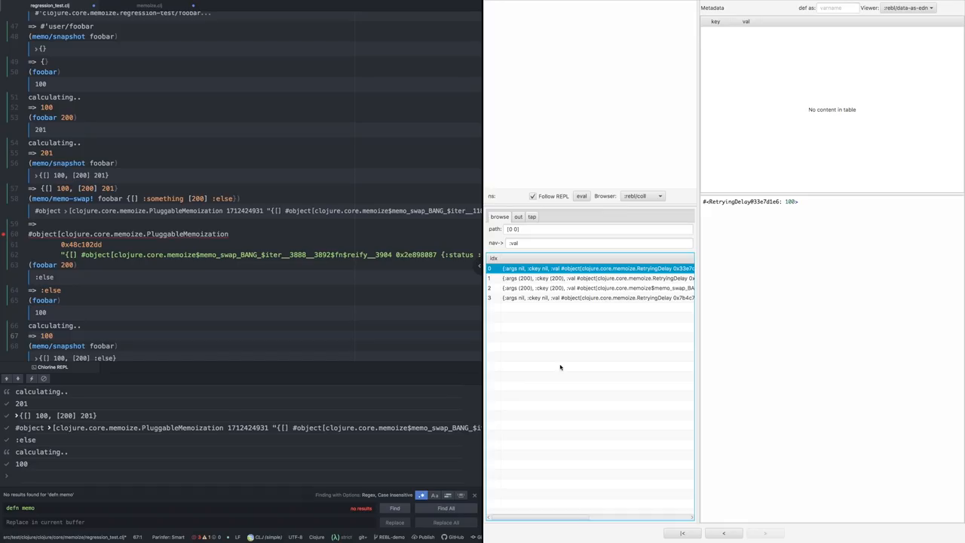
pyautogui.click(592, 278)
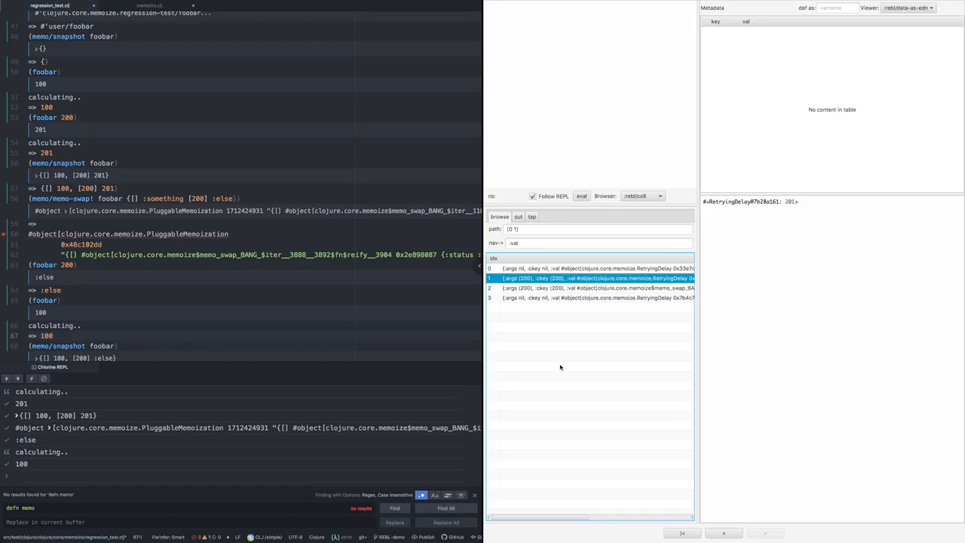
pyautogui.click(590, 288)
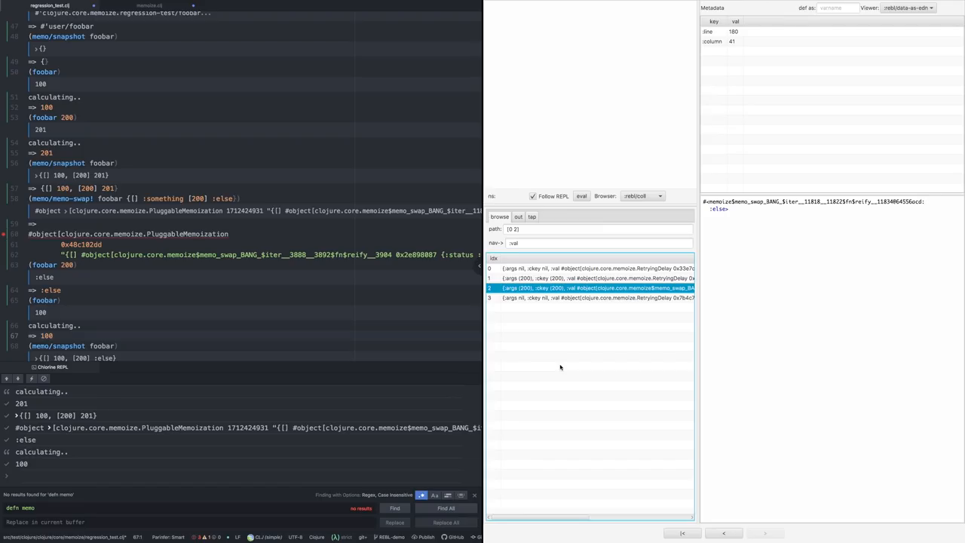
pyautogui.click(591, 297)
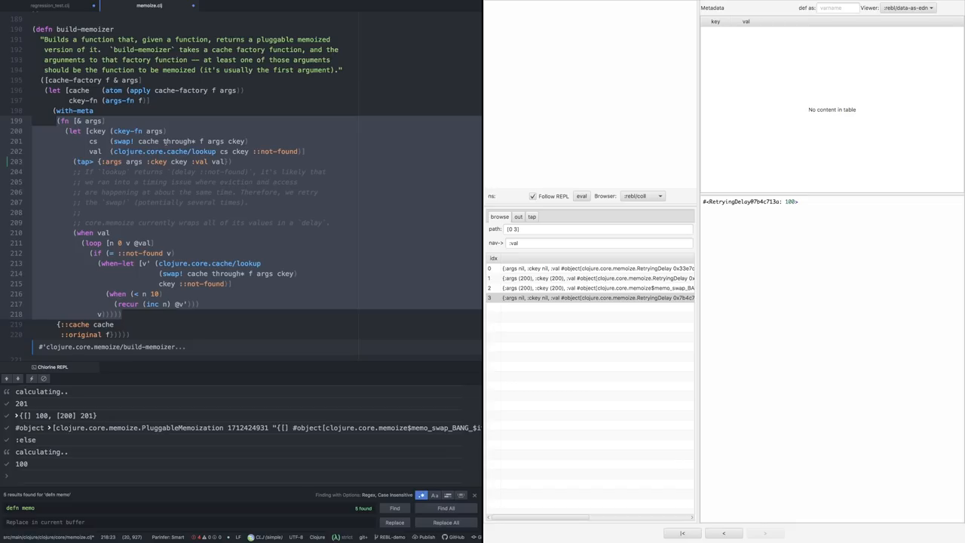
# Review build-memoizer's tap> call in memoize.clj and return to regression_test.clj
pyautogui.scroll(-3)
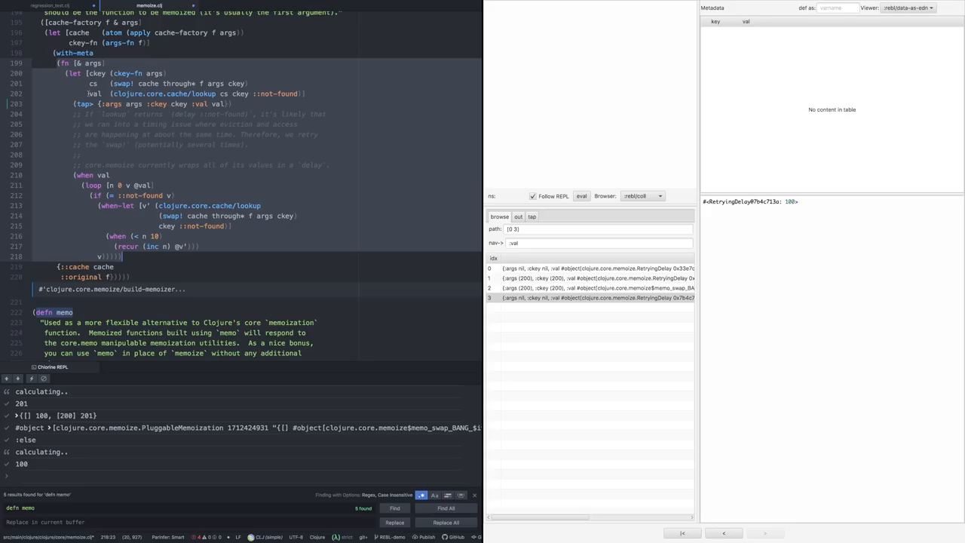
pyautogui.click(50, 6)
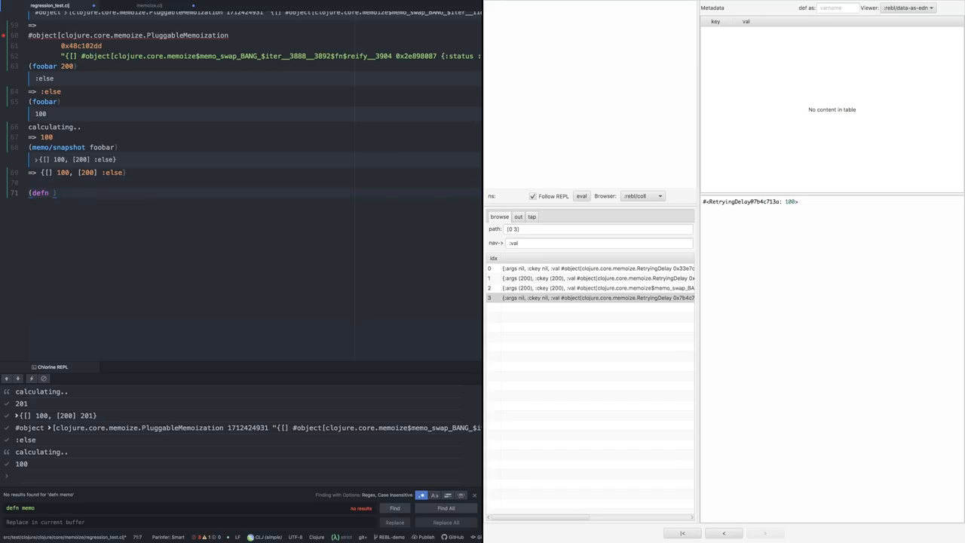
# Add (comment (defn foo [& args] args) (foo) (foo 200)) and evaluate it, (foo 200) returning (200)
pyautogui.write('foo [^]')
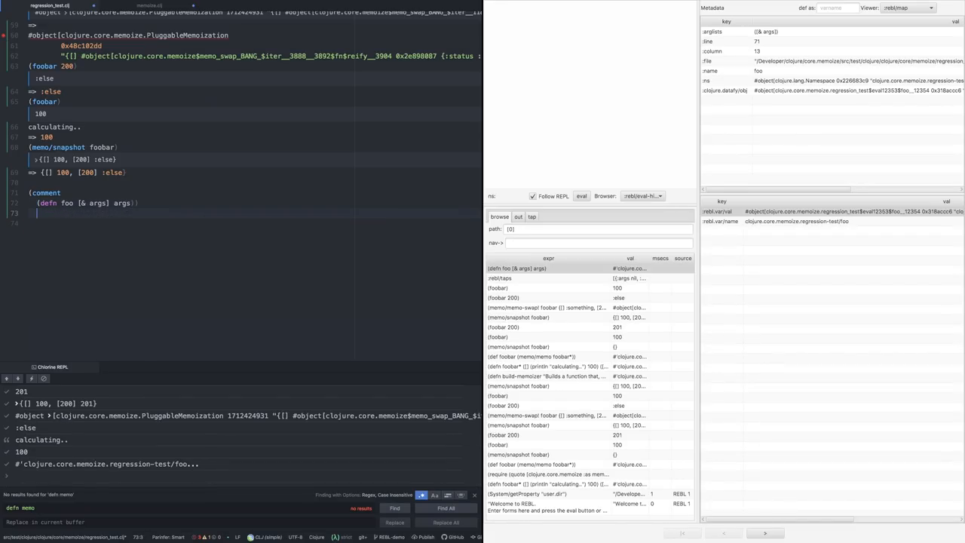
pyautogui.write('(foo 200')
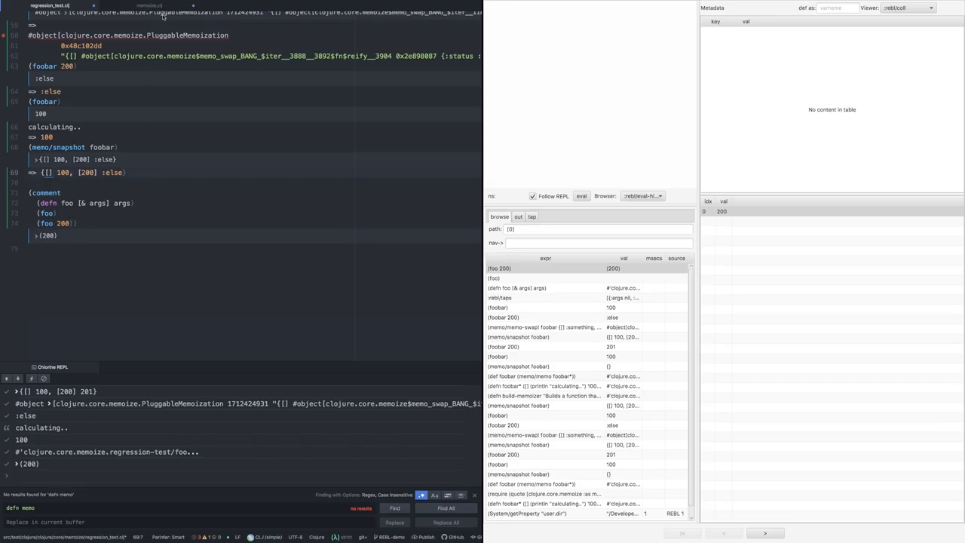
pyautogui.click(149, 6)
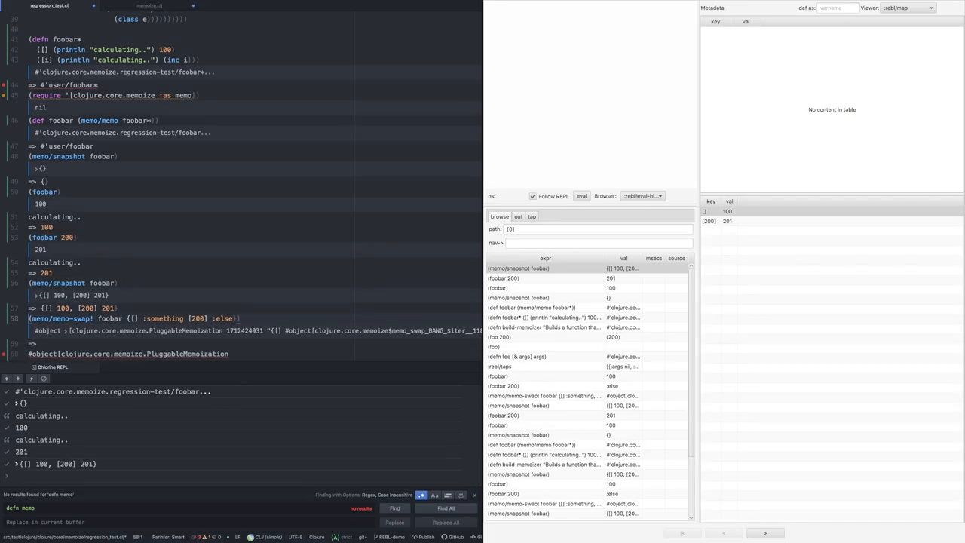
# Re-evaluate (memo/memo-swap! foobar ...) so (foobar 200) returns :else and (foobar) :something
pyautogui.click(908, 8)
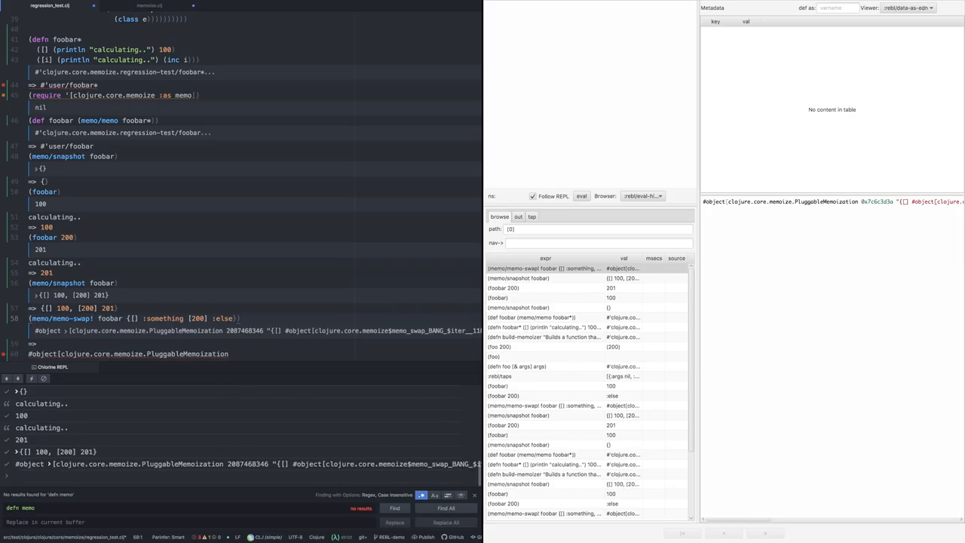
pyautogui.scroll(-3)
pyautogui.write('(foobar)')
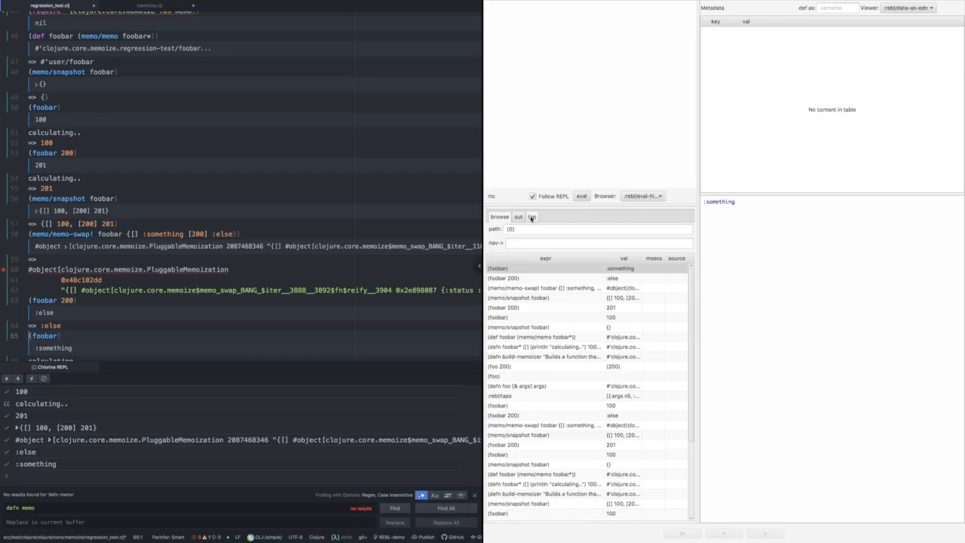
# Browse REBL's eight tapped lookups with nav-> set to :val
pyautogui.click(531, 217)
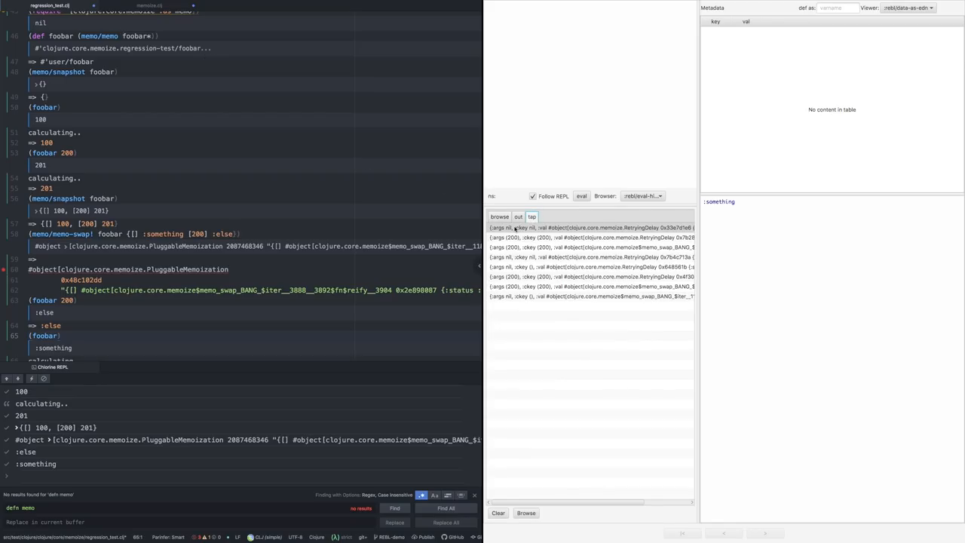
pyautogui.moveTo(520, 268)
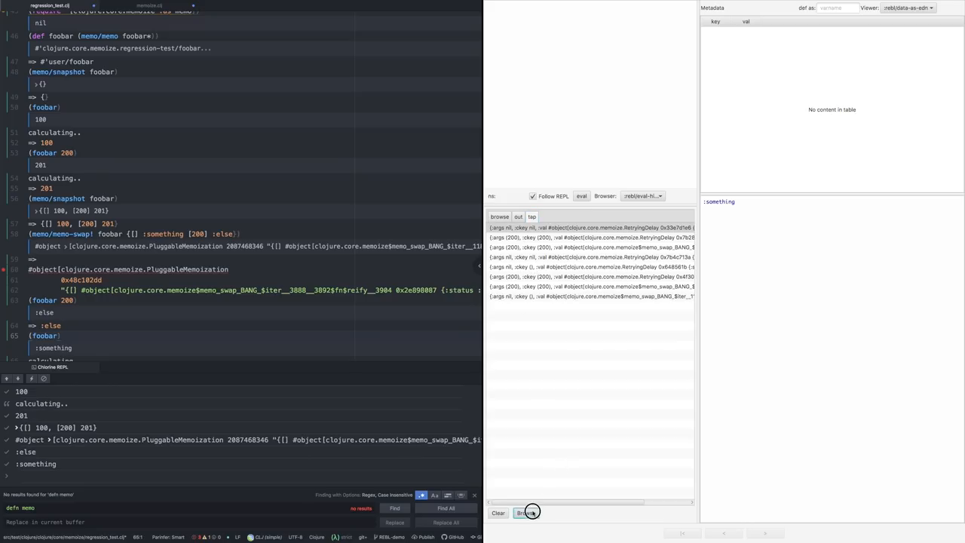
pyautogui.click(525, 513)
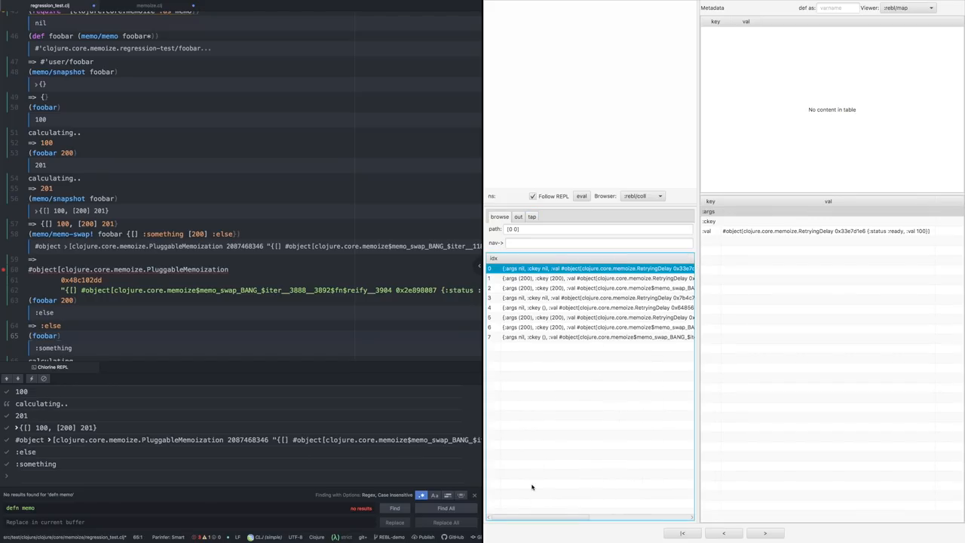
pyautogui.click(595, 242)
pyautogui.write(':val')
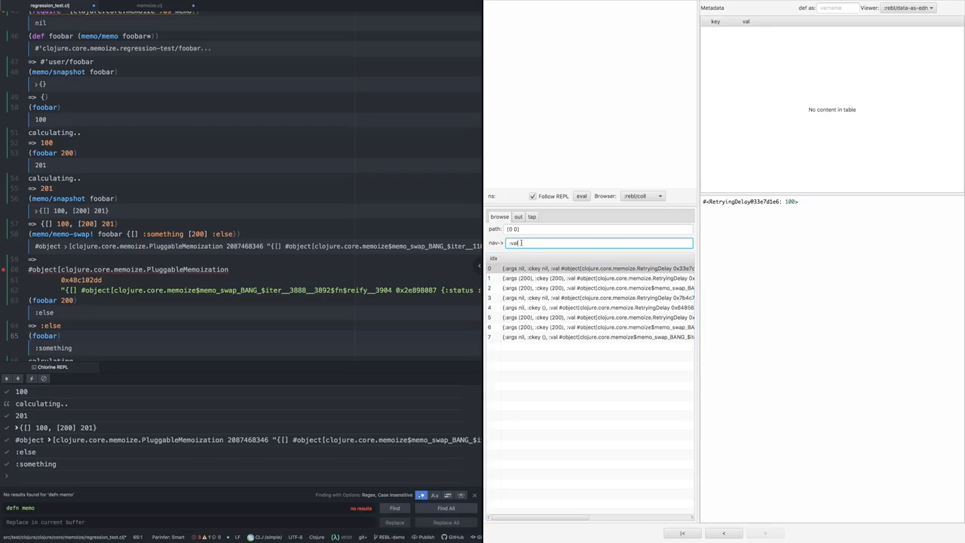
pyautogui.click(591, 268)
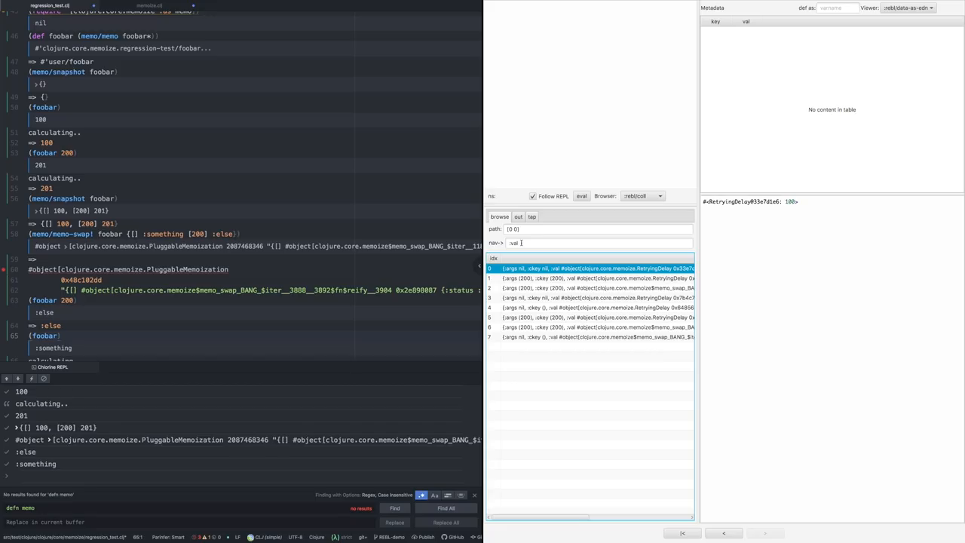
# Inspect the vals of lookups 3 through 8: 100s, 201, :else and finally :something
pyautogui.click(590, 288)
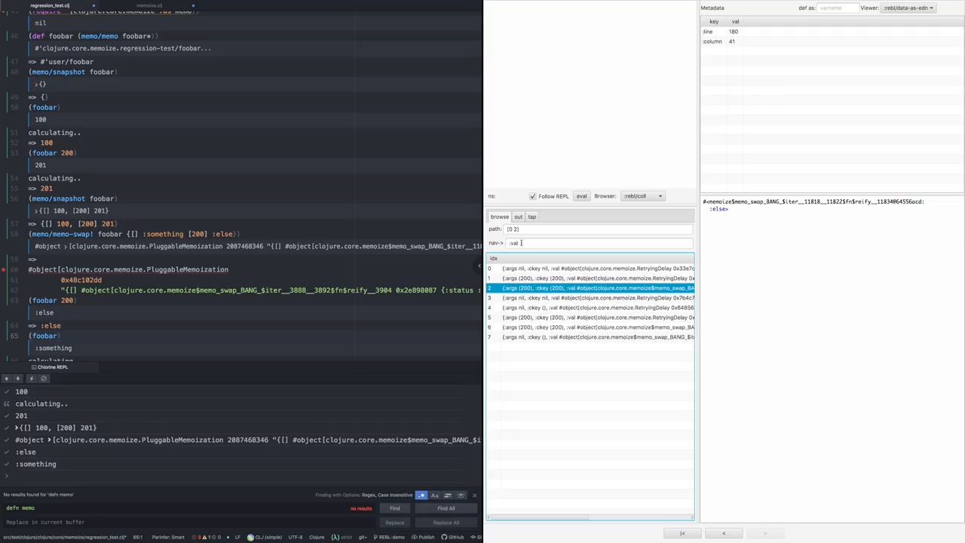
pyautogui.click(591, 297)
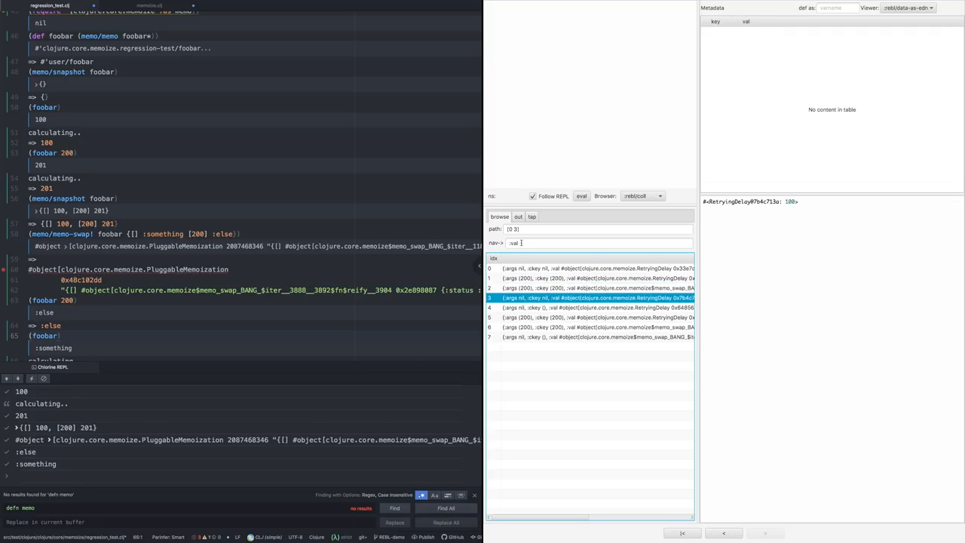
pyautogui.click(592, 307)
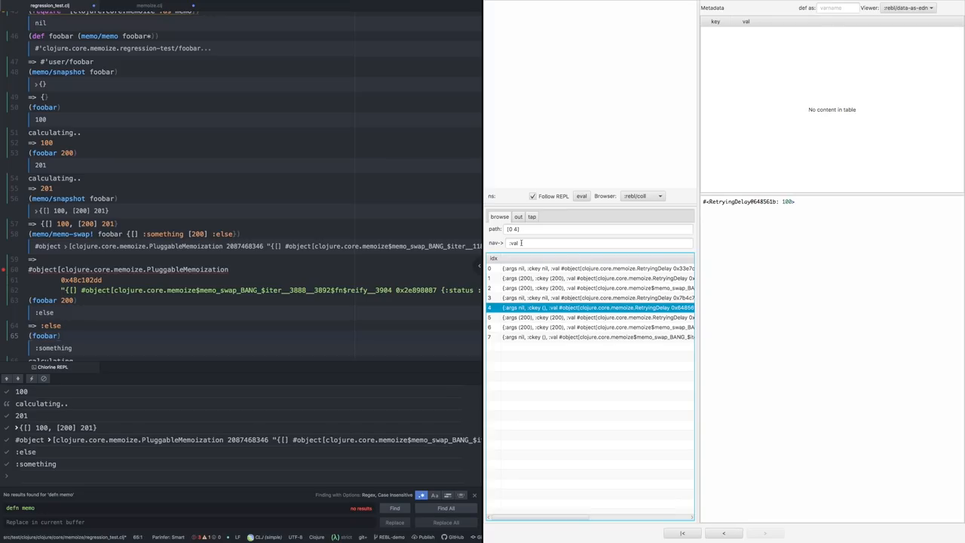
pyautogui.click(591, 317)
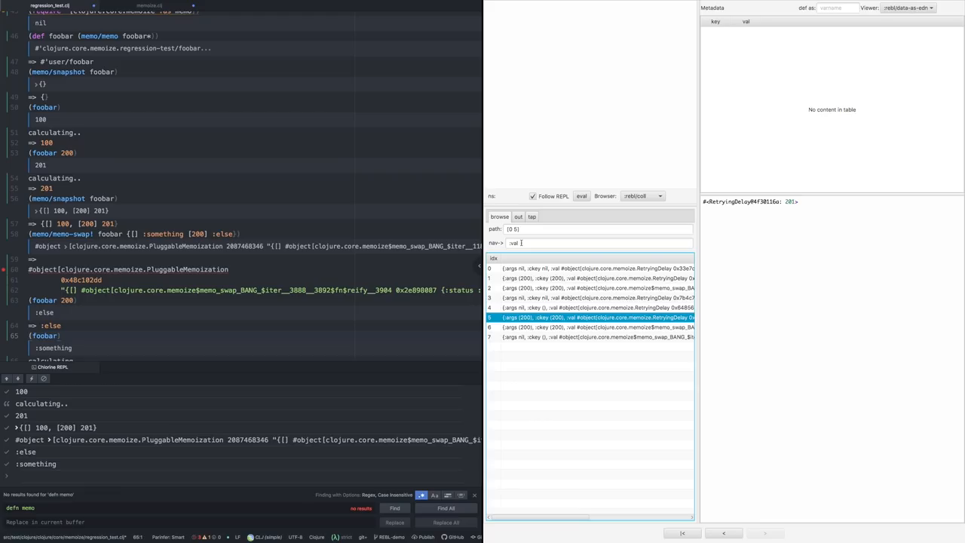
pyautogui.click(592, 326)
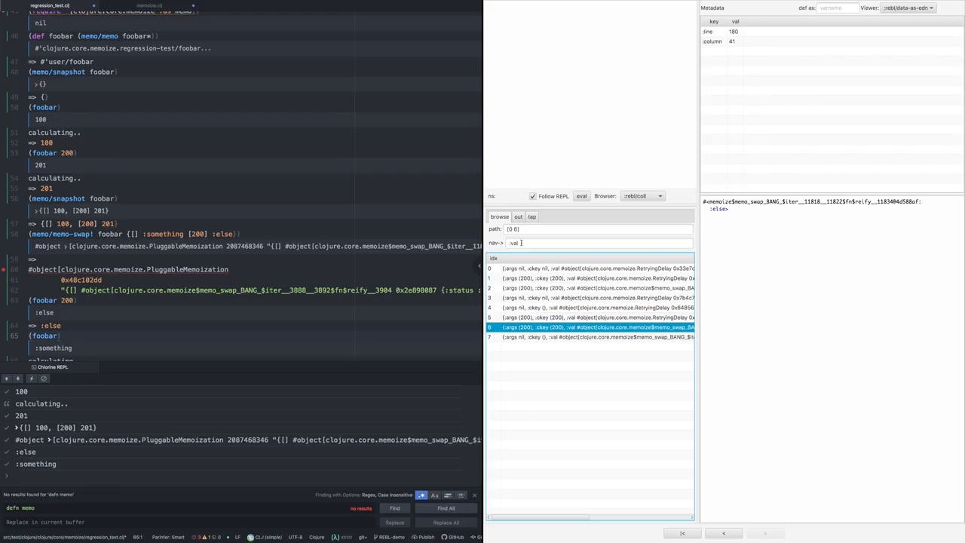
pyautogui.click(592, 337)
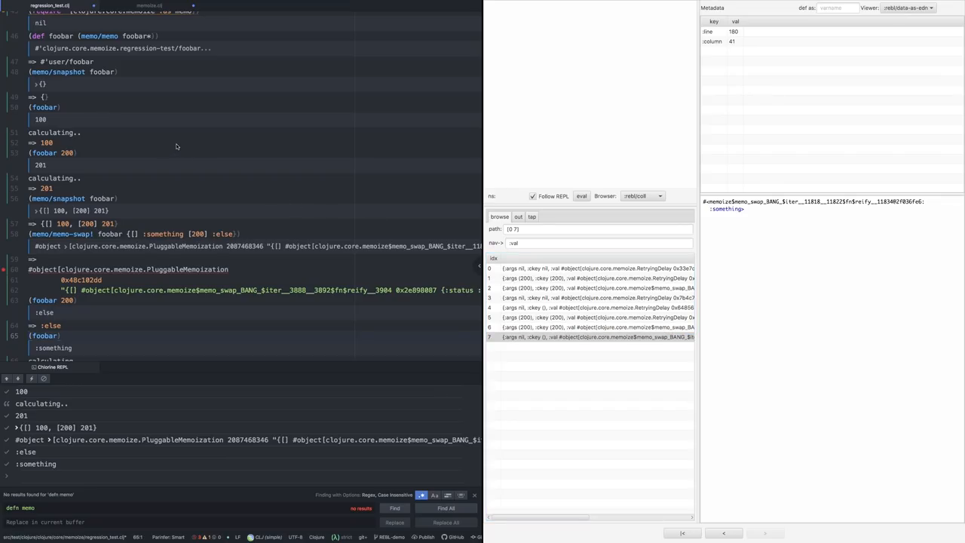
pyautogui.scroll(3)
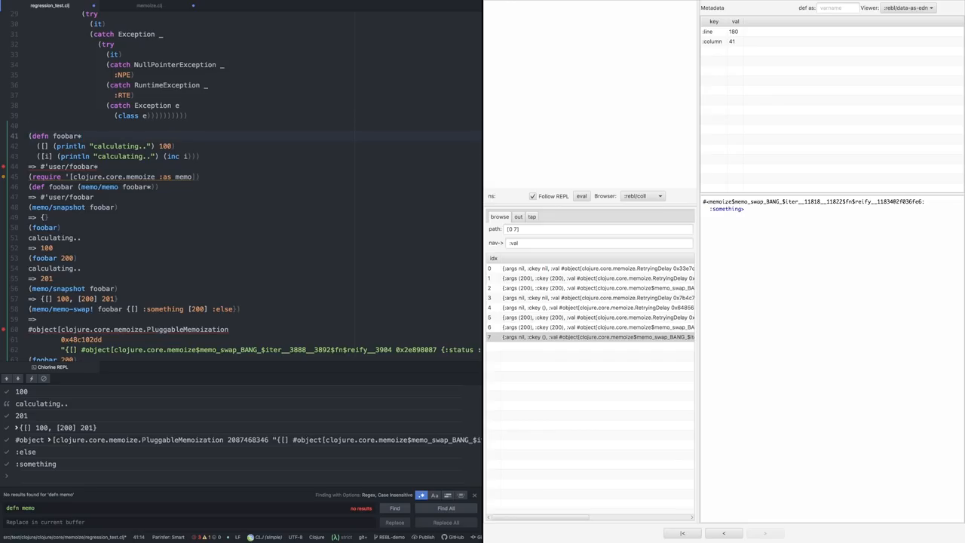
# Rename foobar* to test-helper-26 without println calls and alias clojure.core.memoize :as memo
pyautogui.write('test-helpe')
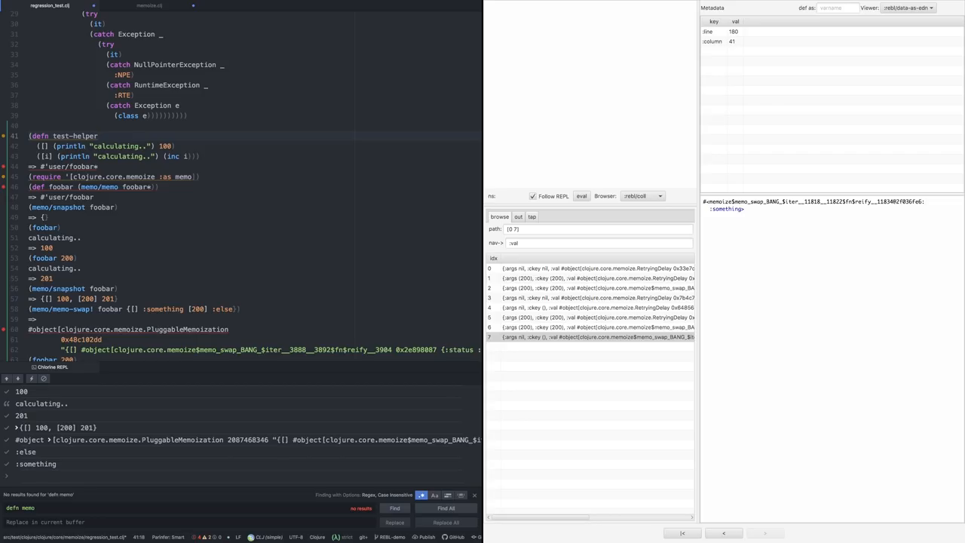
pyautogui.write('-26')
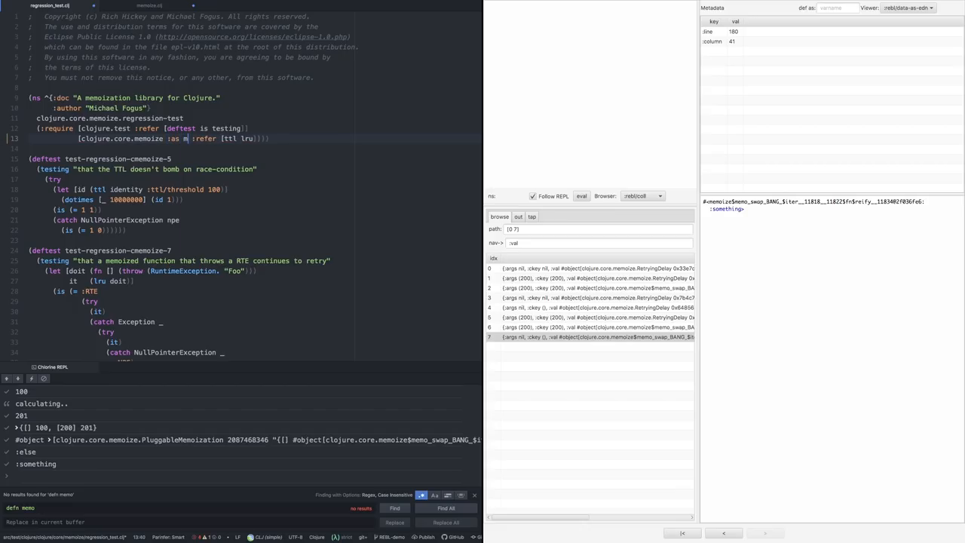
pyautogui.write('emo')
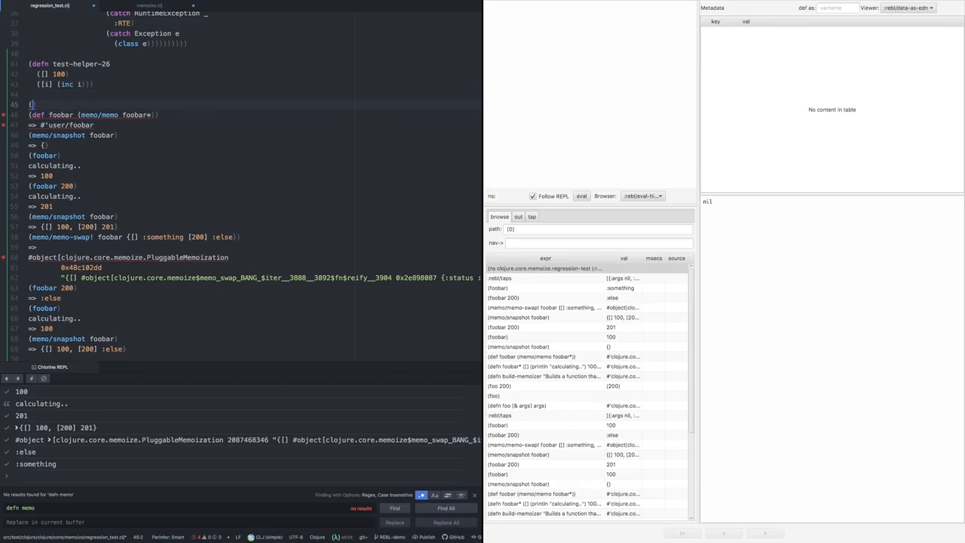
# Write deftest test-regression-cmemoize-26 with a let binding foobar to (memo/memo test-helper-26)
pyautogui.write('deftest t')
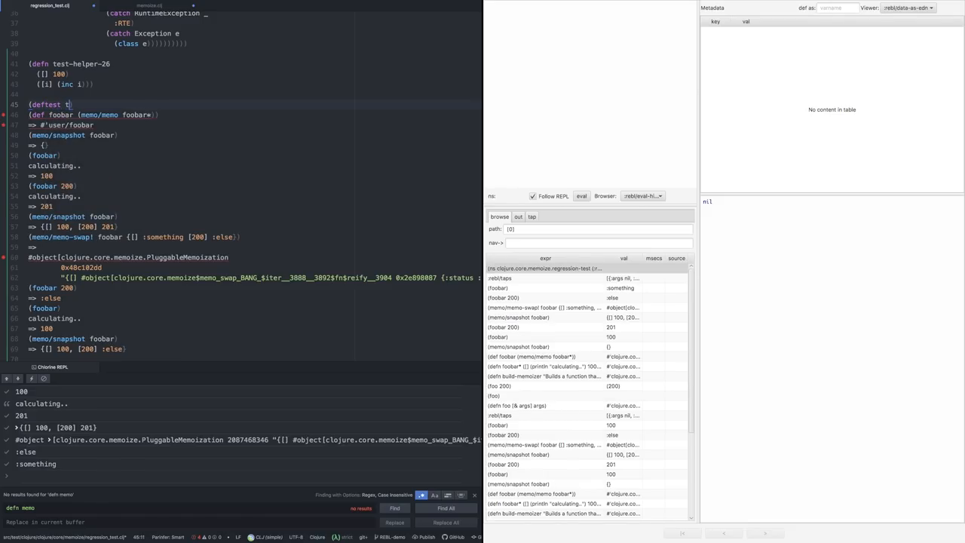
pyautogui.write('test-regression-cmemoize-5')
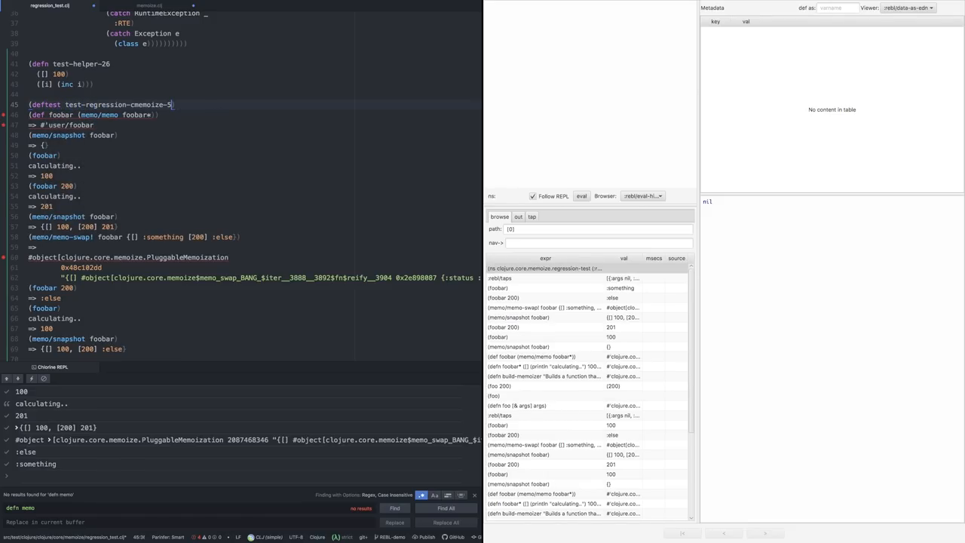
pyautogui.write('26')
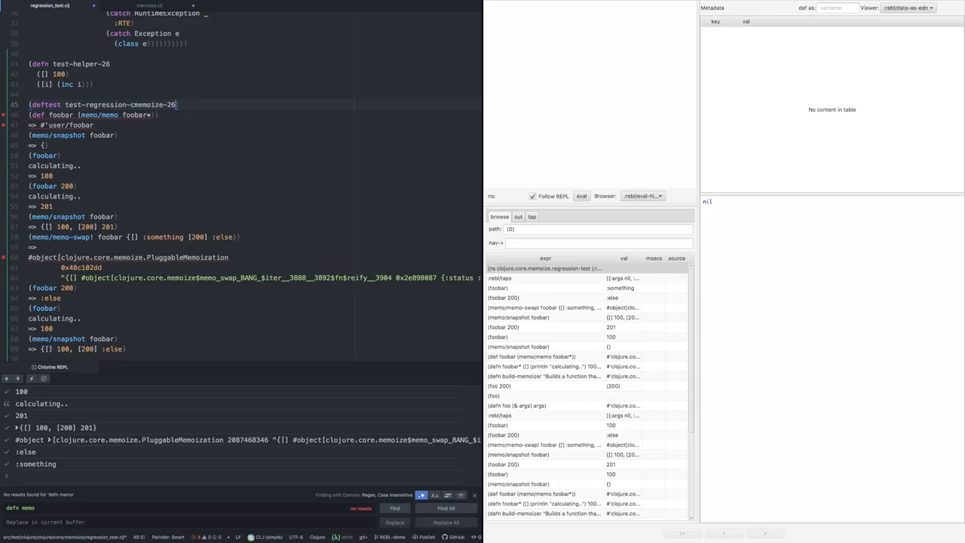
pyautogui.write('(let')
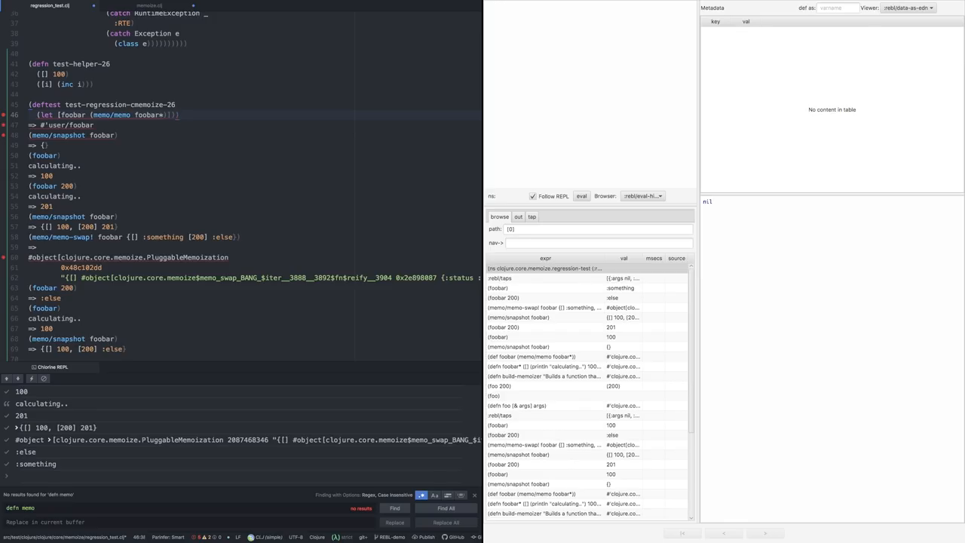
pyautogui.write('test-helper-26')
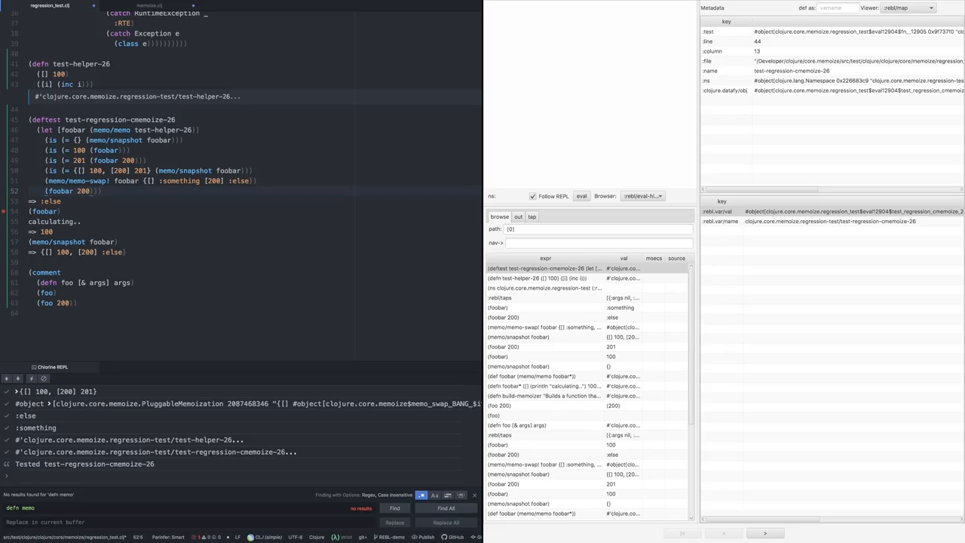
# Wrap a transcript result in an (is (= expected expr)) assertion
pyautogui.write('(is (= (foobar)))))')
pyautogui.write('(is (= :else ')
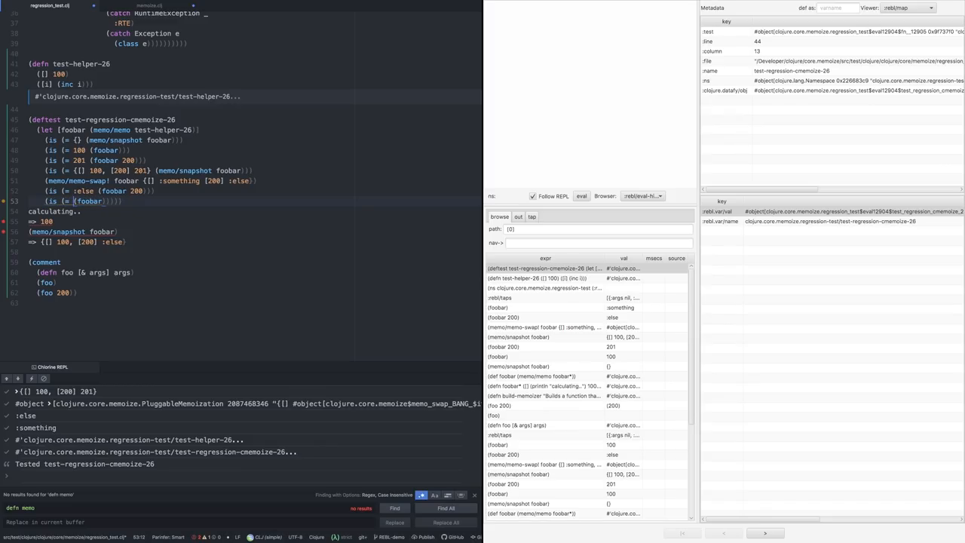
# Assert (foobar) returns :something and the post-swap snapshot contains :something
pyautogui.write('something')
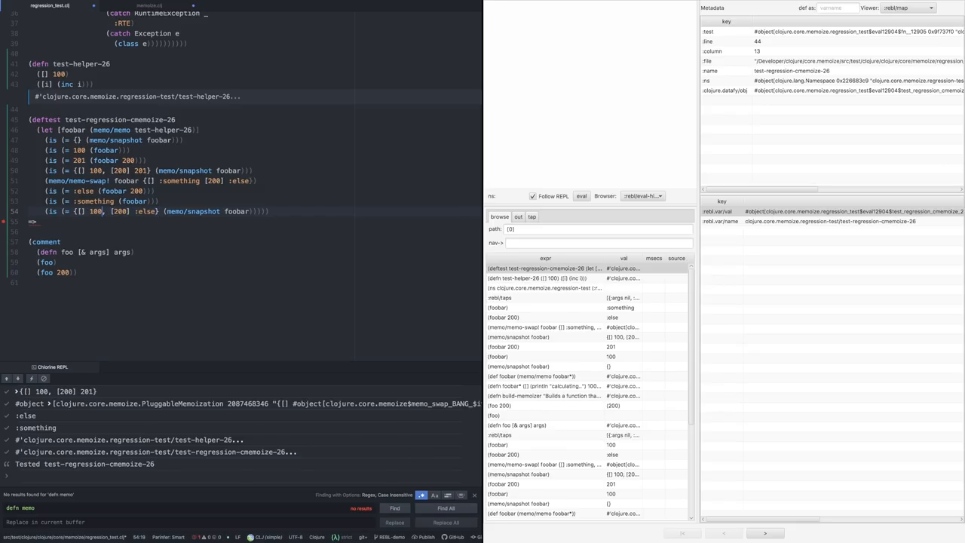
pyautogui.write('so')
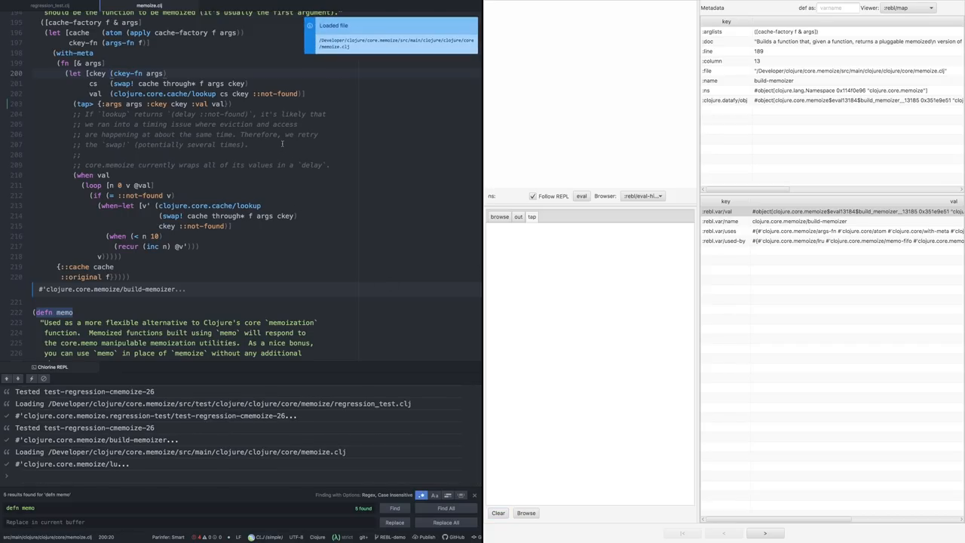
# Switch back to regression_test.clj to rerun the test after reloading memoize.clj
pyautogui.click(49, 5)
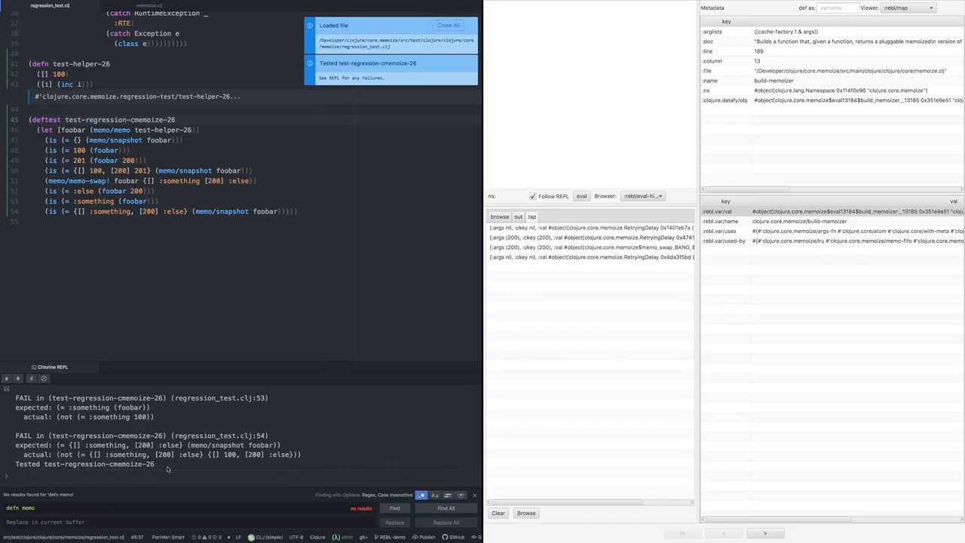
# Dismiss the notifications and select the unexpected 100 in the line-53 failure output
pyautogui.click(449, 25)
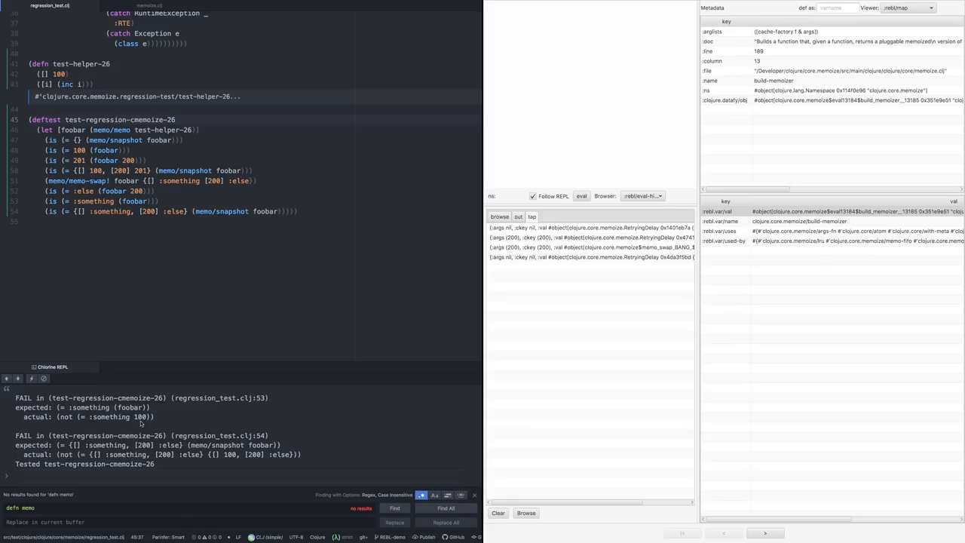
pyautogui.doubleClick(140, 416)
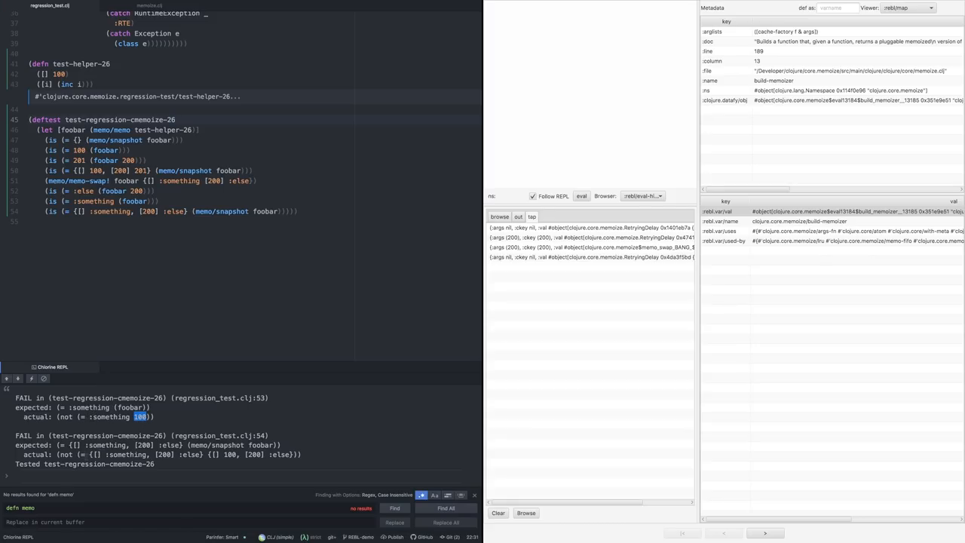
pyautogui.moveTo(221, 469)
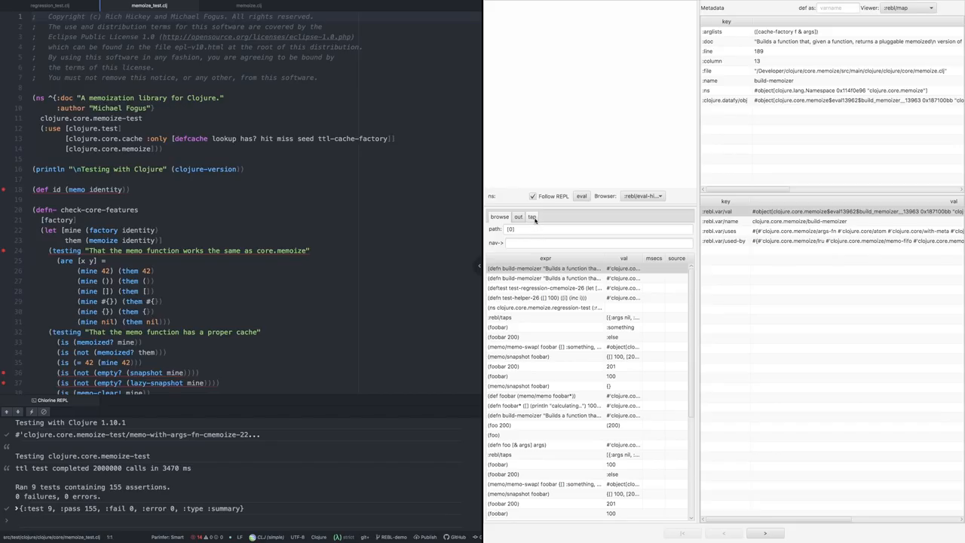
# Browse the tapped cache lookups in REBL, drilling into each entry's :val including memo-swap's :else
pyautogui.click(531, 216)
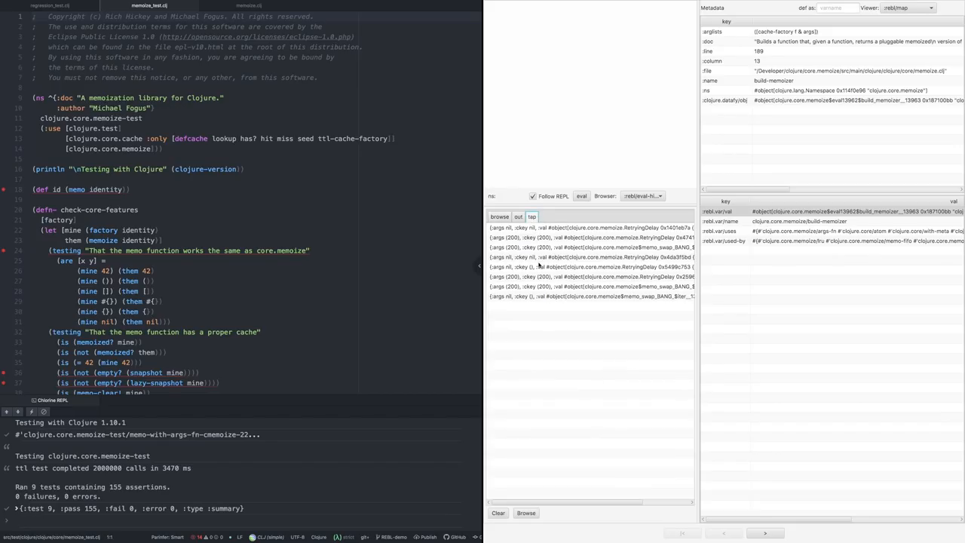
pyautogui.click(533, 216)
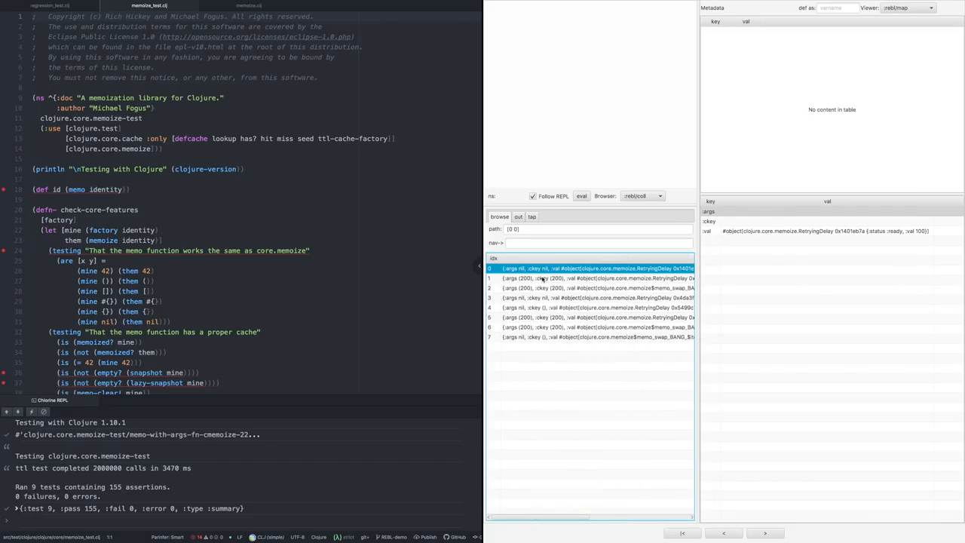
pyautogui.click(595, 242)
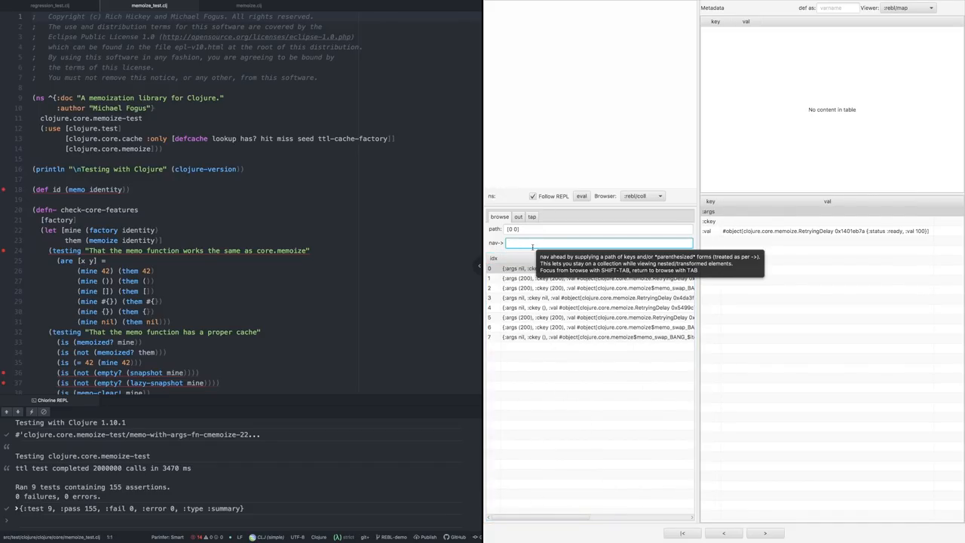
pyautogui.write(':val')
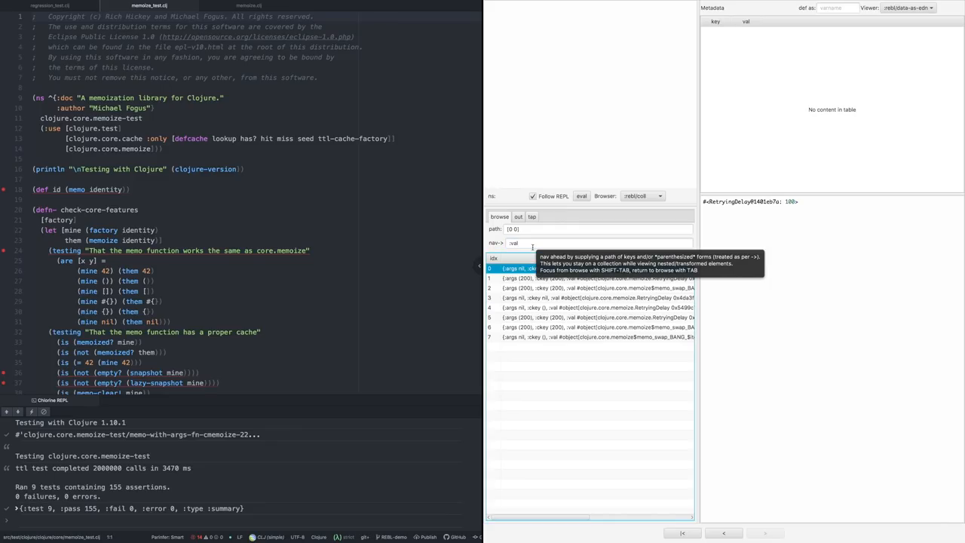
pyautogui.click(588, 287)
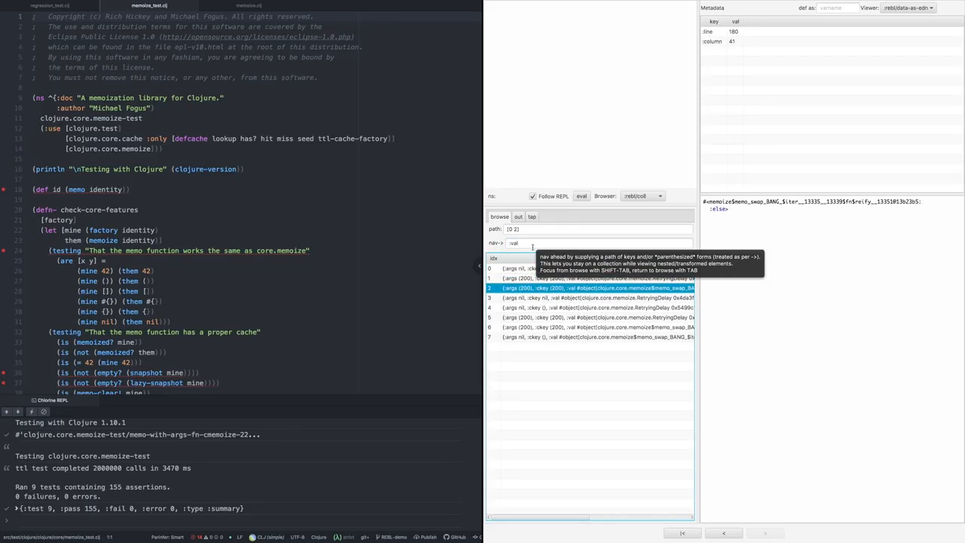
pyautogui.click(590, 326)
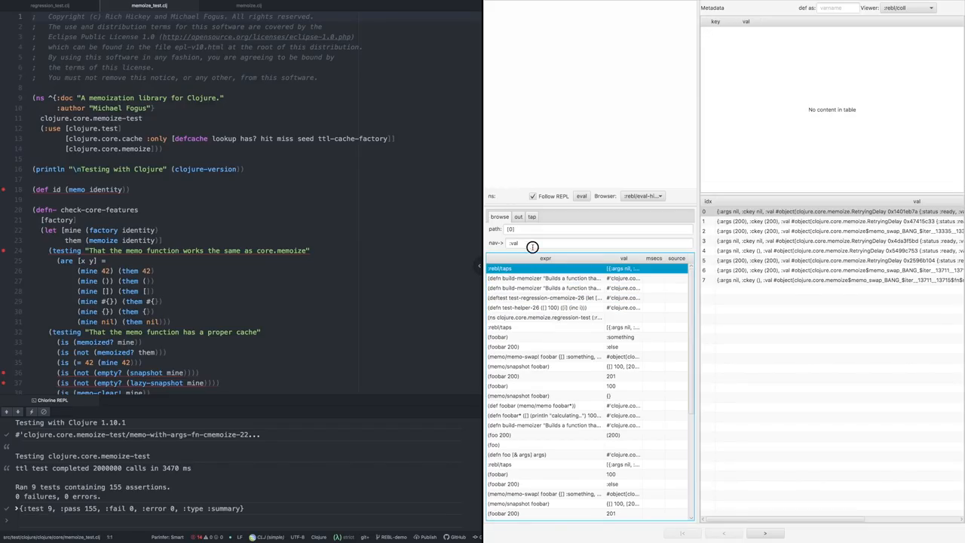
pyautogui.click(599, 243)
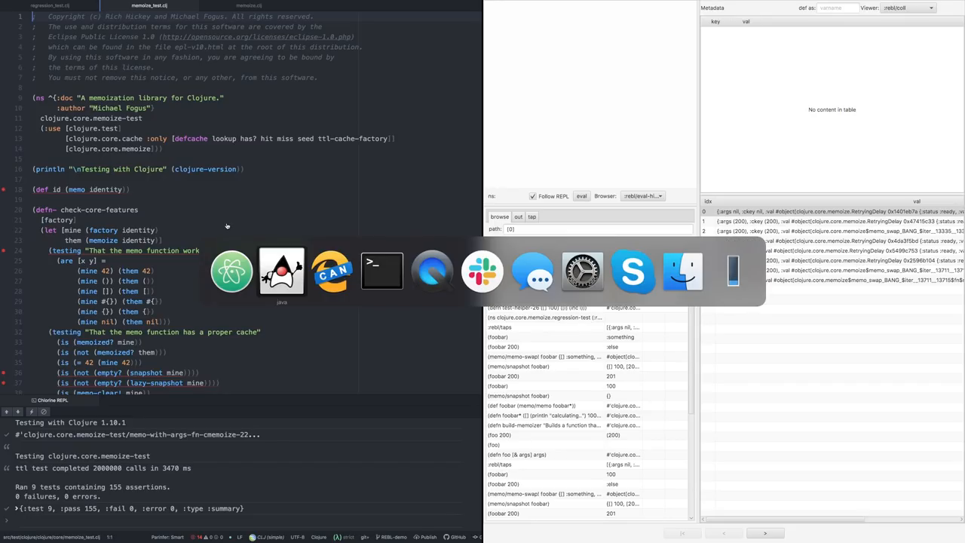
# Exit the clj REPL with Ctrl-D and enter the next command at the shell prompt
pyautogui.click(382, 271)
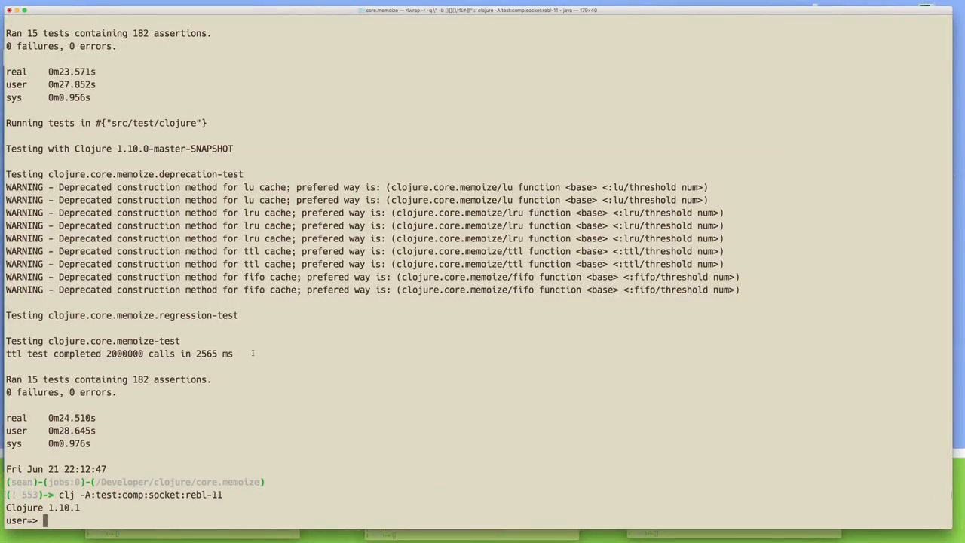
pyautogui.press('ctrl+d')
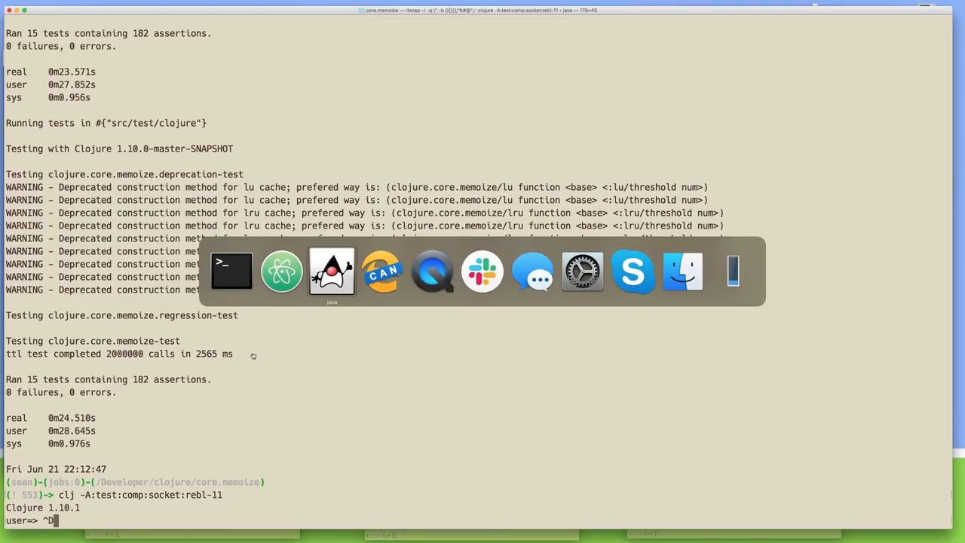
pyautogui.click(232, 271)
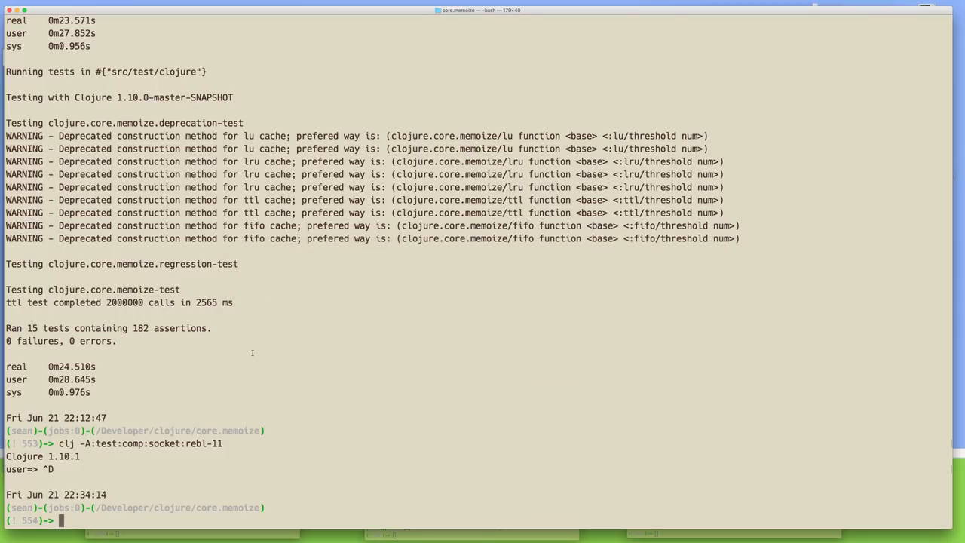
pyautogui.write('clj -A:test:comp:socket:rebl-11')
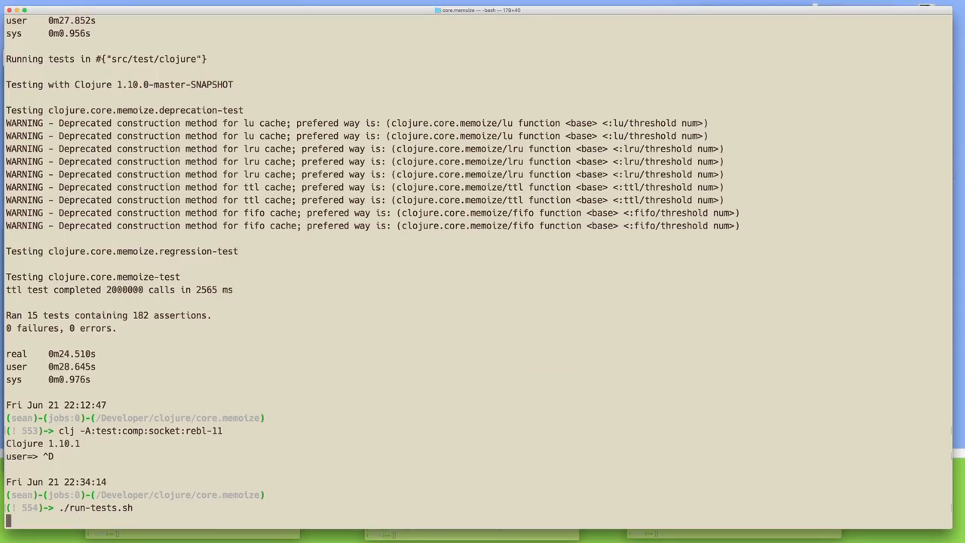
# Run ./run-tests.sh and follow the per-version output as 1.6.0 and 1.7.0 pass with 0 failures
pyautogui.press('Return')
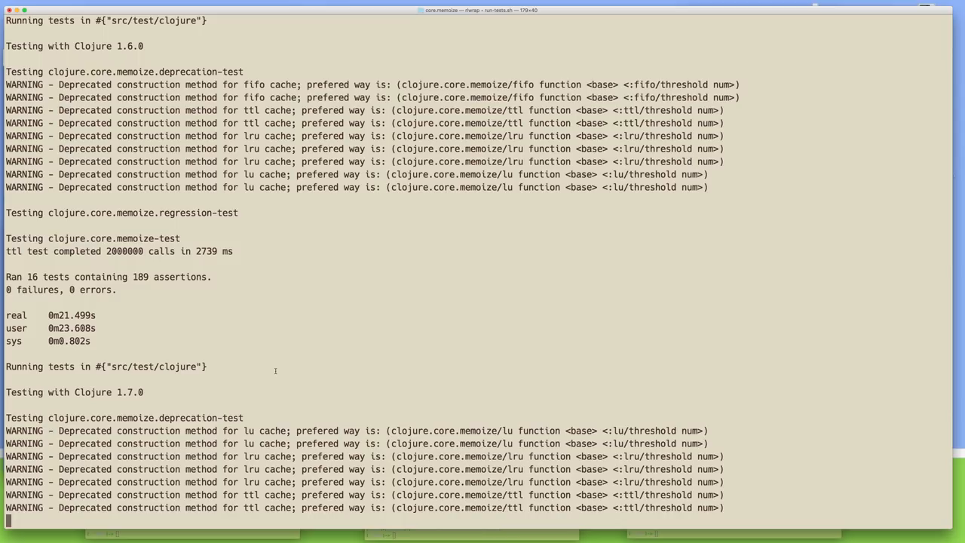
pyautogui.scroll(-3)
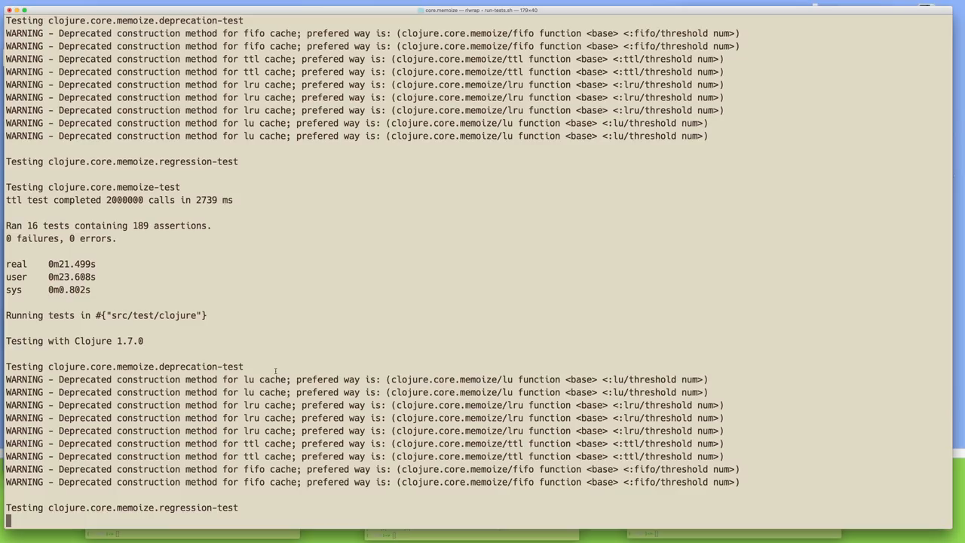
pyautogui.scroll(-3)
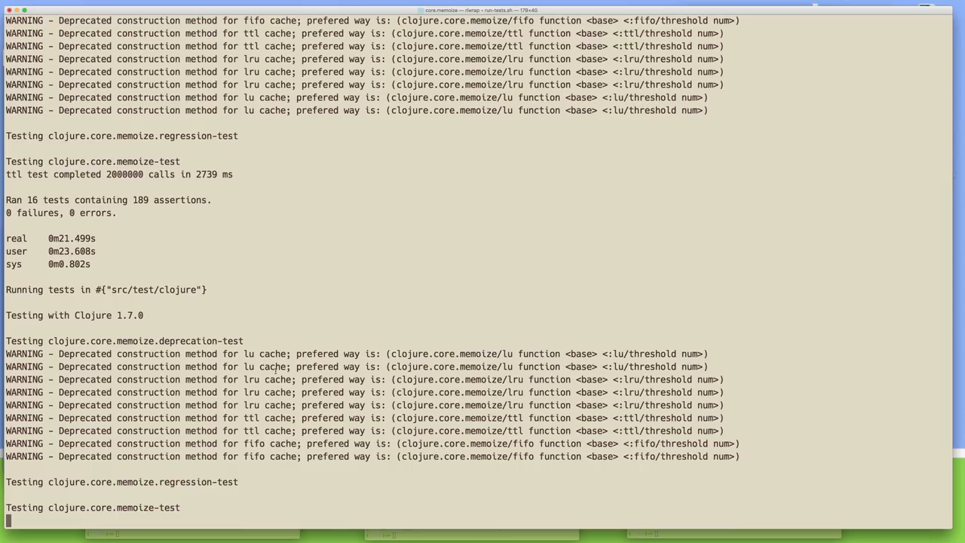
pyautogui.scroll(-3)
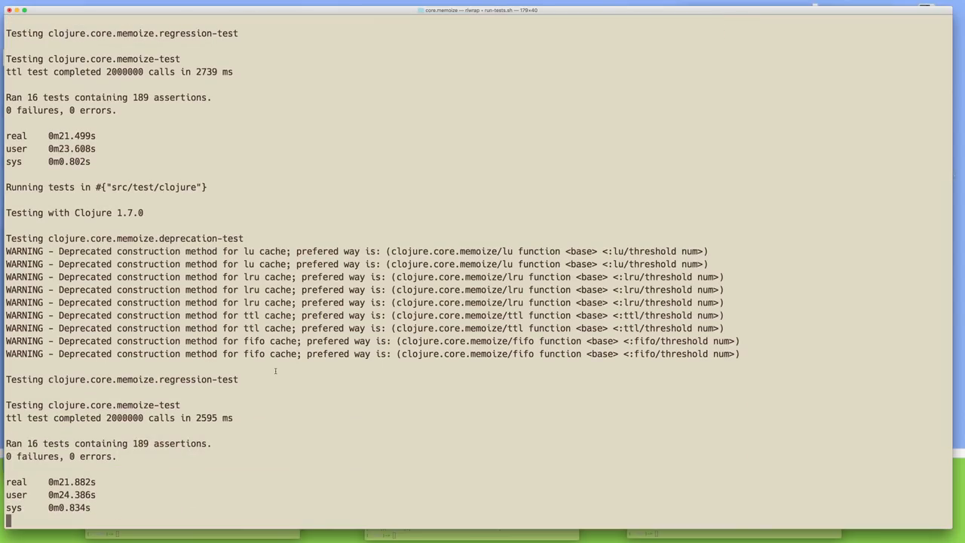
pyautogui.scroll(-3)
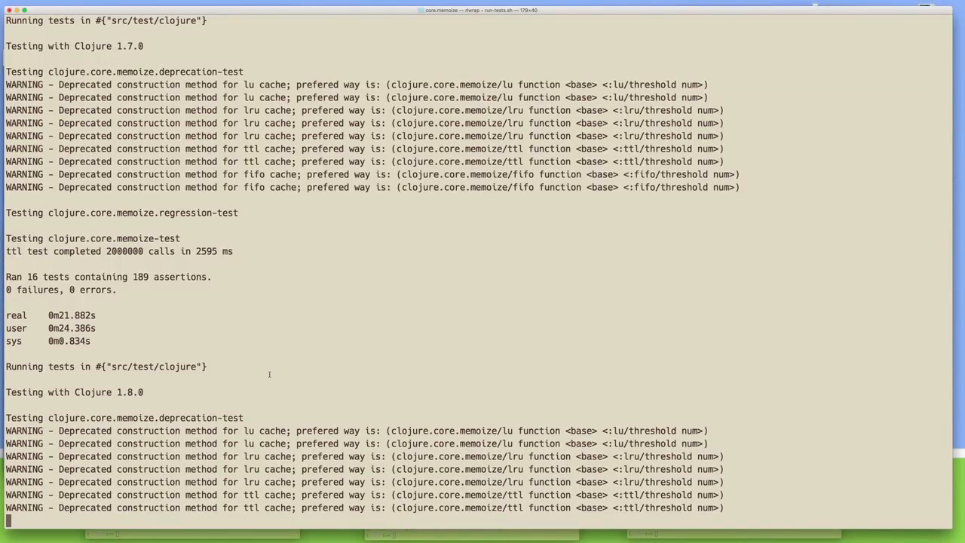
pyautogui.scroll(-3)
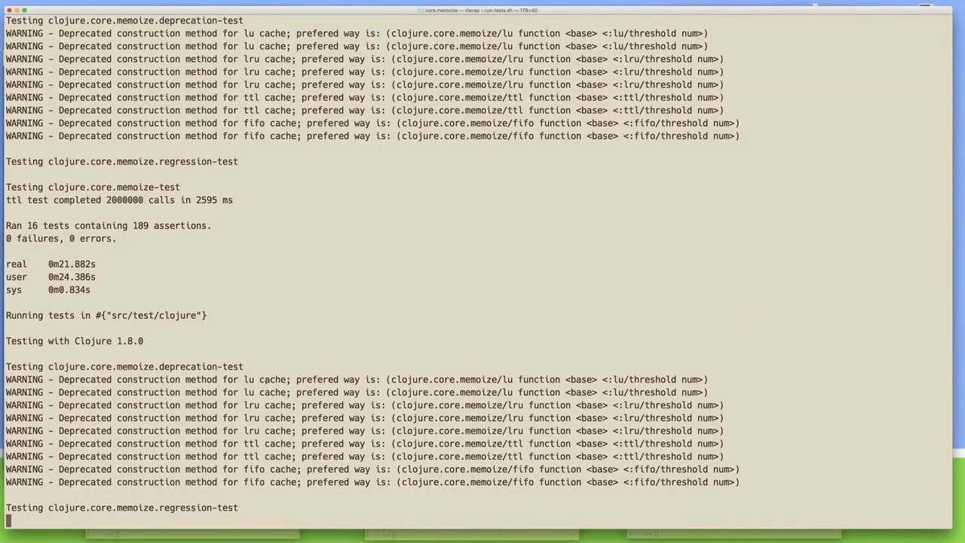